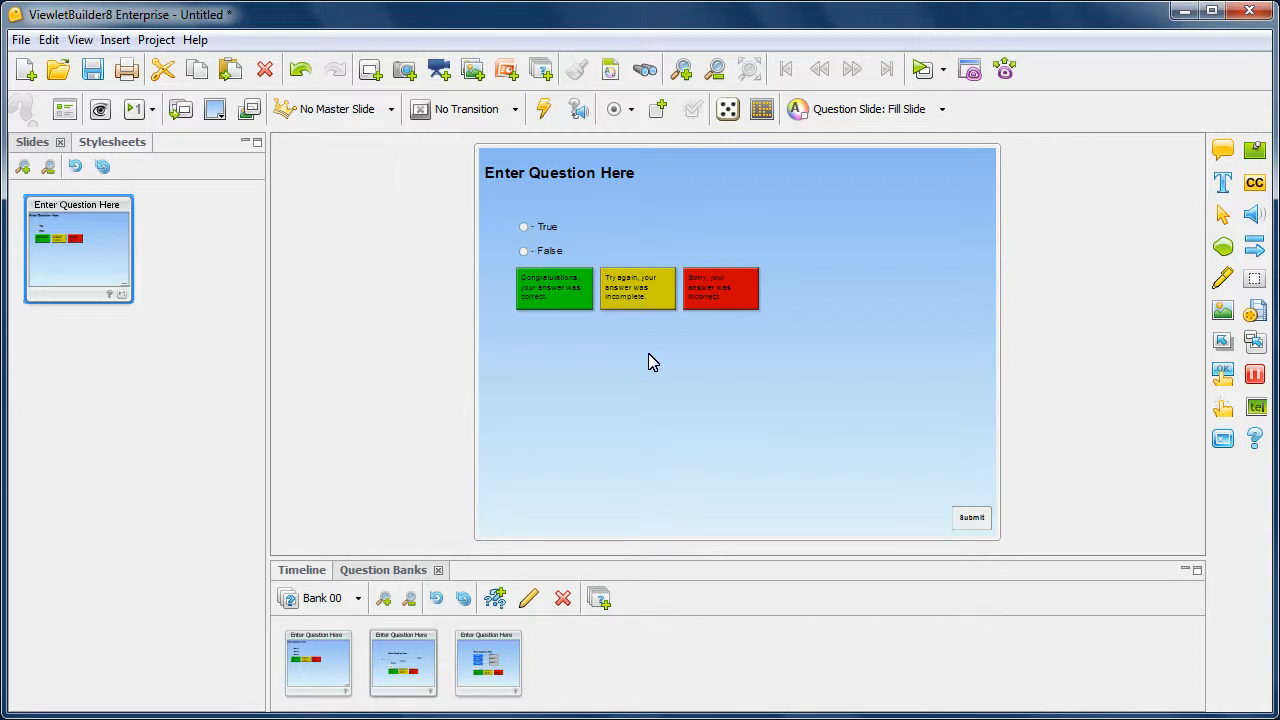
mouse_move(132, 280)
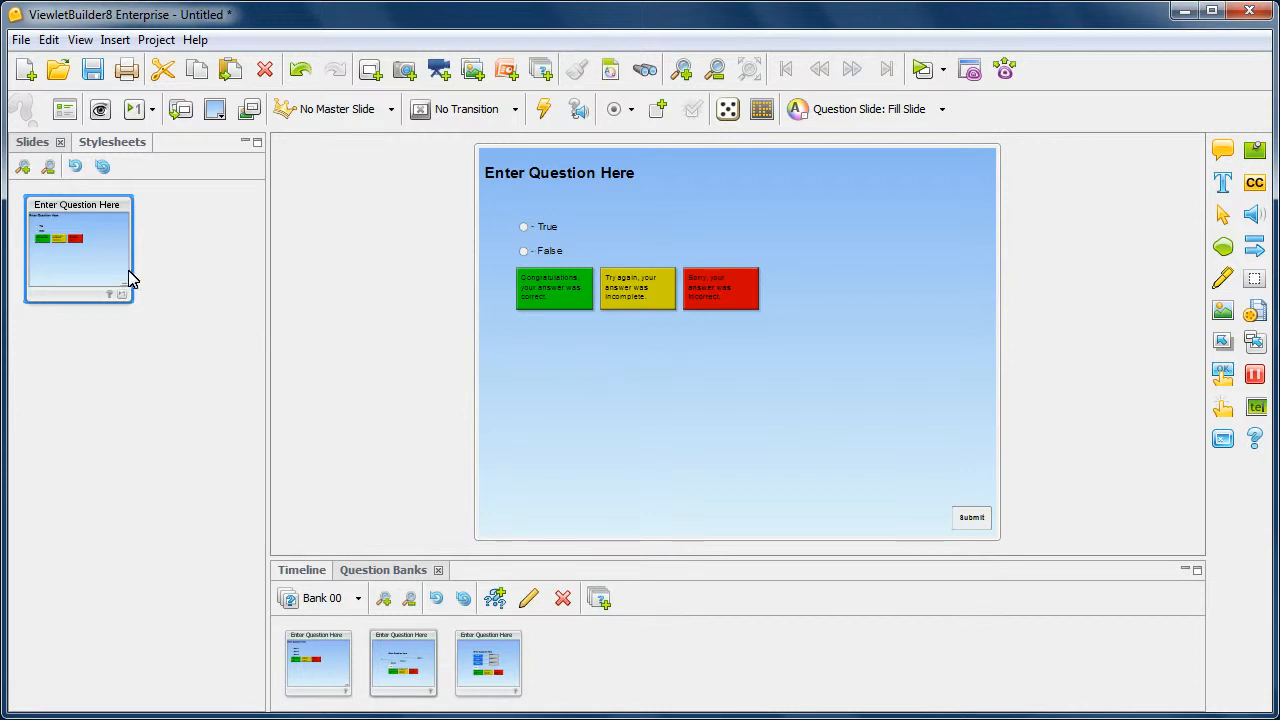
mouse_move(92, 267)
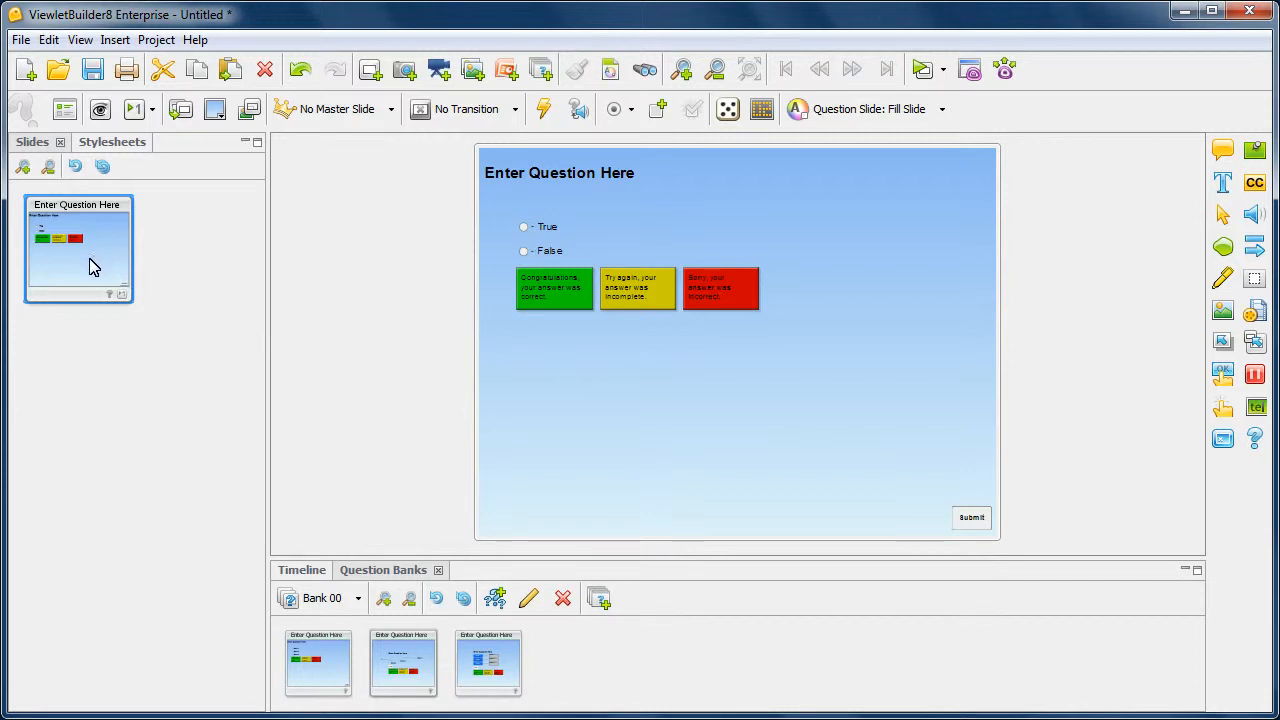
mouse_move(346, 672)
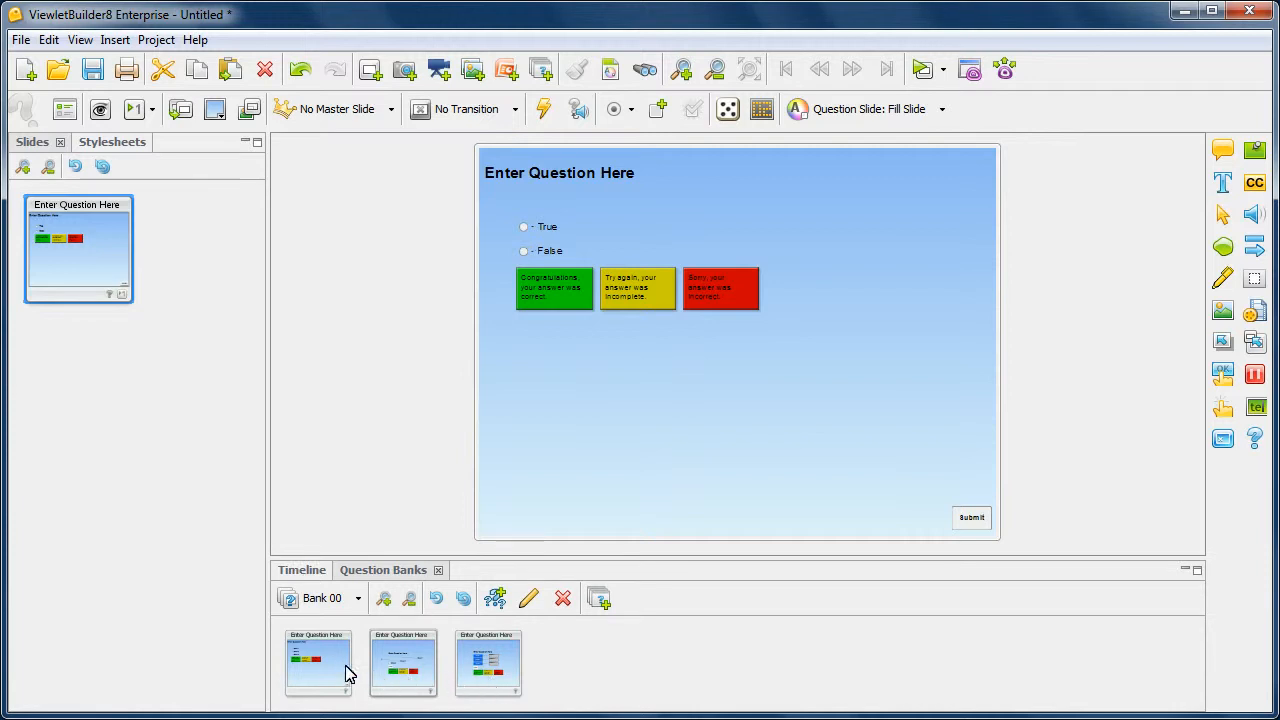
mouse_move(297, 332)
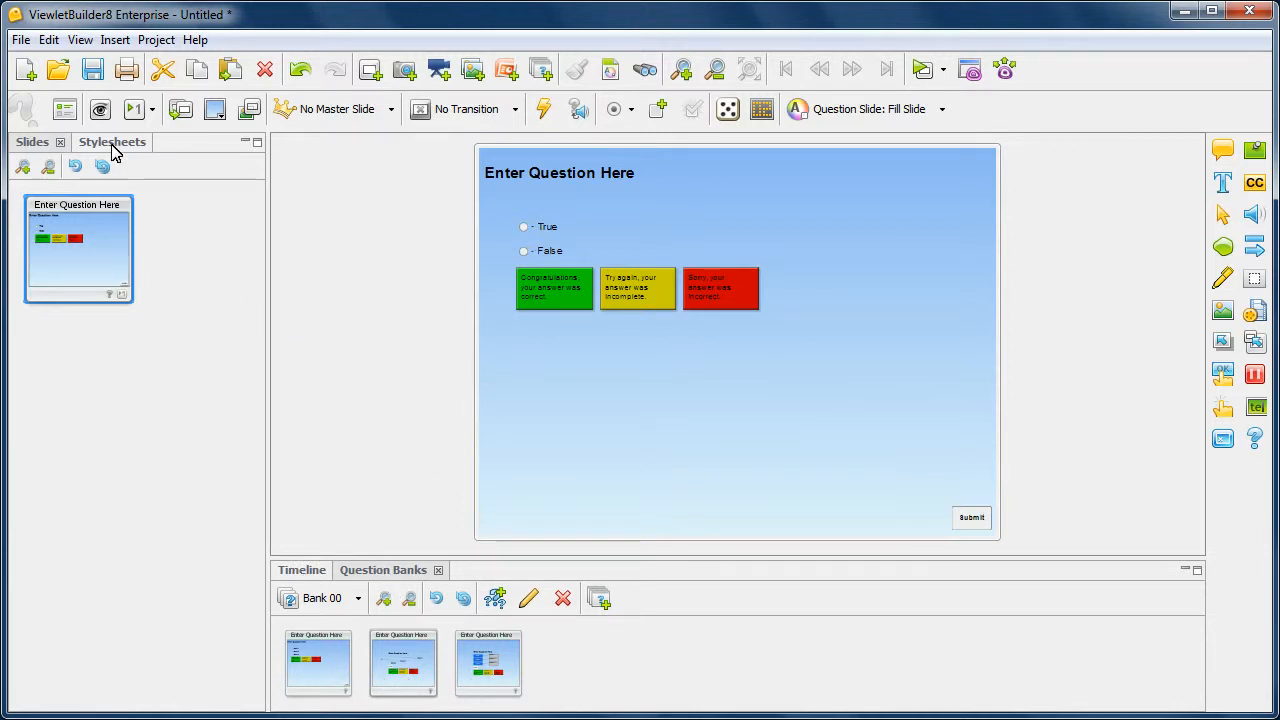
In the Stylesheets tab, expand then collapse the Fill Slide, Fit Question and Align Choices Only styles.
left_click(112, 141)
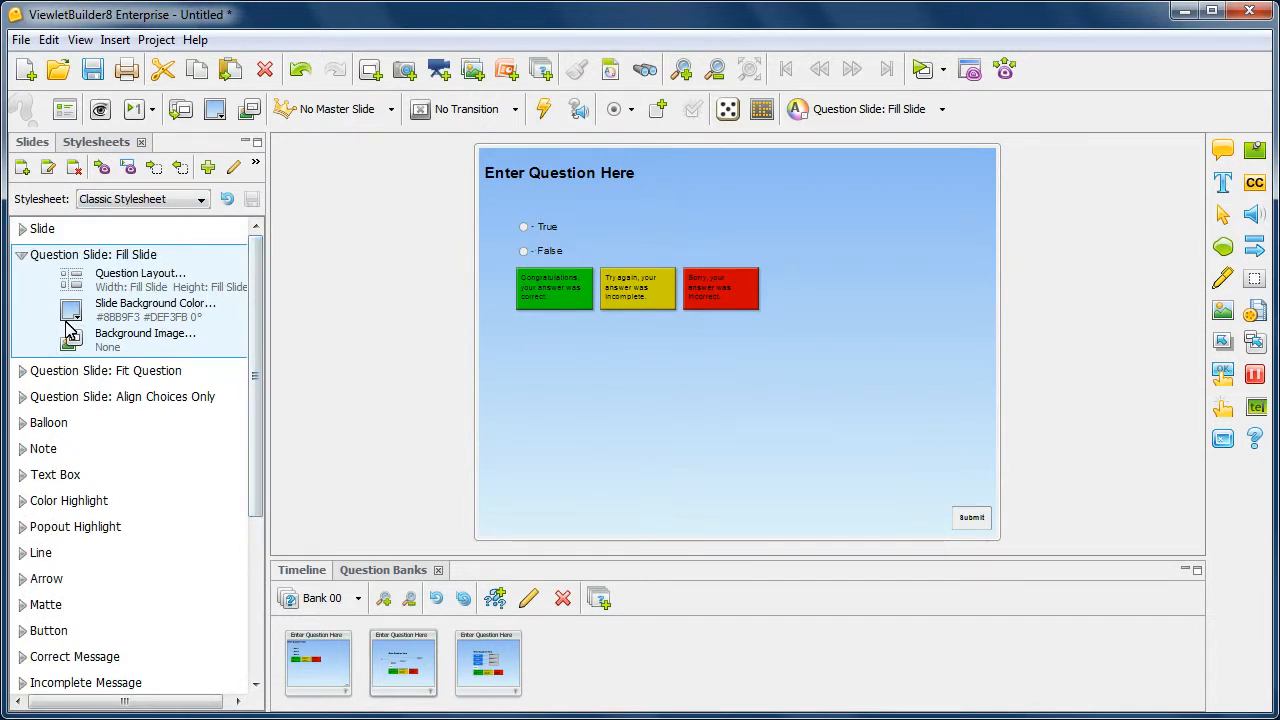
mouse_move(118, 407)
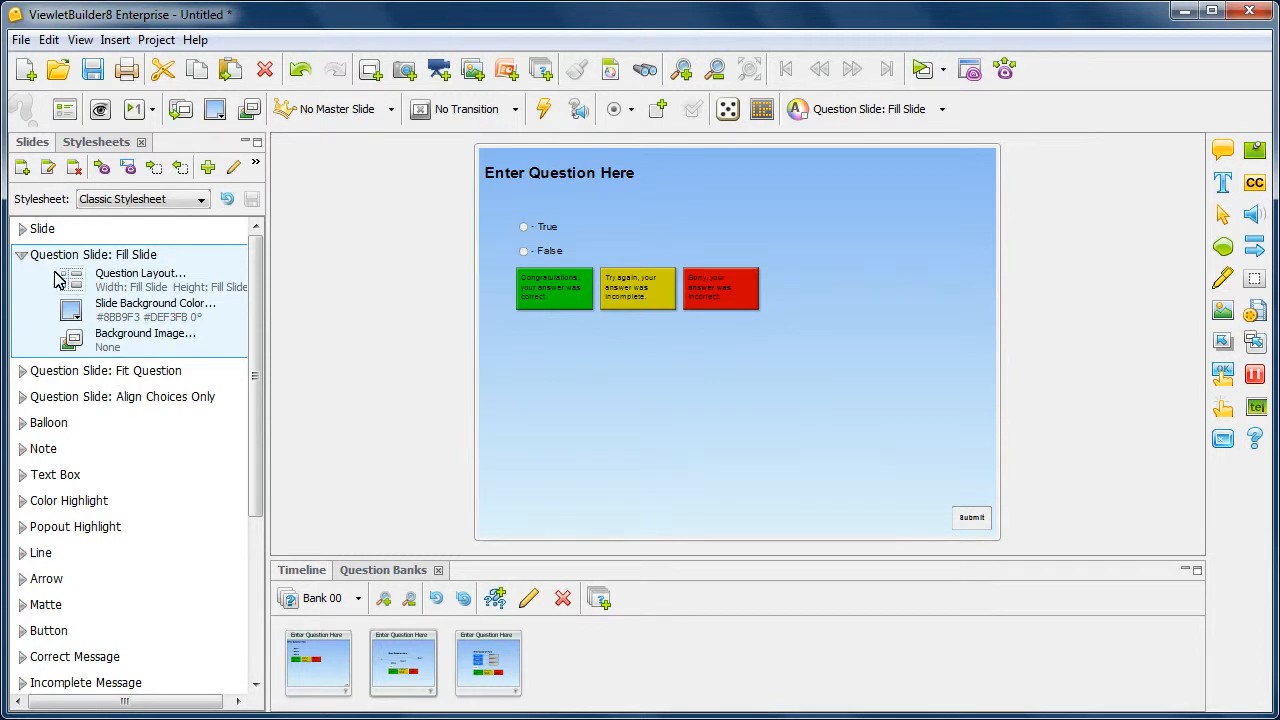
mouse_move(107, 350)
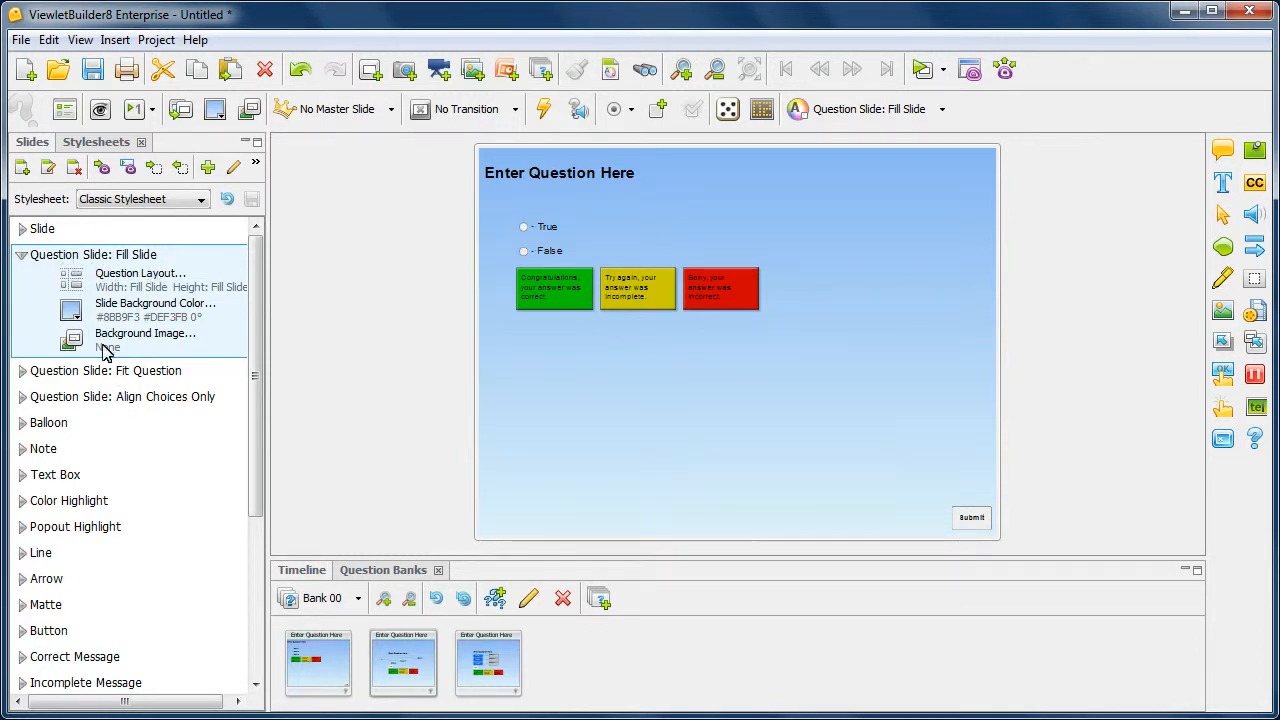
left_click(22, 370)
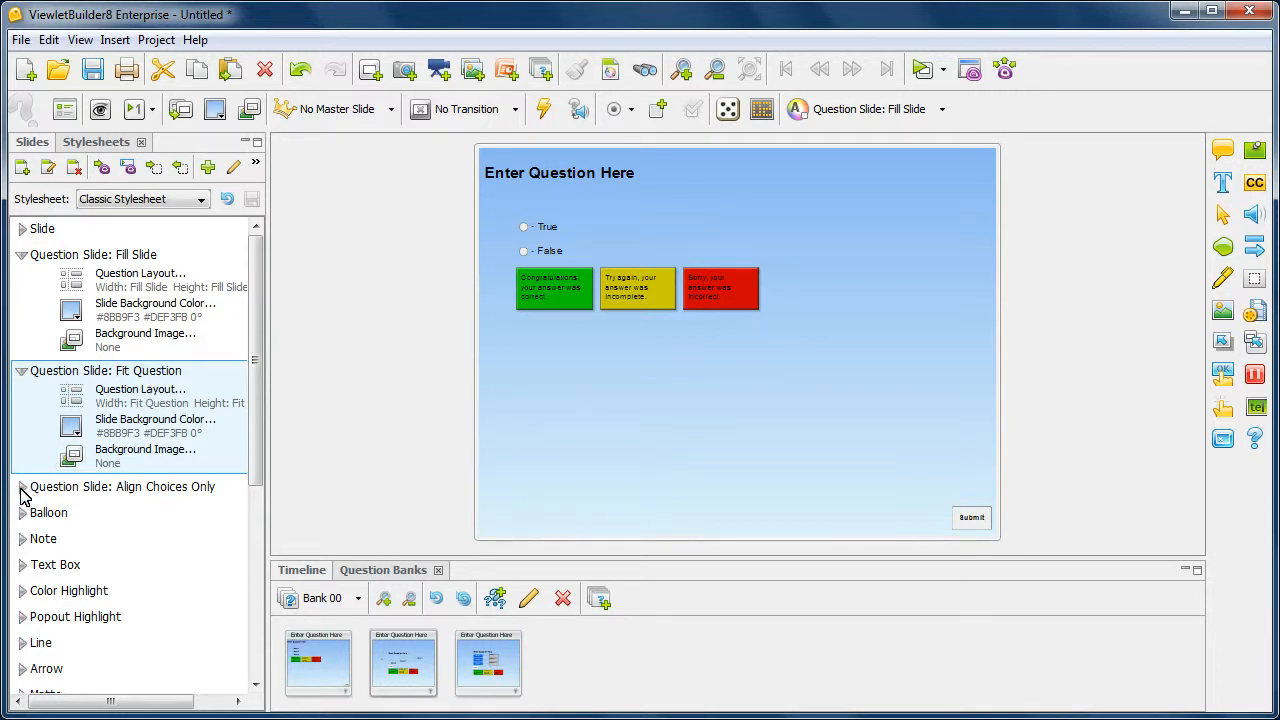
left_click(22, 487)
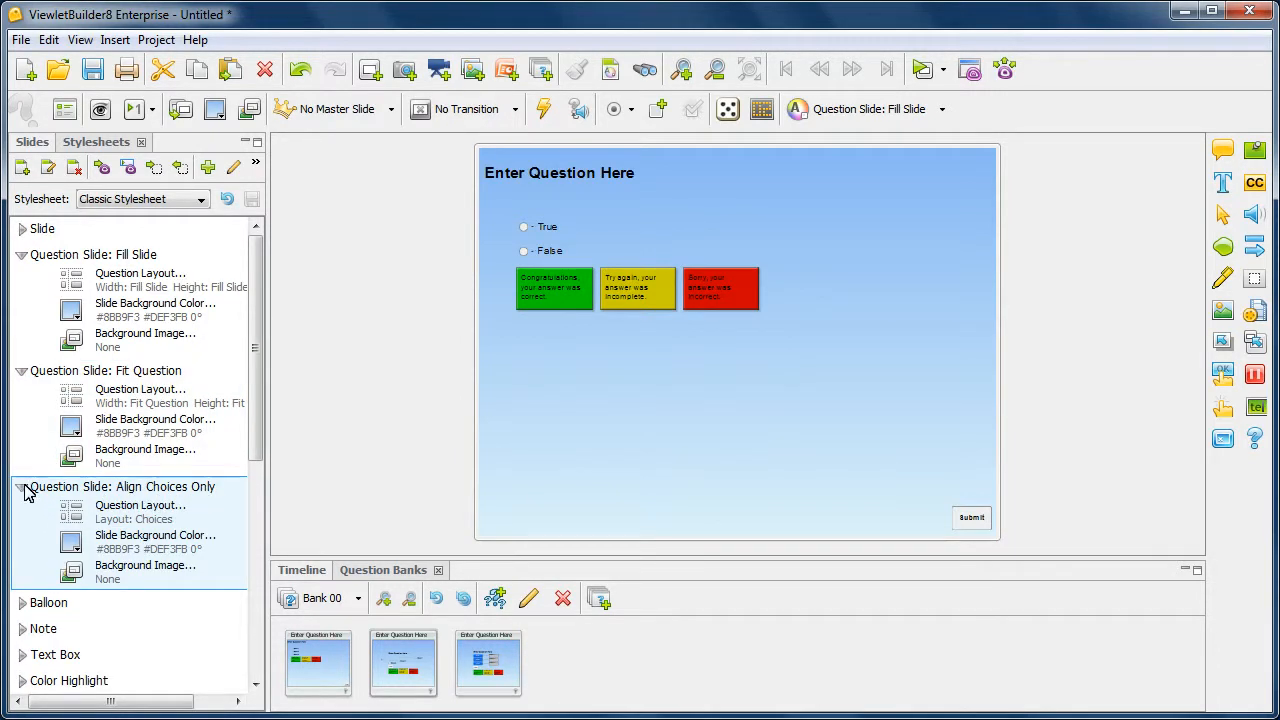
left_click(22, 487)
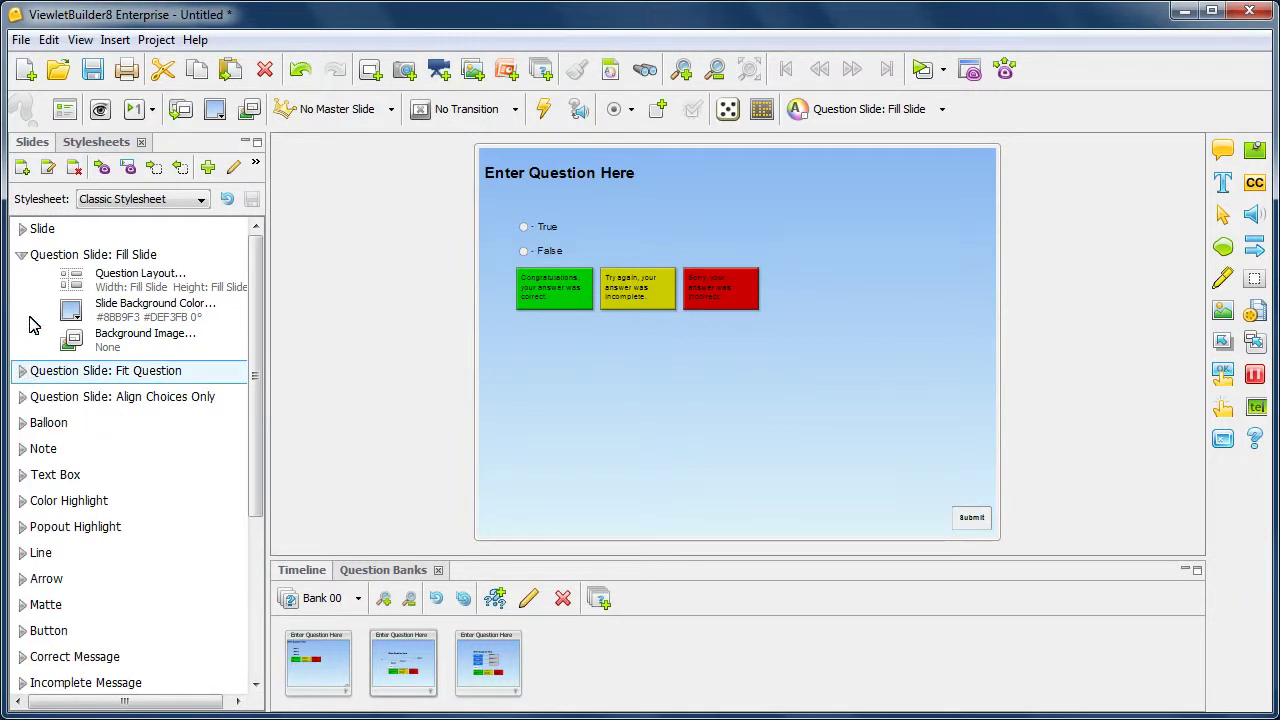
mouse_move(22, 255)
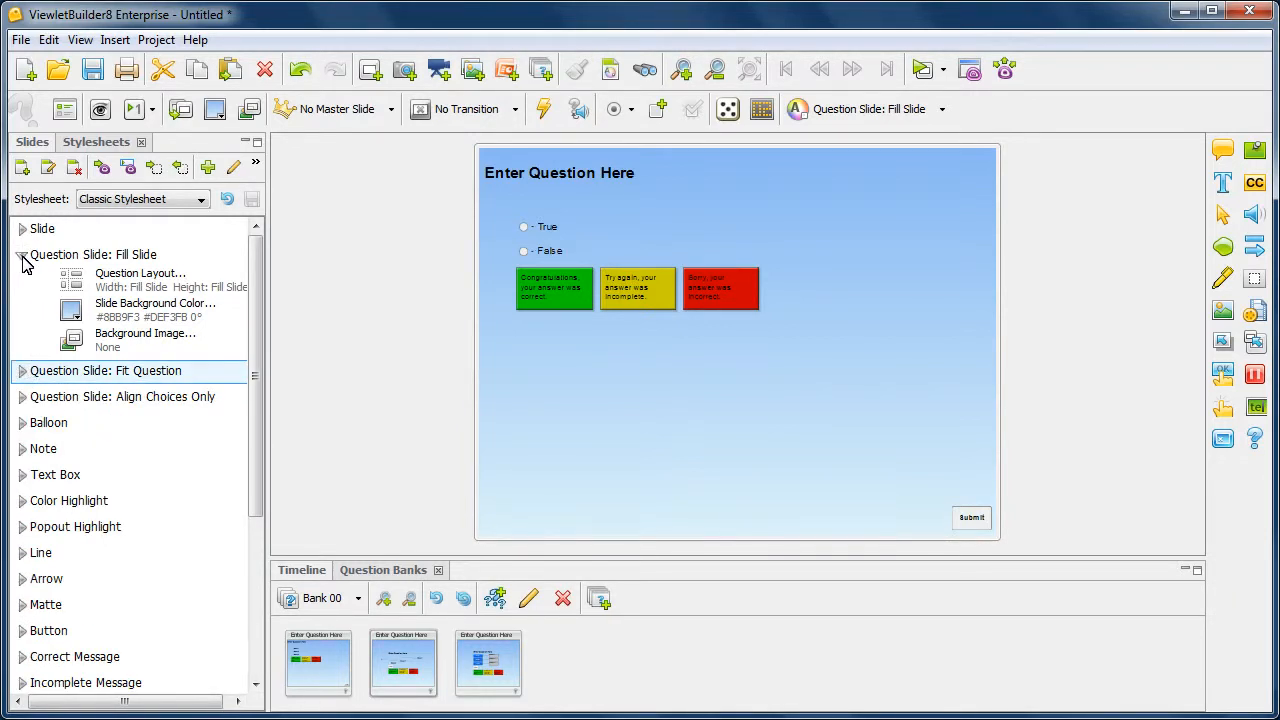
left_click(22, 254)
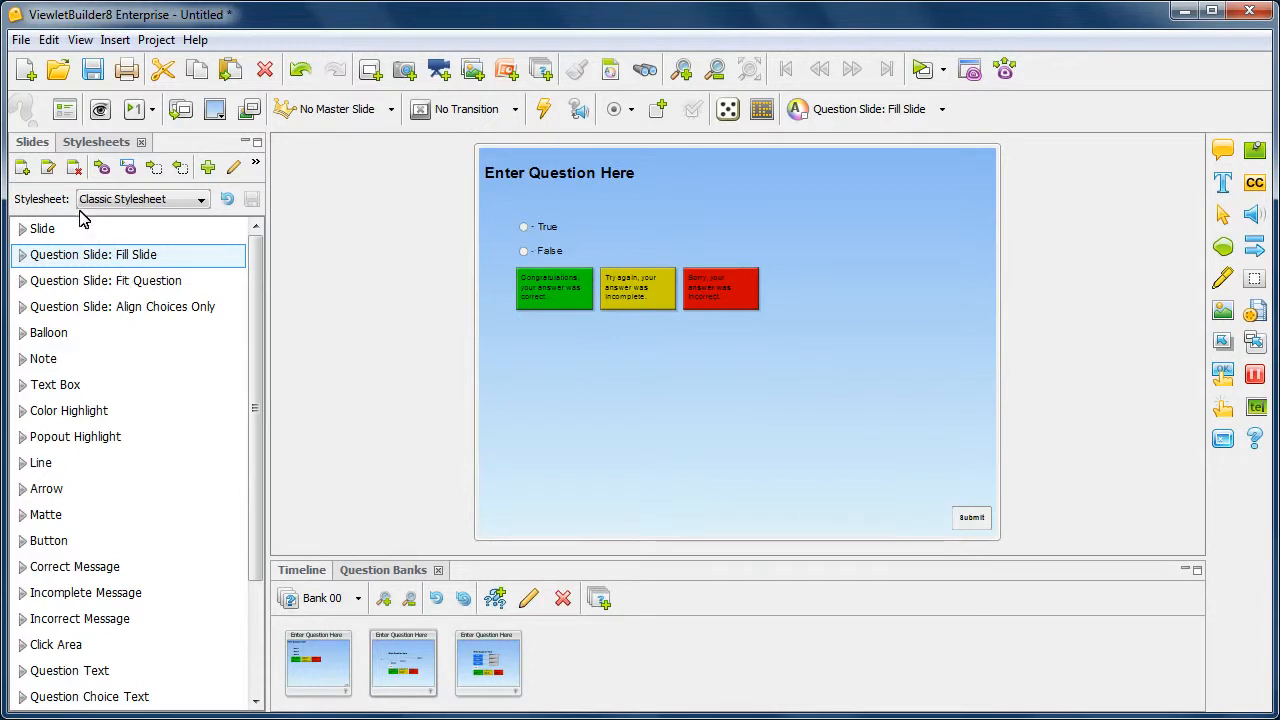
Return to the slide list and browse Bank 01, then switch back to Bank 00.
left_click(31, 141)
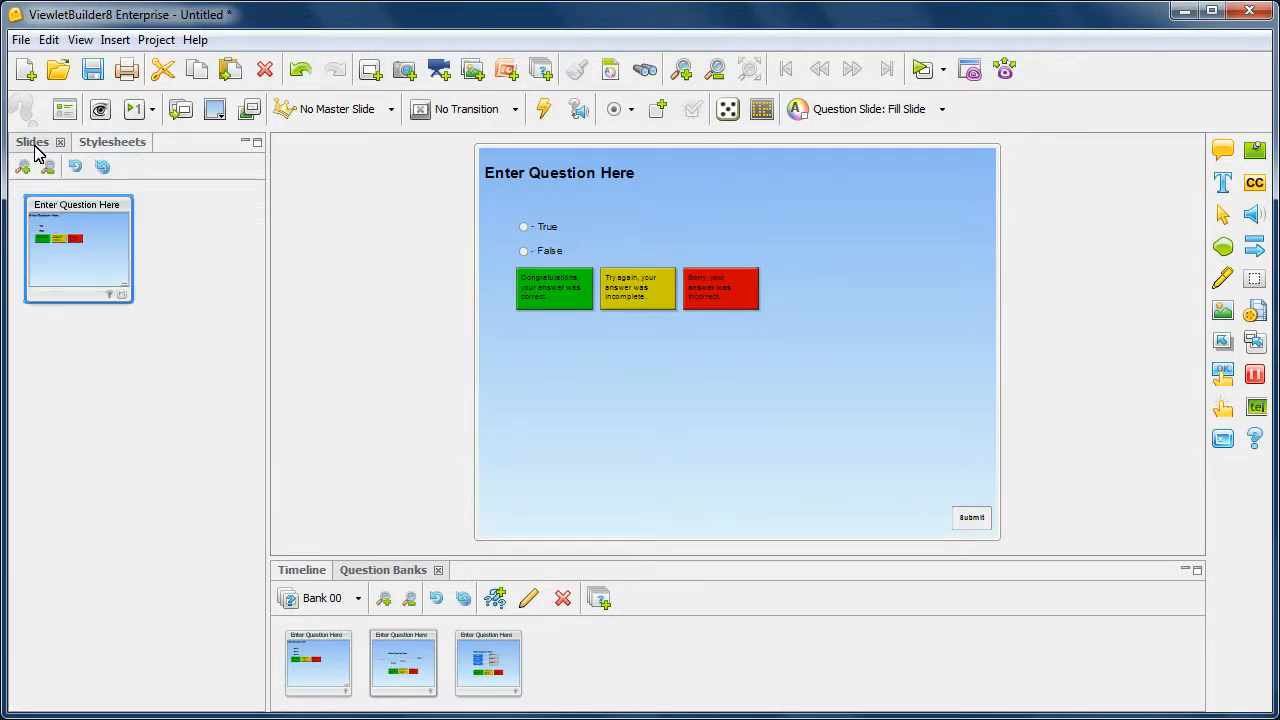
mouse_move(370, 625)
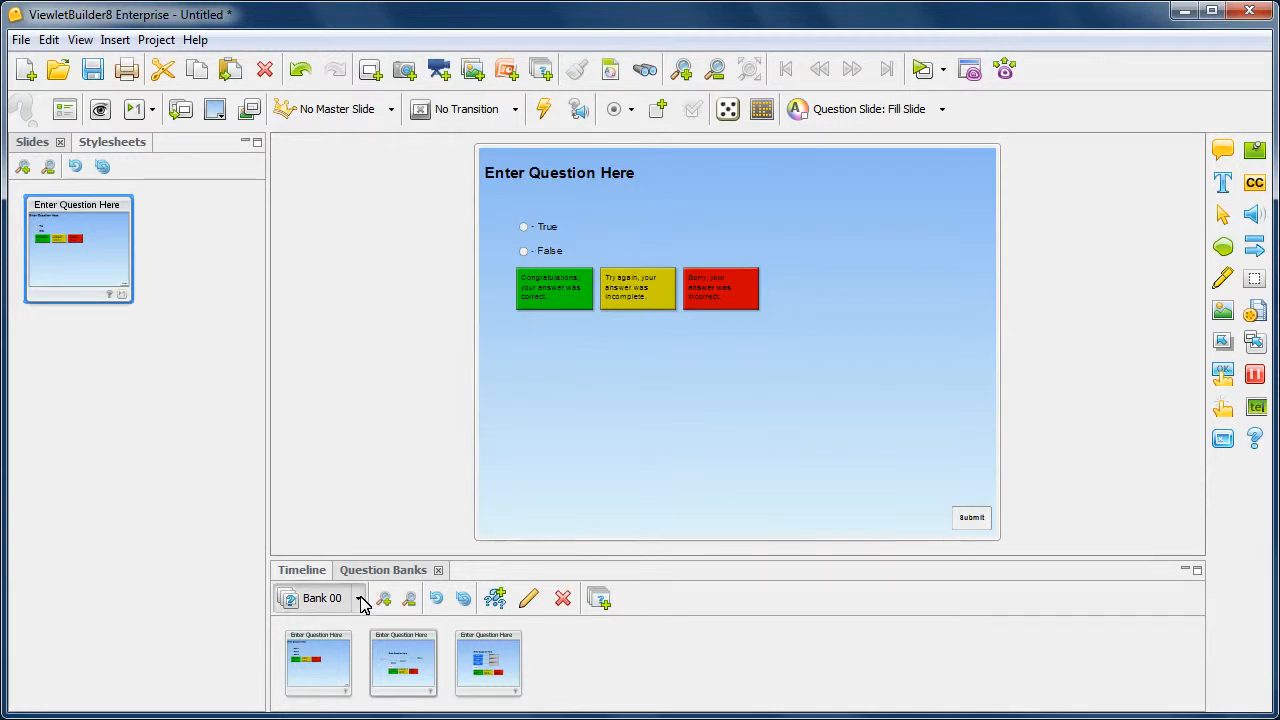
mouse_move(359, 600)
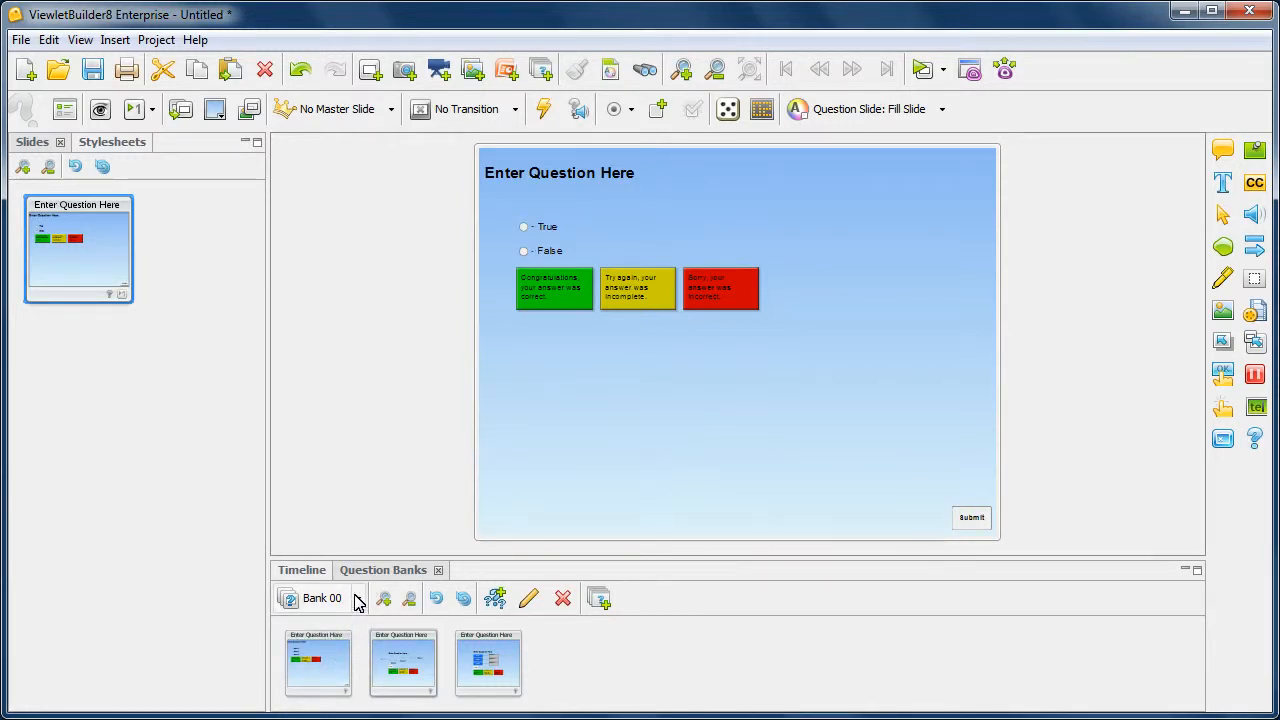
left_click(357, 598)
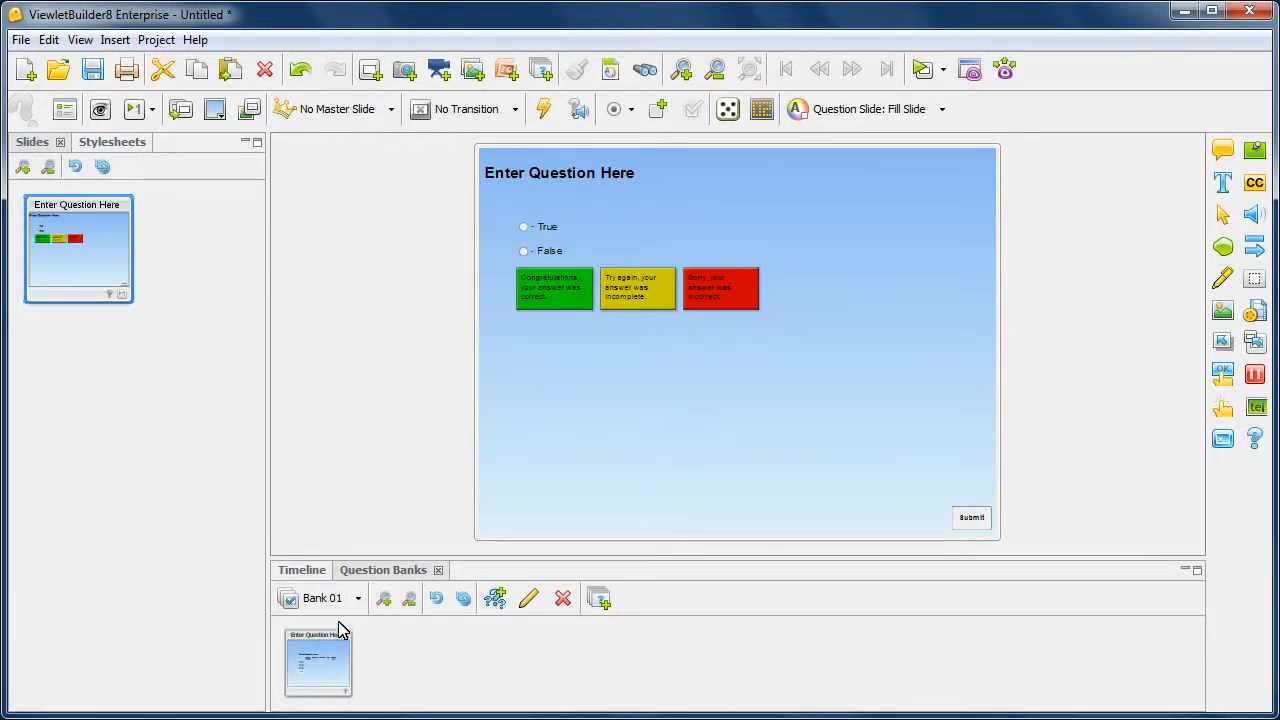
left_click(357, 598)
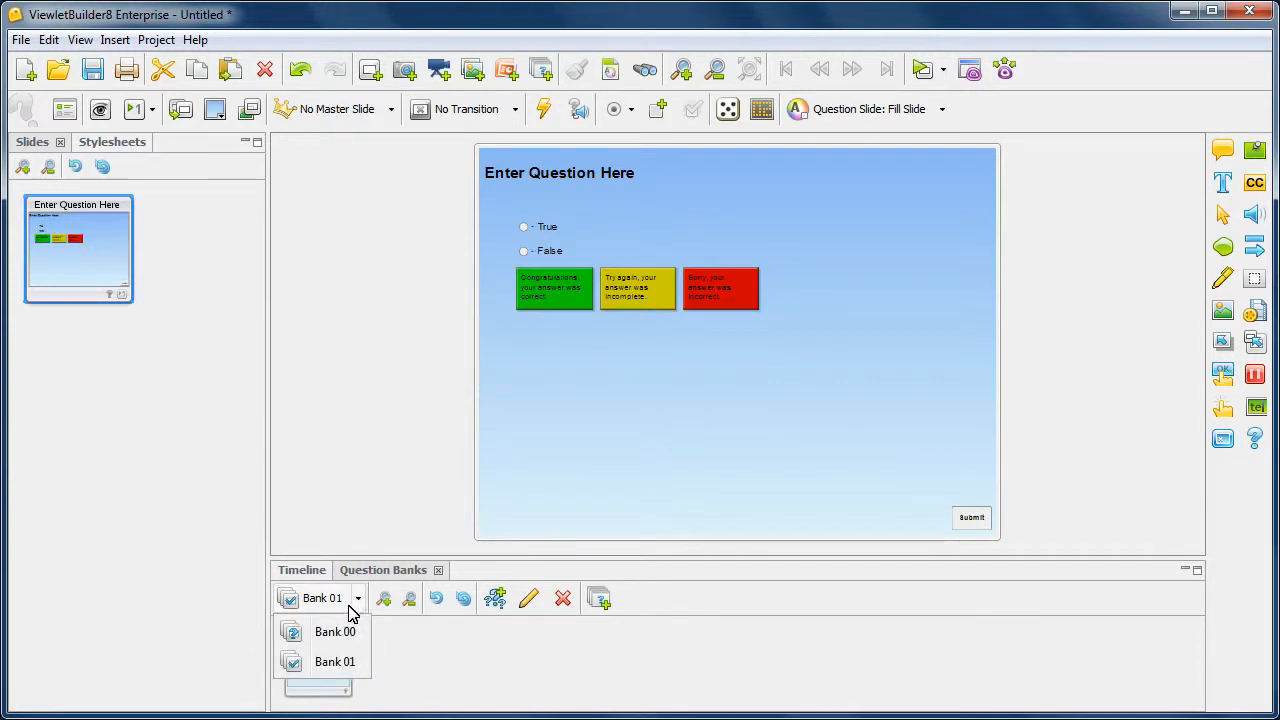
left_click(334, 632)
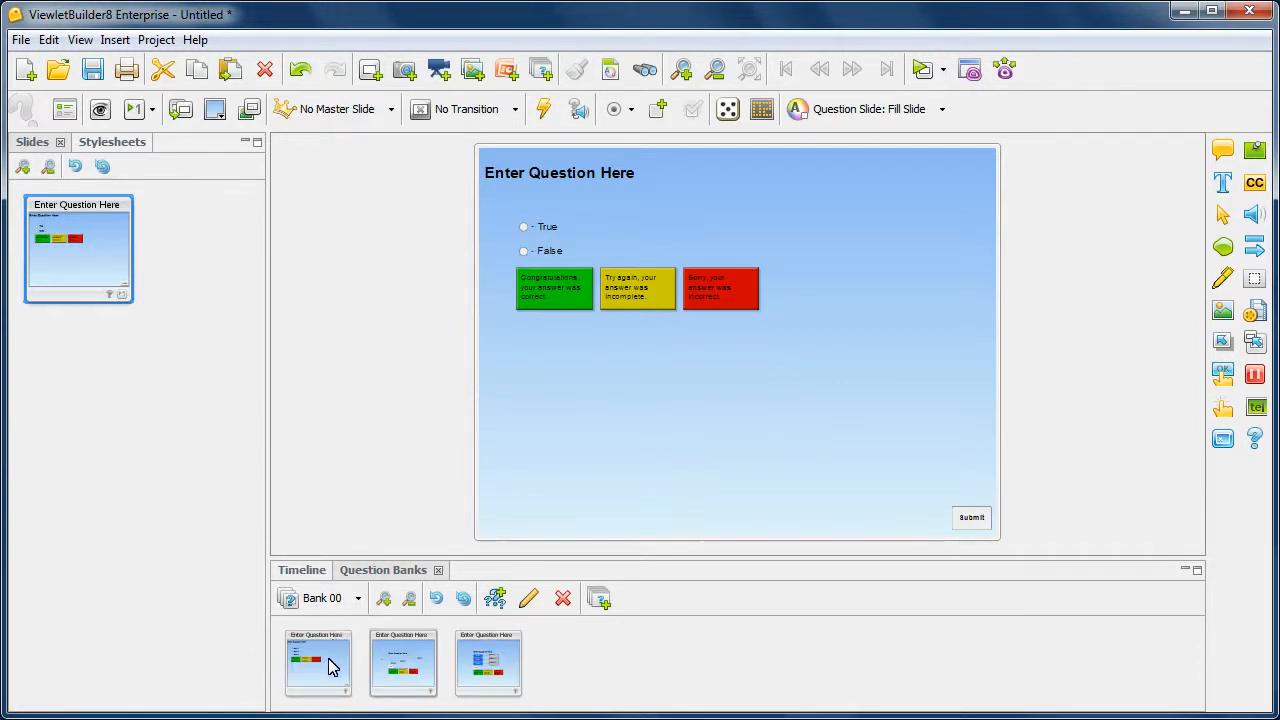
left_click(318, 663)
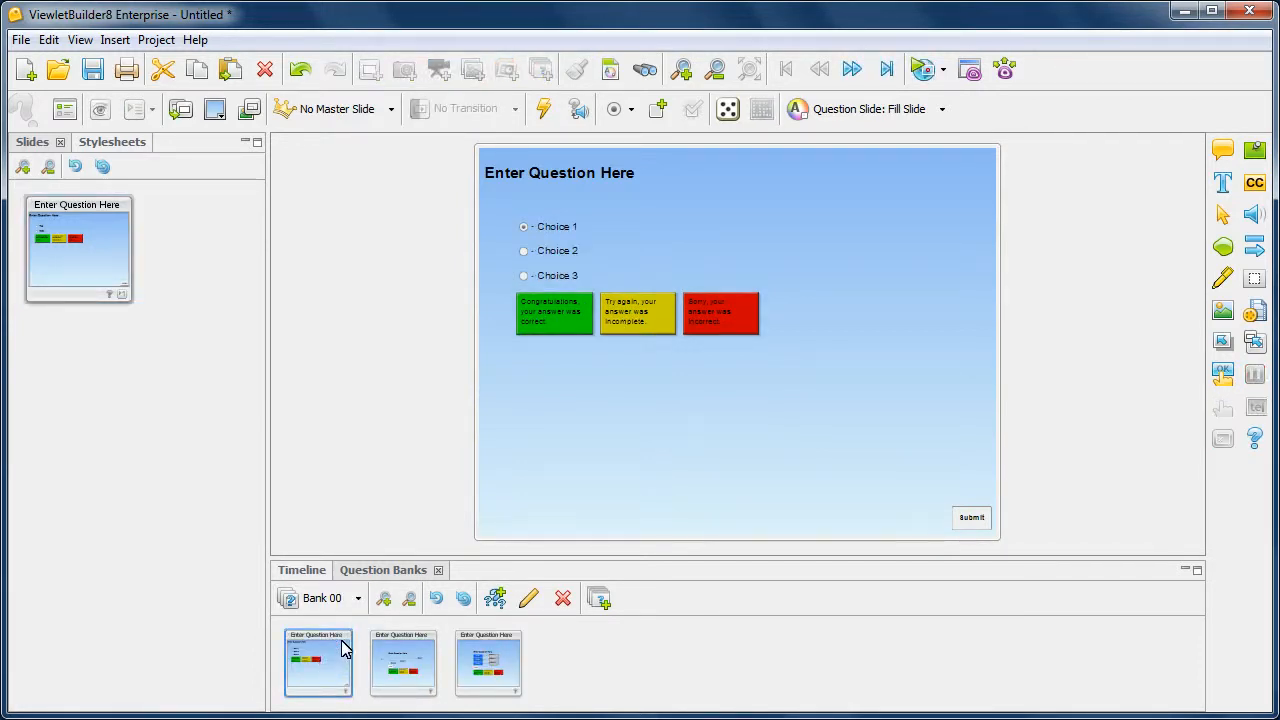
mouse_move(243, 115)
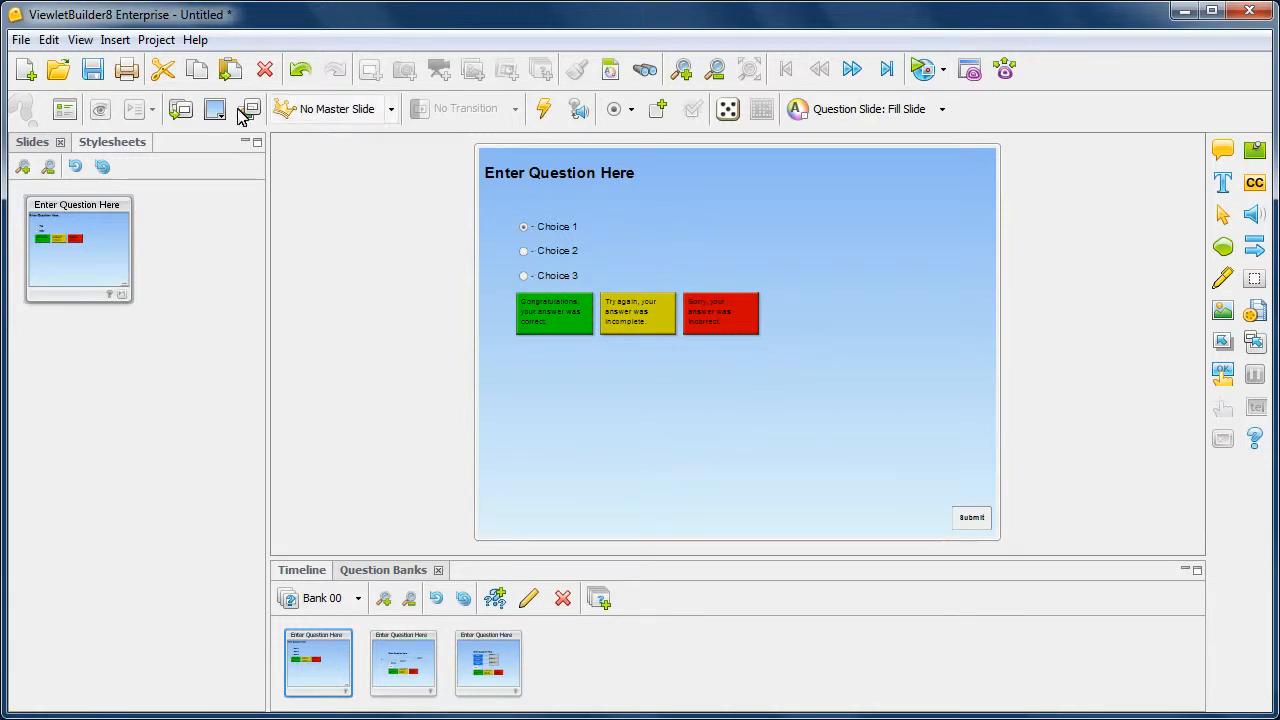
mouse_move(887, 118)
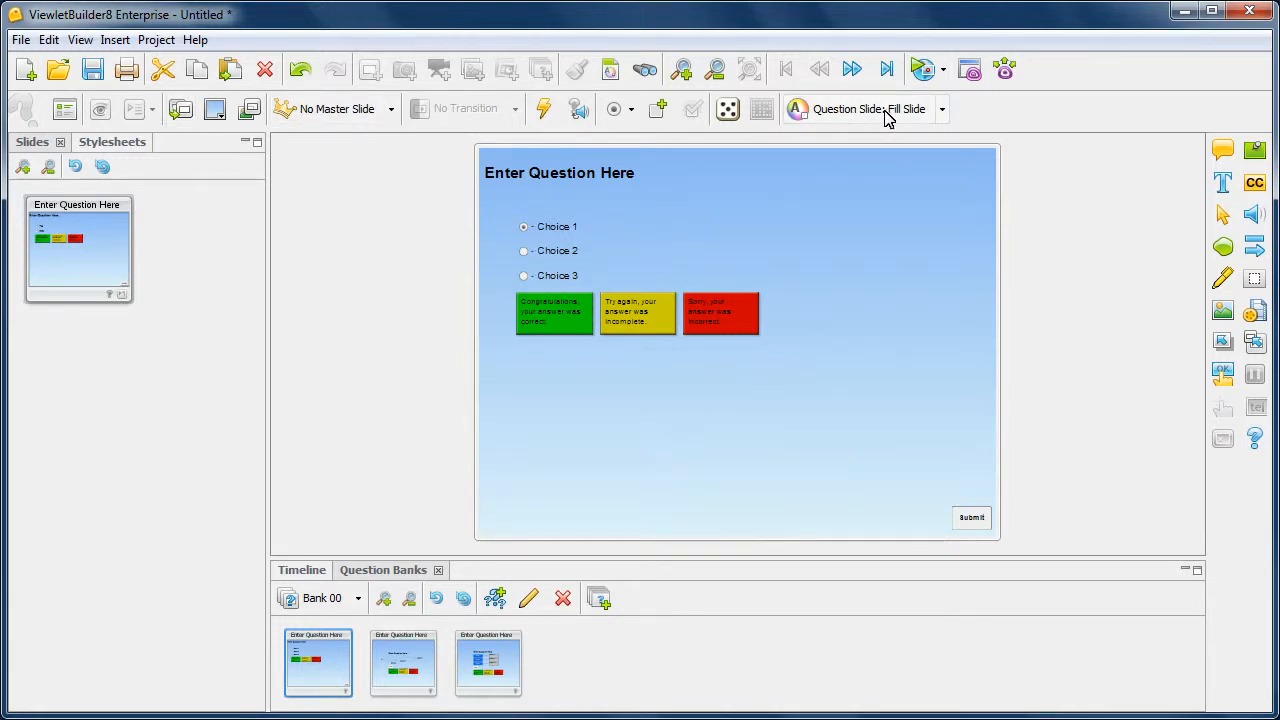
mouse_move(887, 118)
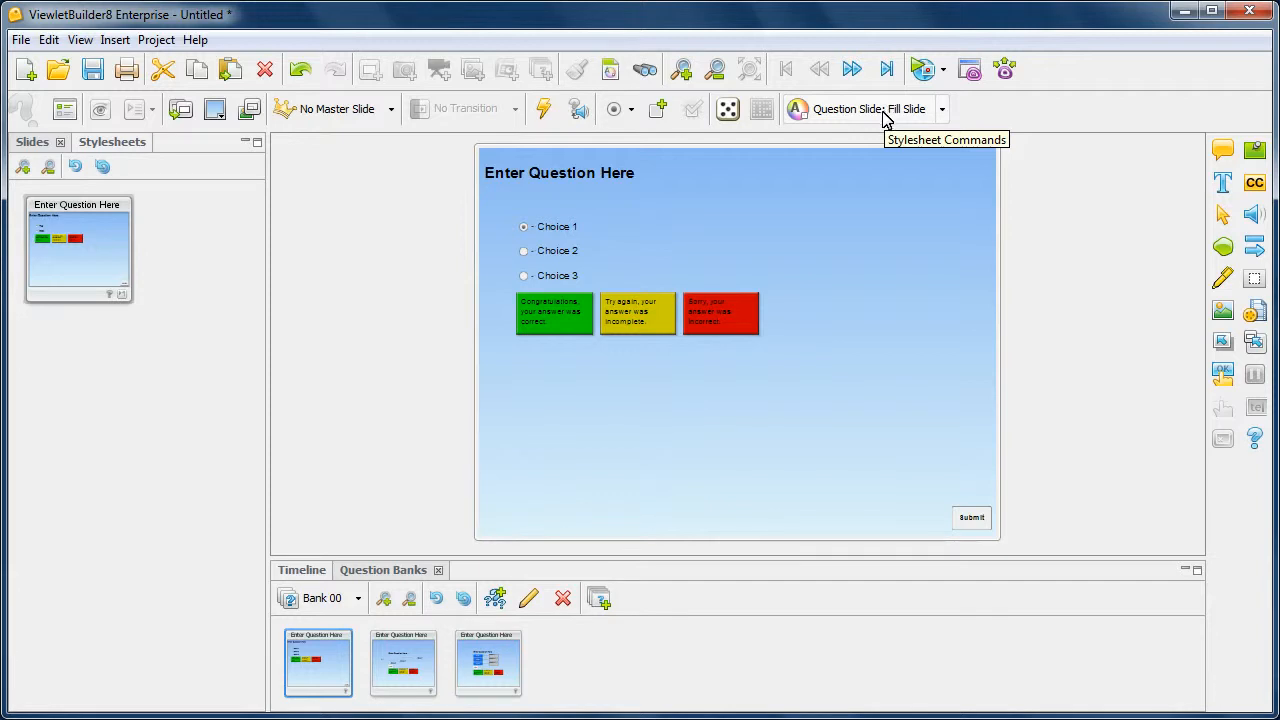
mouse_move(880, 122)
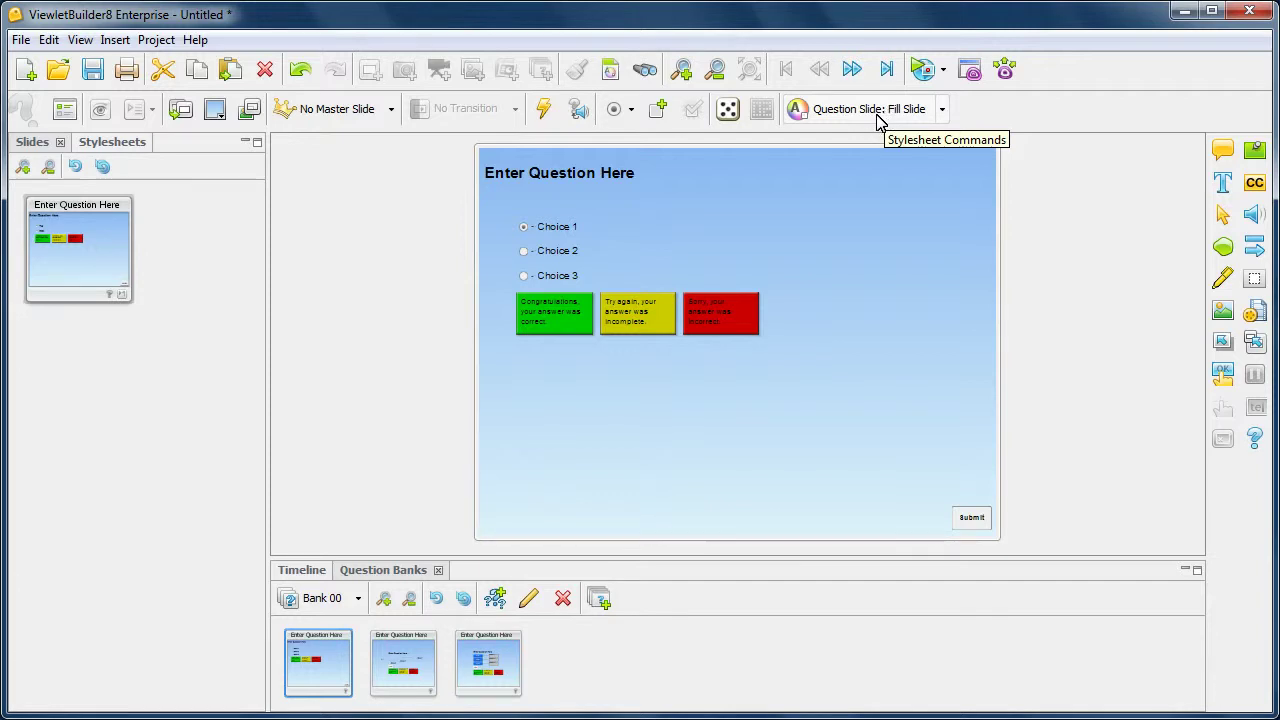
mouse_move(855, 200)
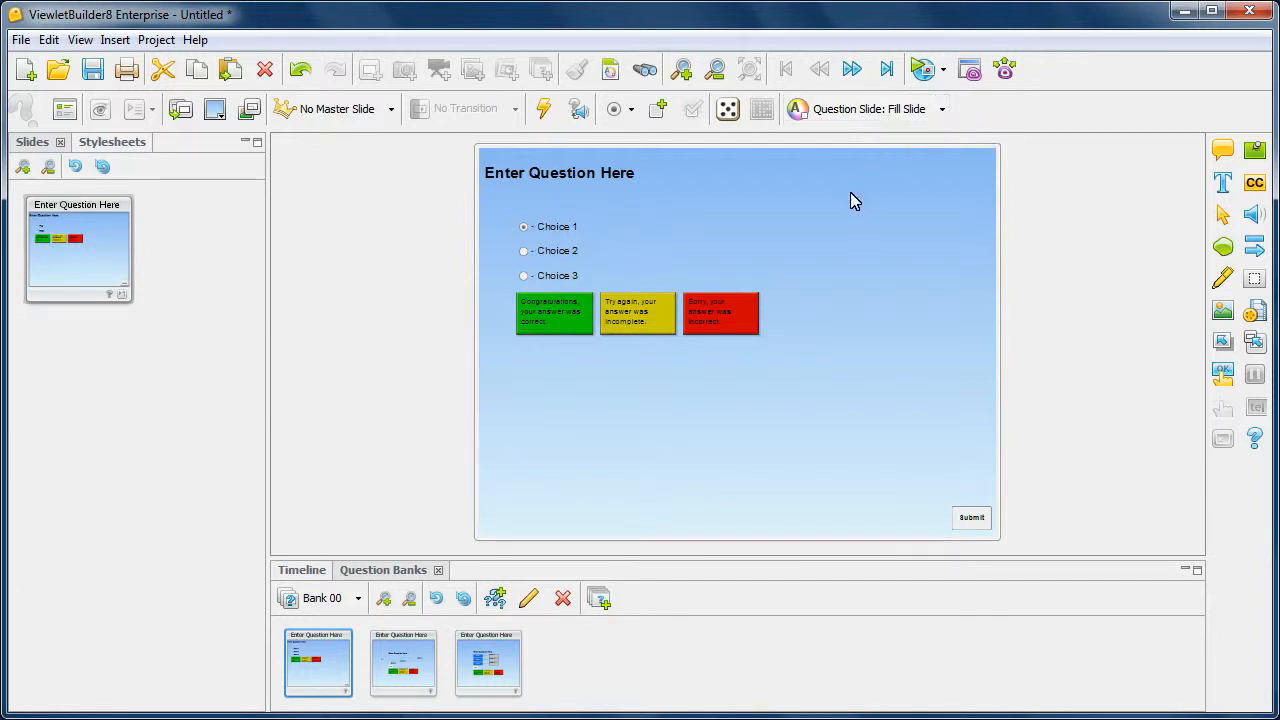
mouse_move(828, 118)
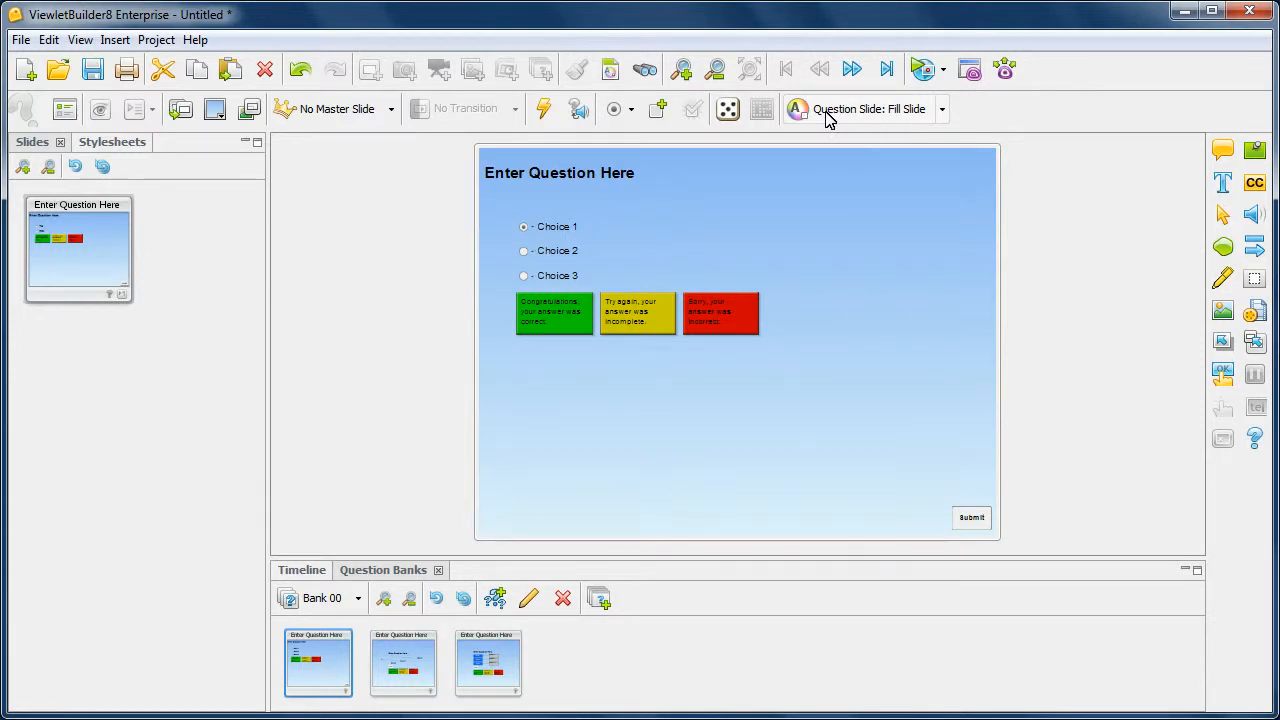
mouse_move(918, 128)
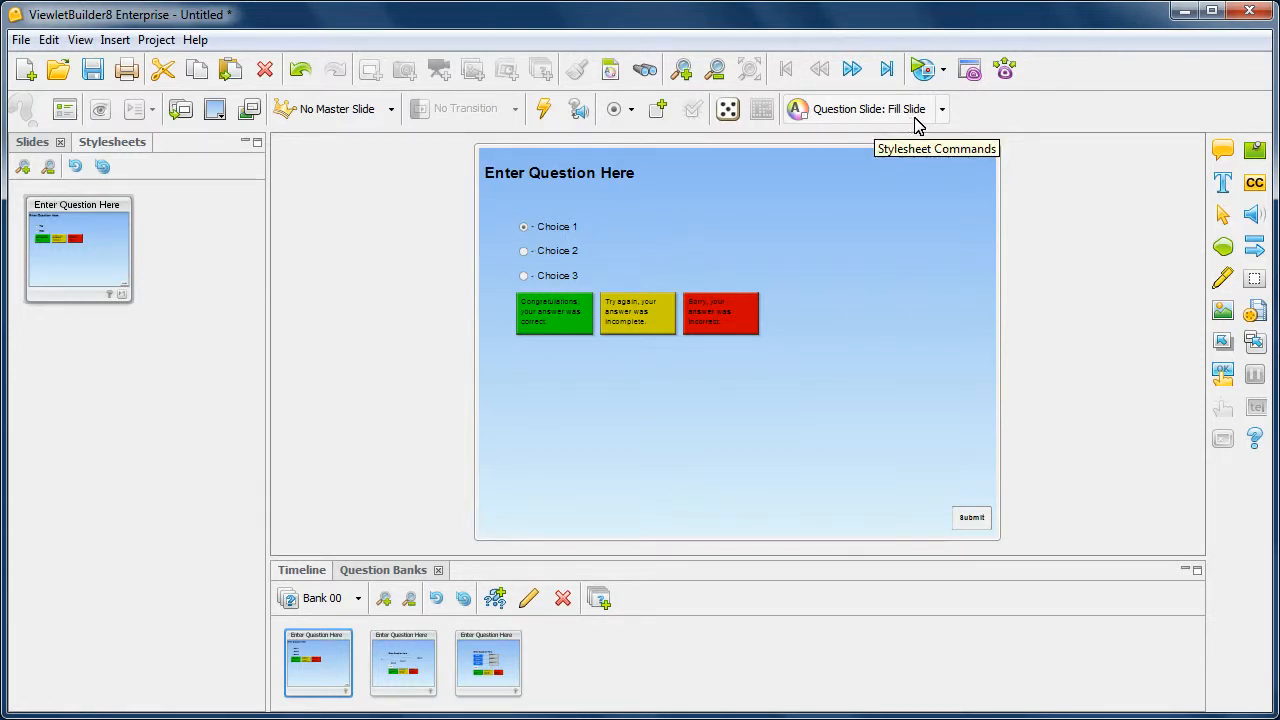
mouse_move(820, 220)
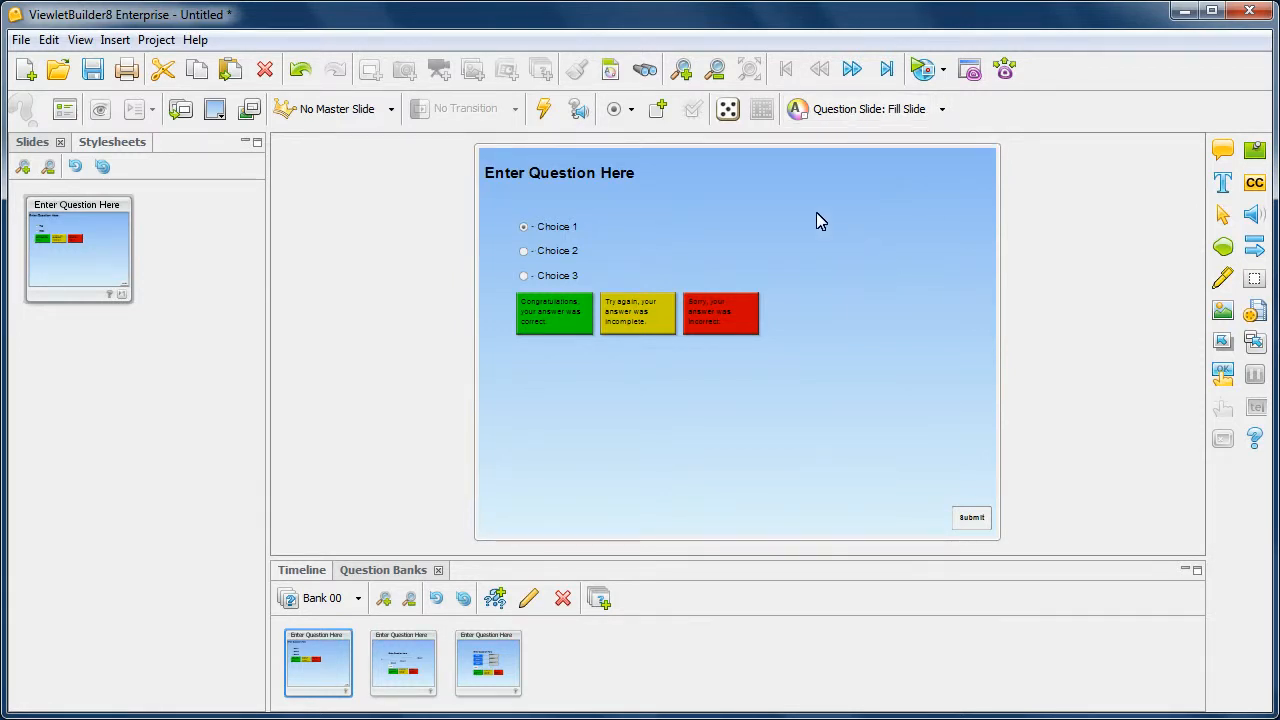
mouse_move(730, 162)
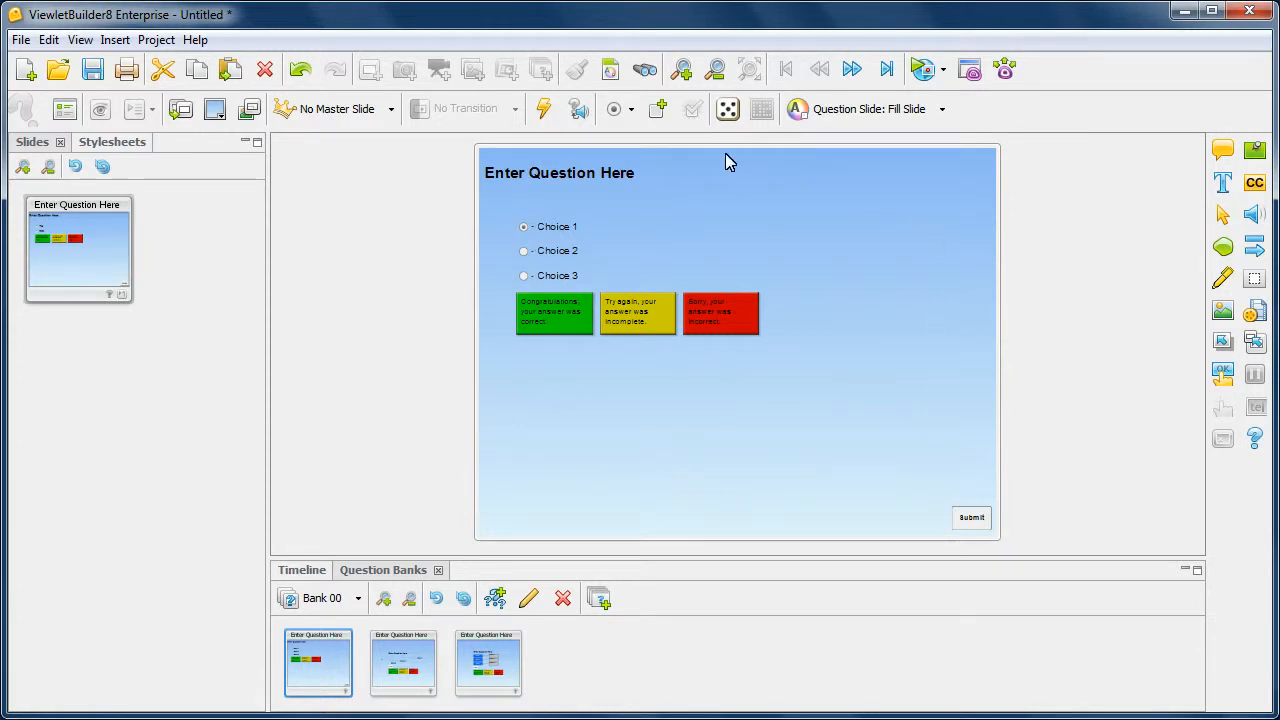
mouse_move(632, 182)
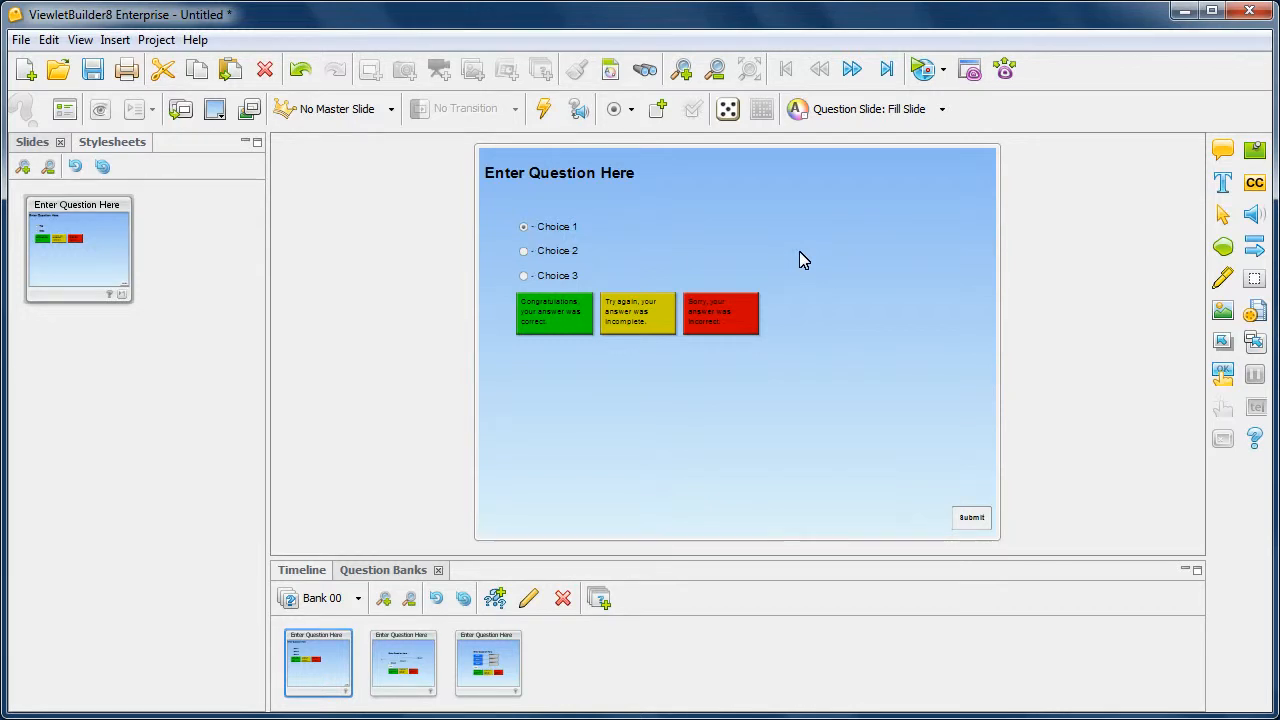
mouse_move(818, 226)
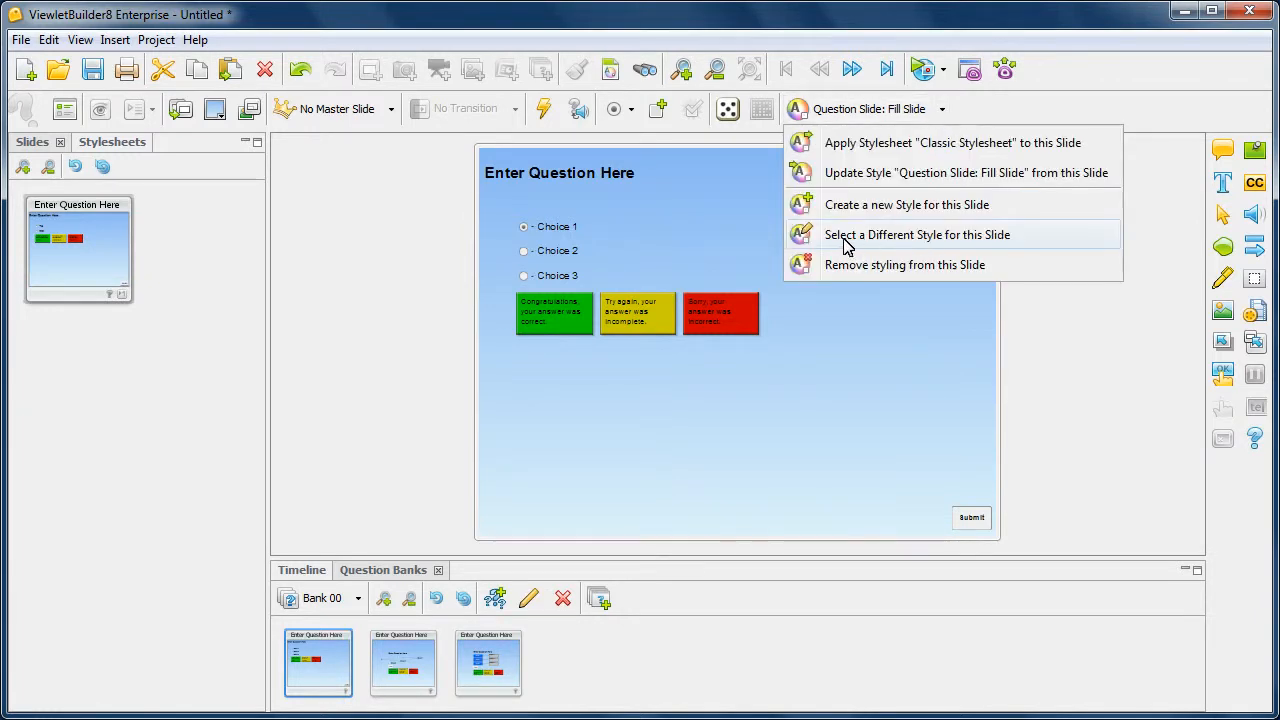
Apply the Question Slide: Fit Question style to the first question slide.
left_click(916, 234)
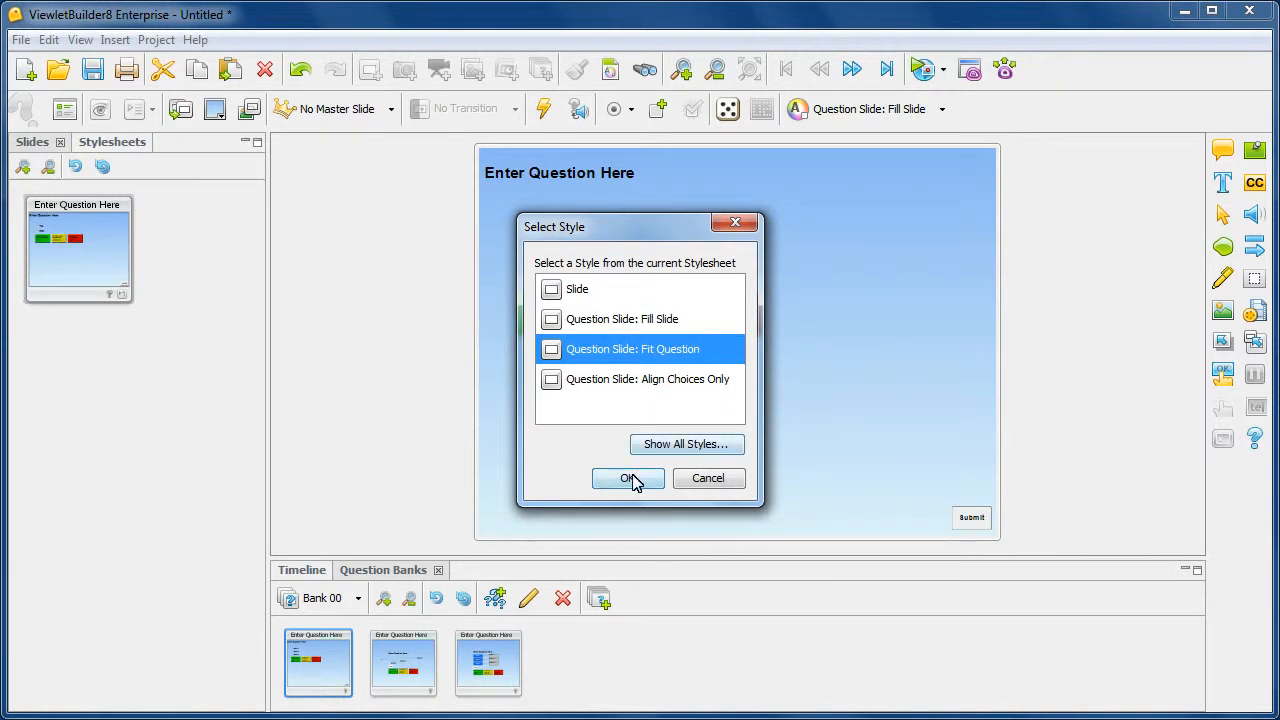
left_click(627, 478)
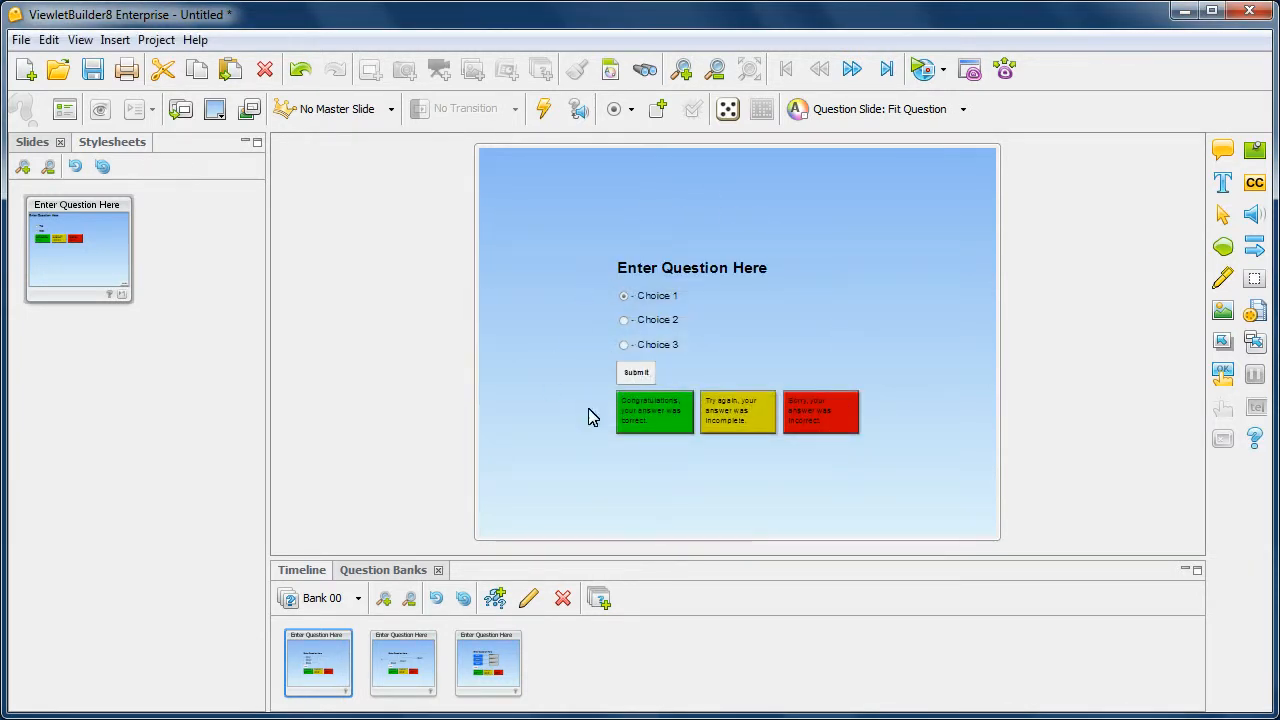
mouse_move(796, 270)
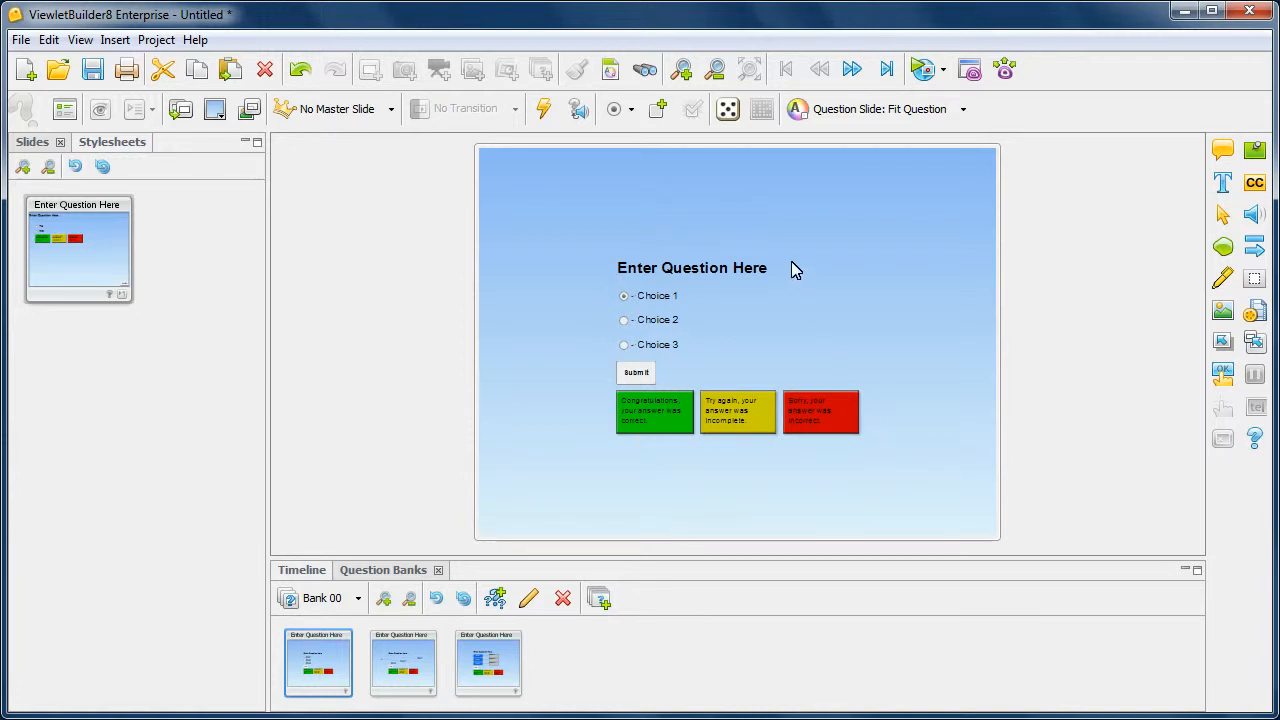
mouse_move(689, 482)
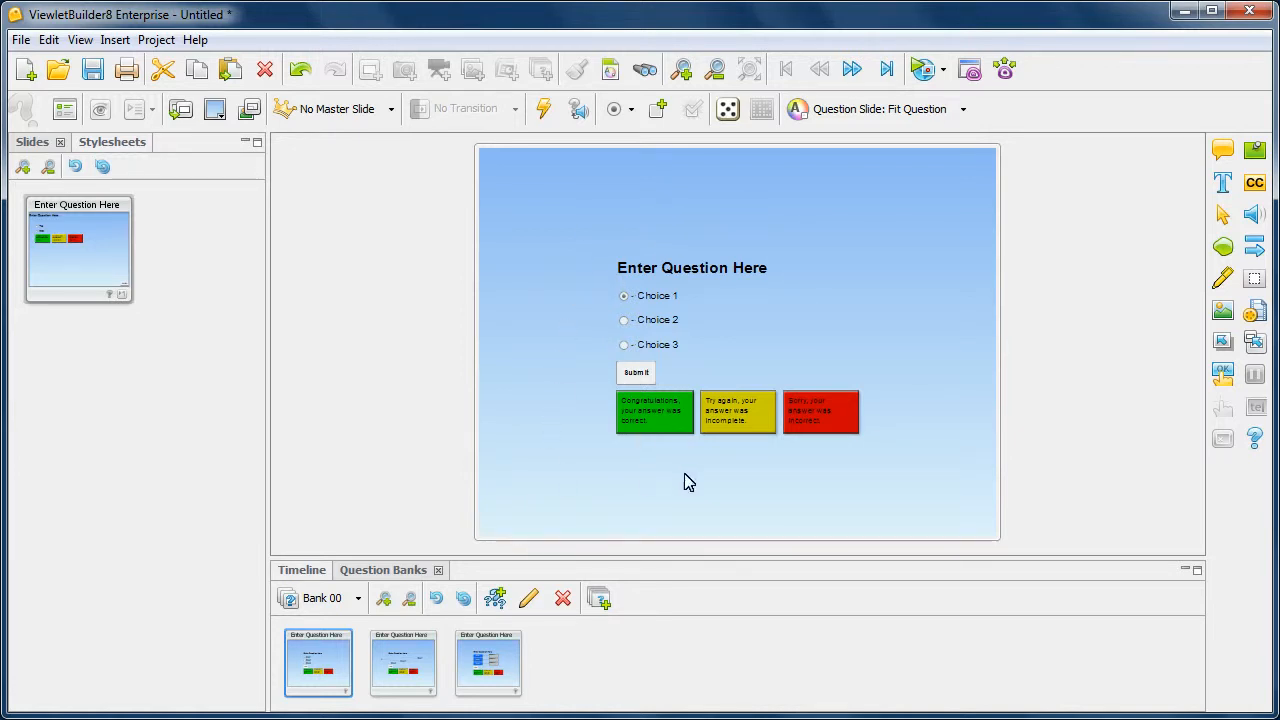
mouse_move(725, 450)
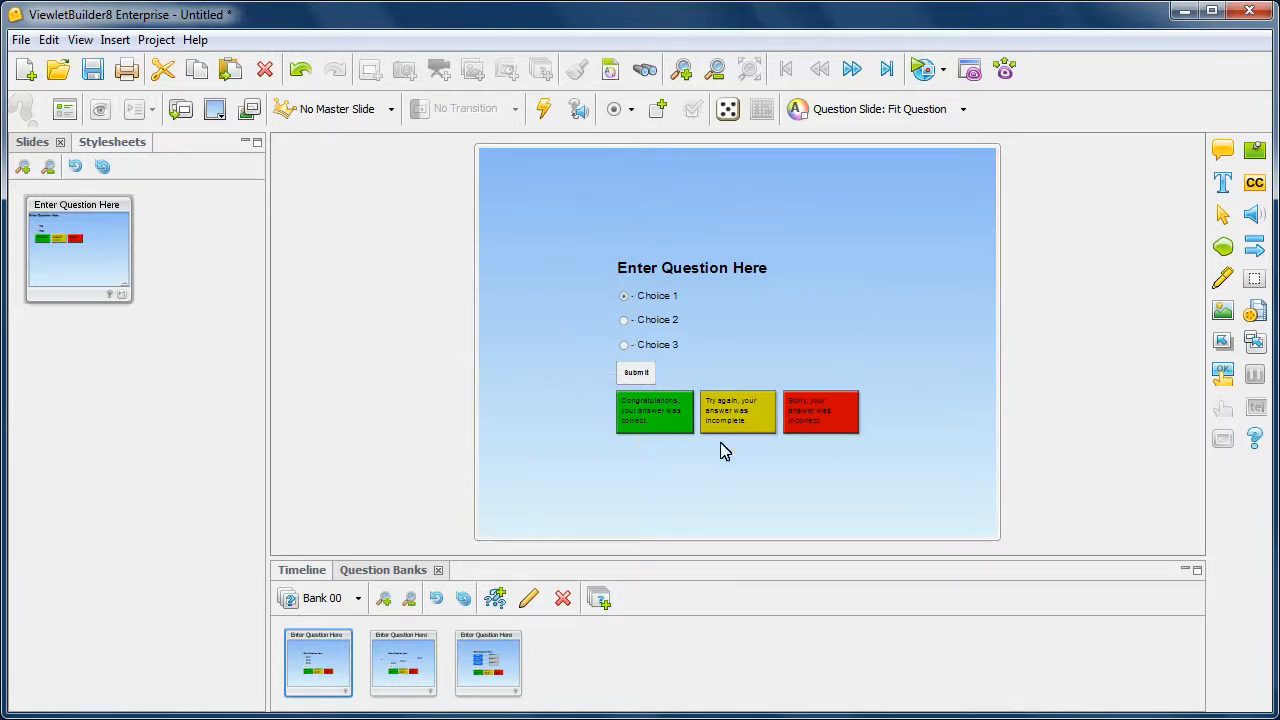
mouse_move(898, 256)
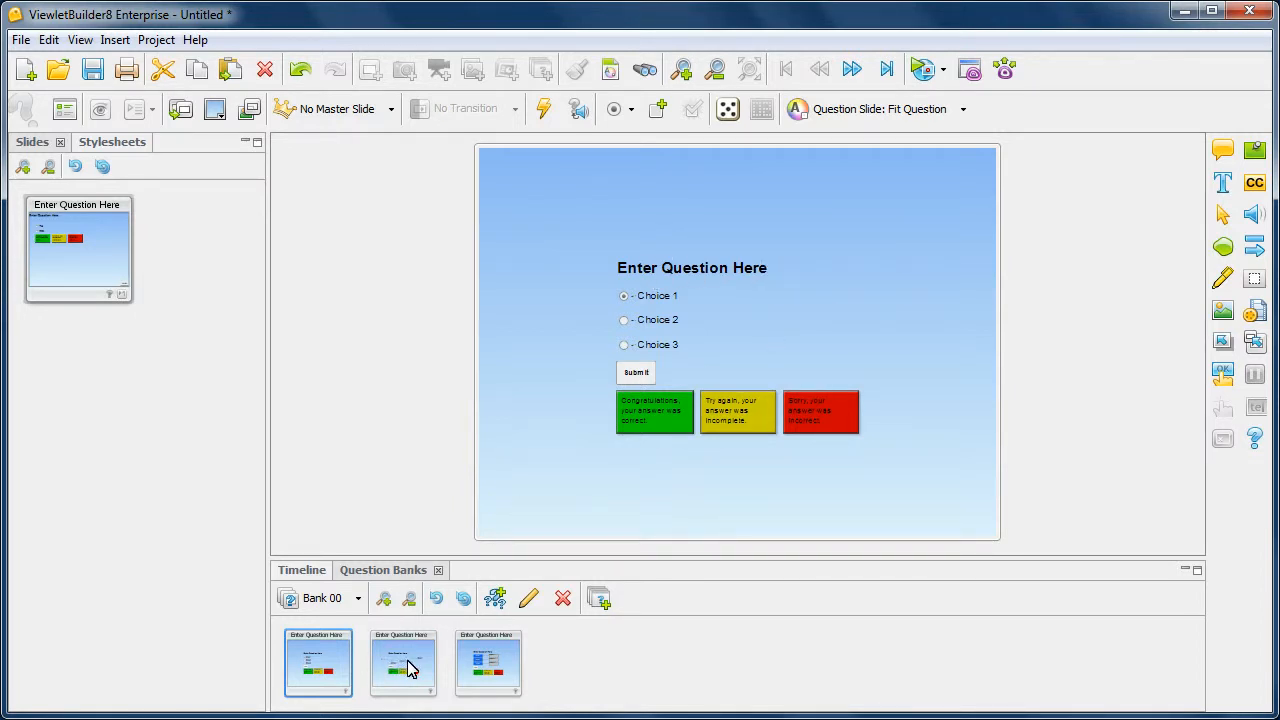
Open Bank 00's second question slide from the Question Banks panel.
left_click(403, 664)
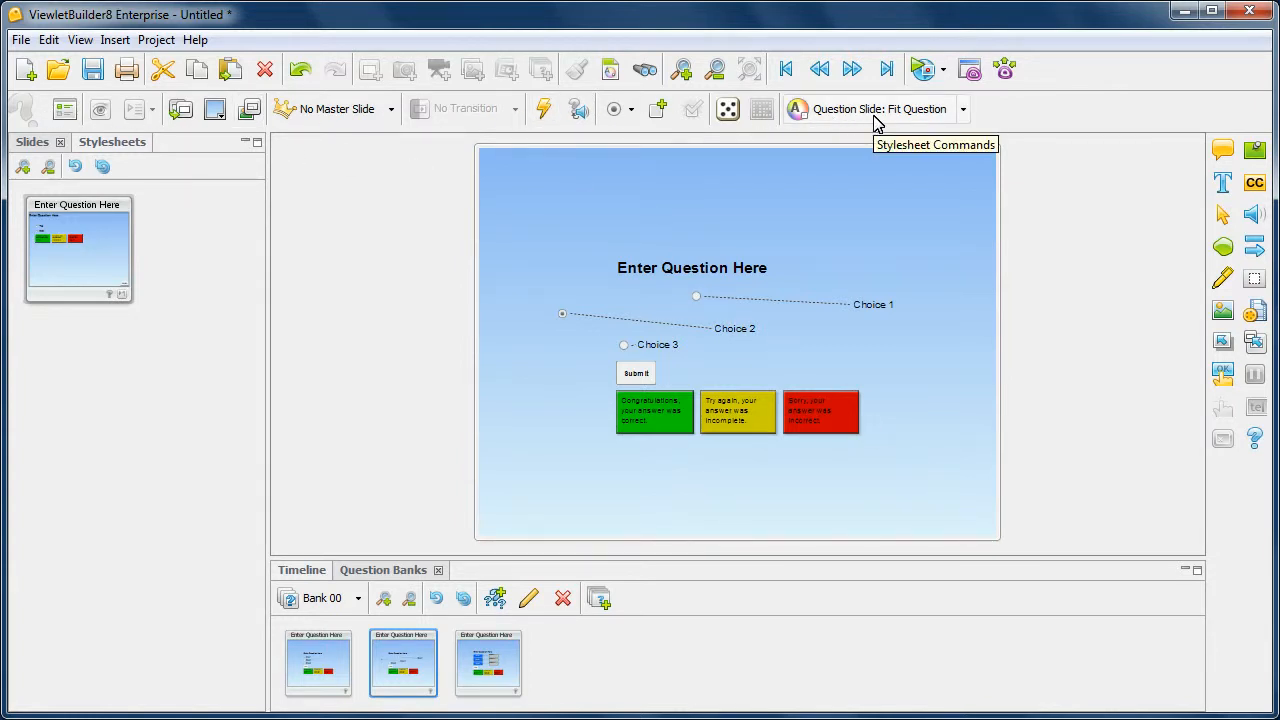
mouse_move(920, 124)
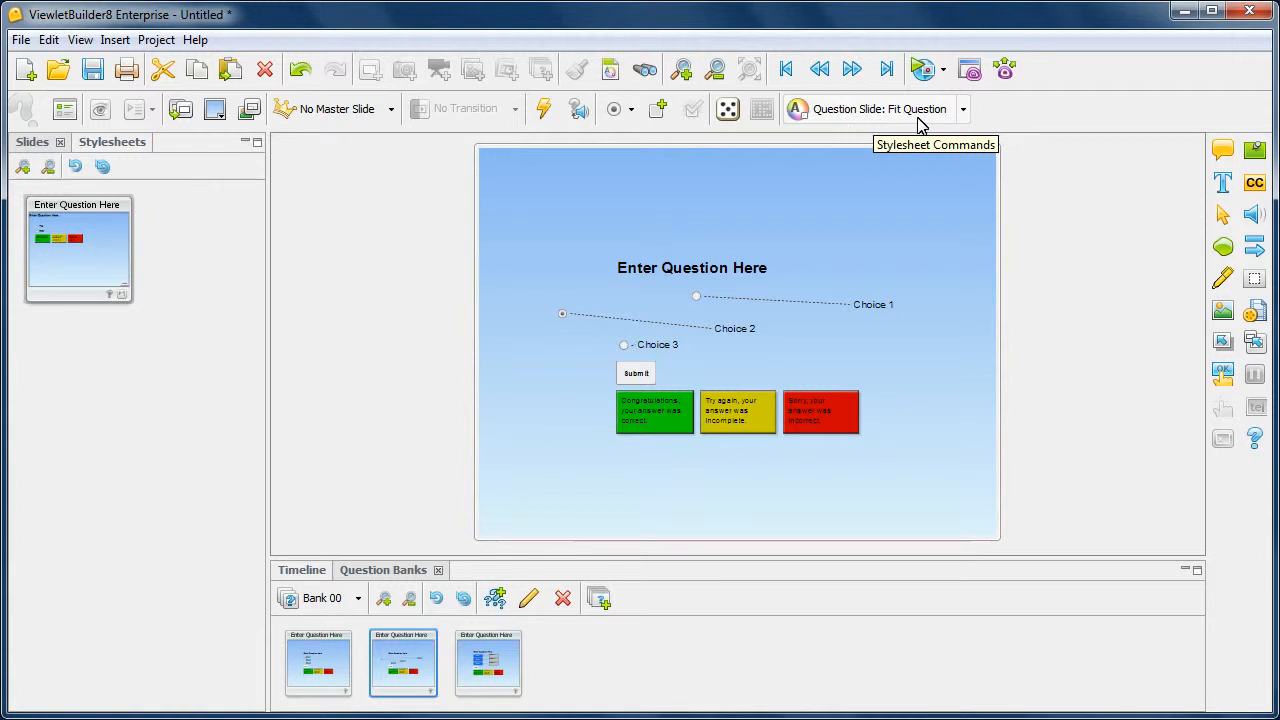
mouse_move(647, 306)
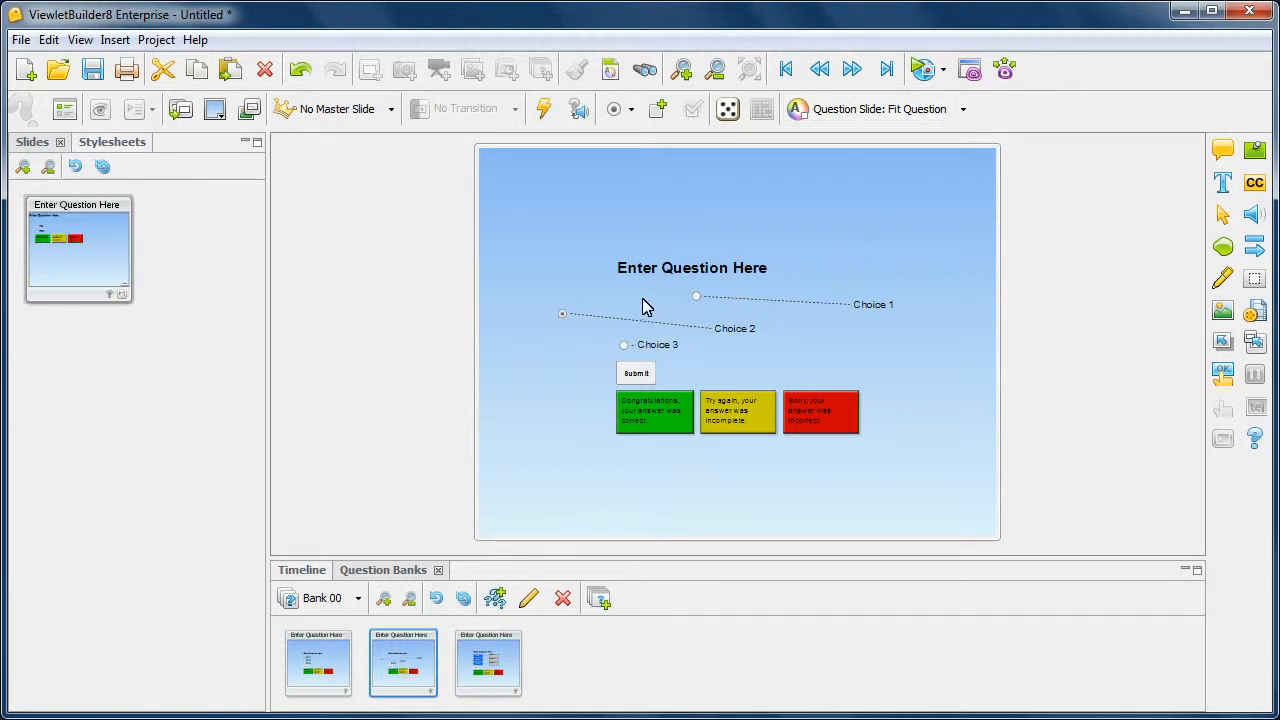
mouse_move(718, 308)
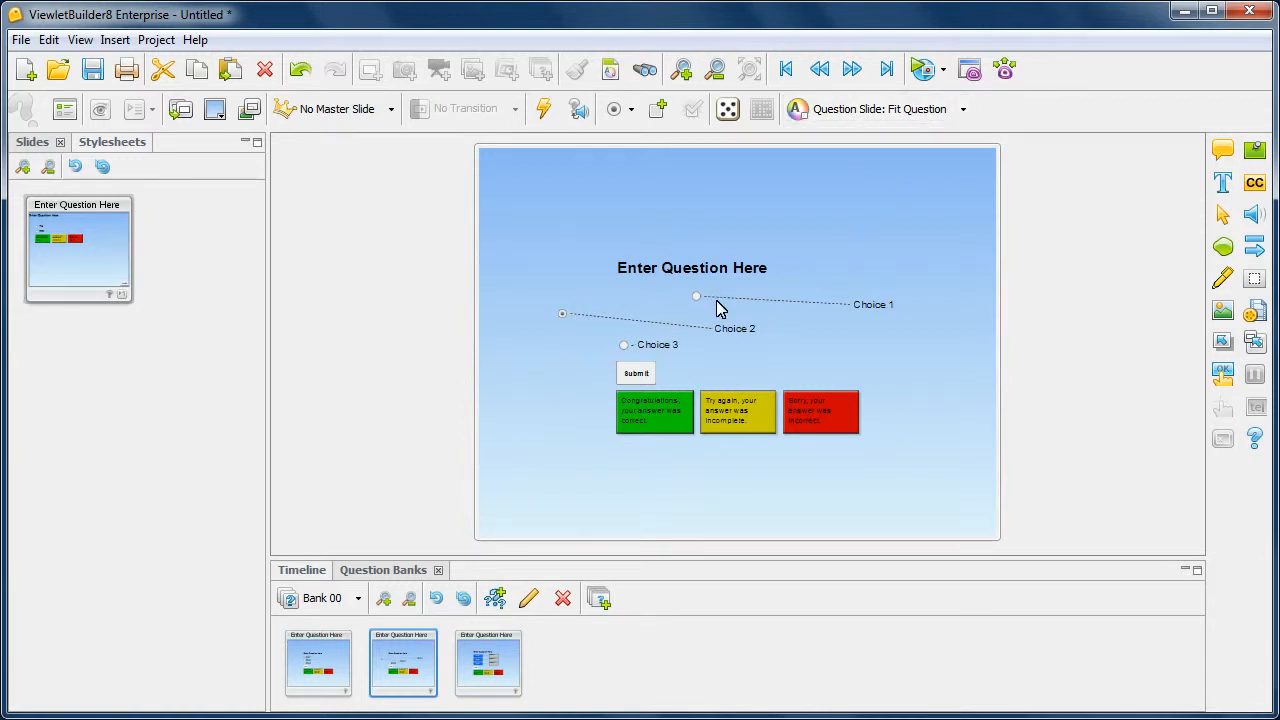
mouse_move(923, 302)
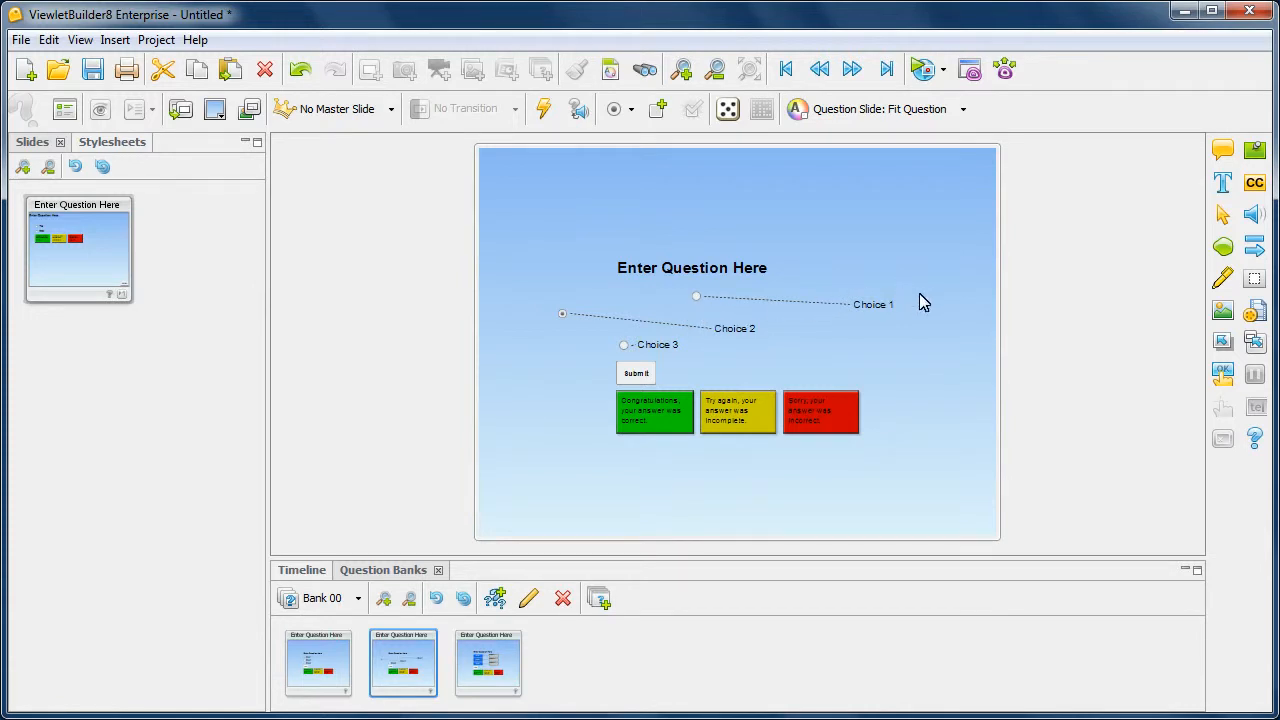
mouse_move(703, 313)
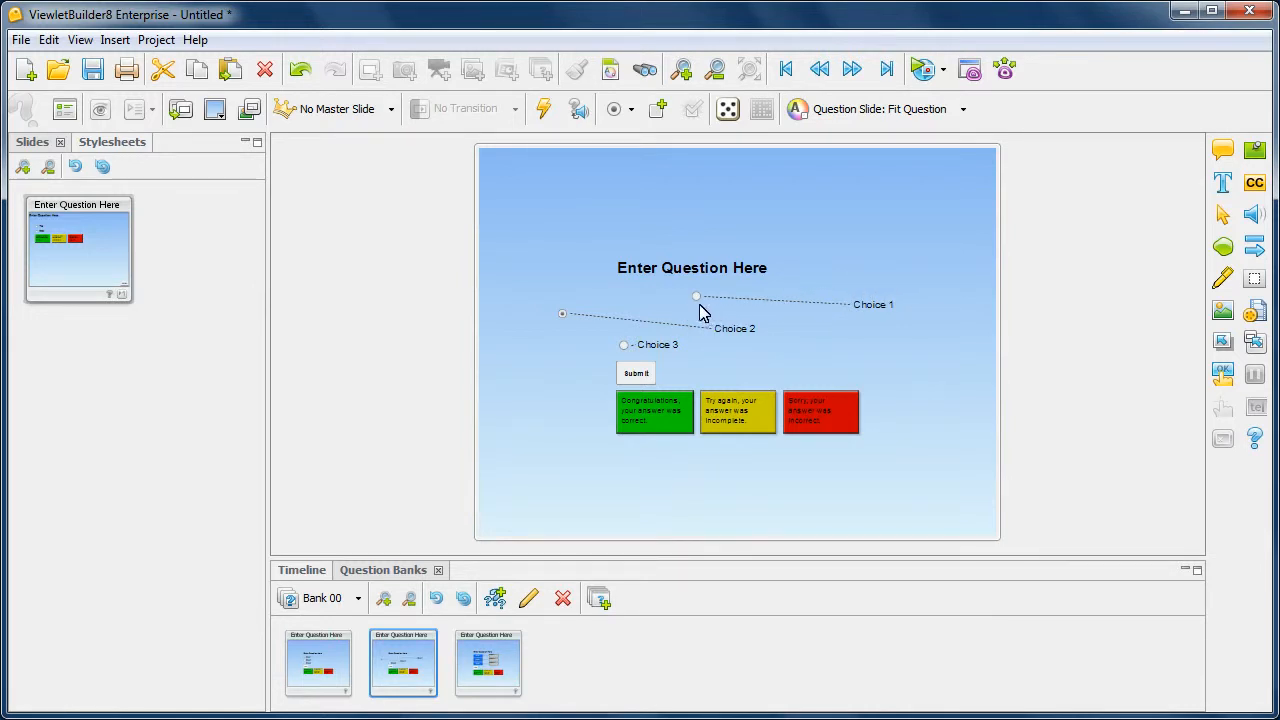
mouse_move(763, 327)
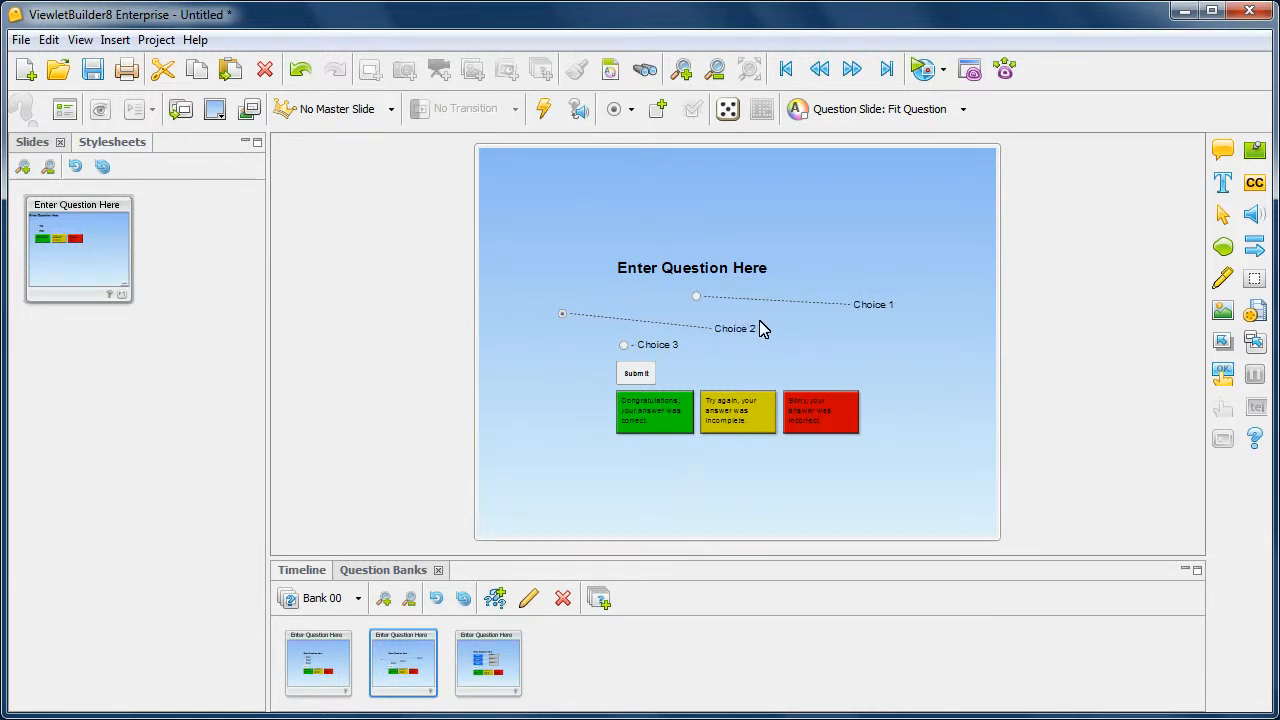
mouse_move(854, 280)
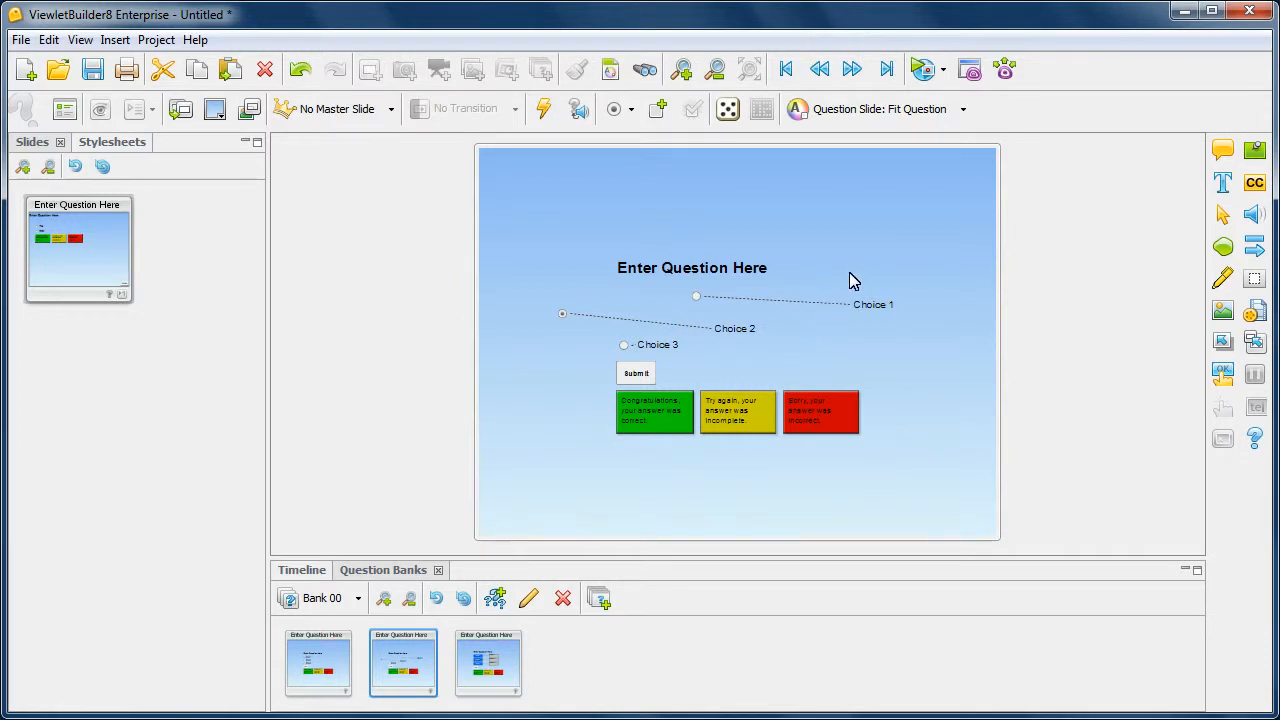
mouse_move(865, 243)
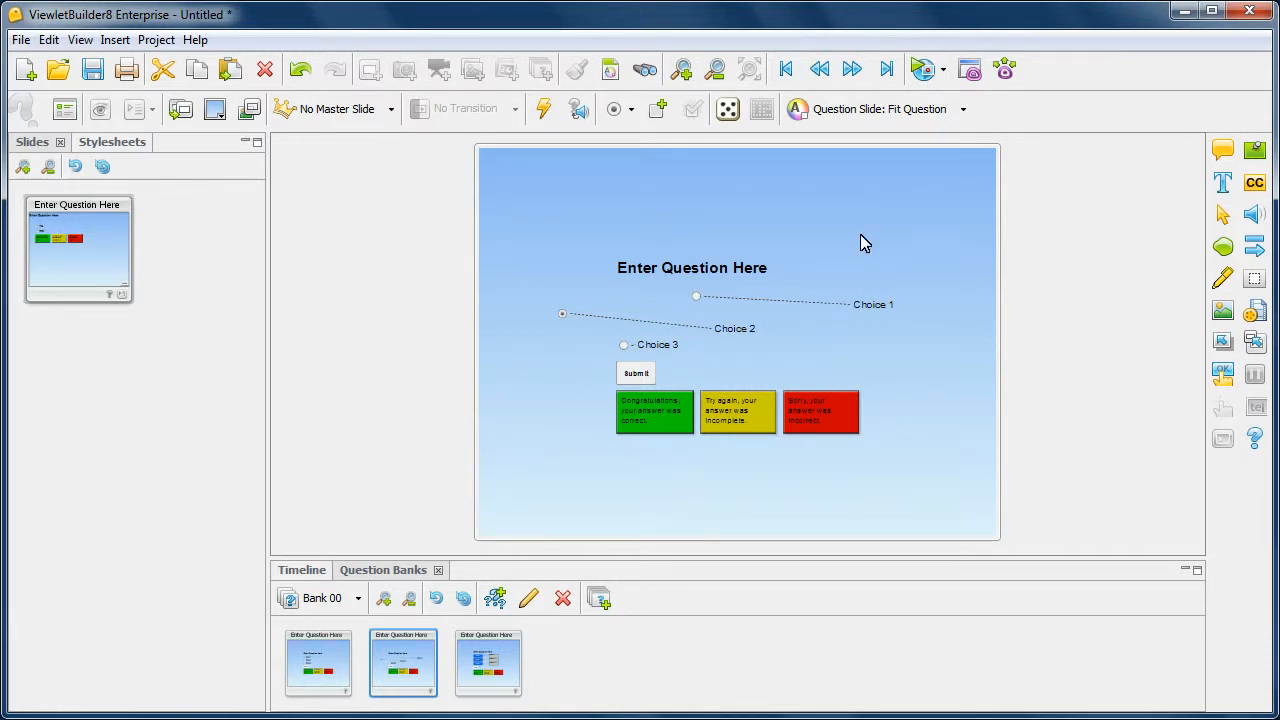
mouse_move(920, 193)
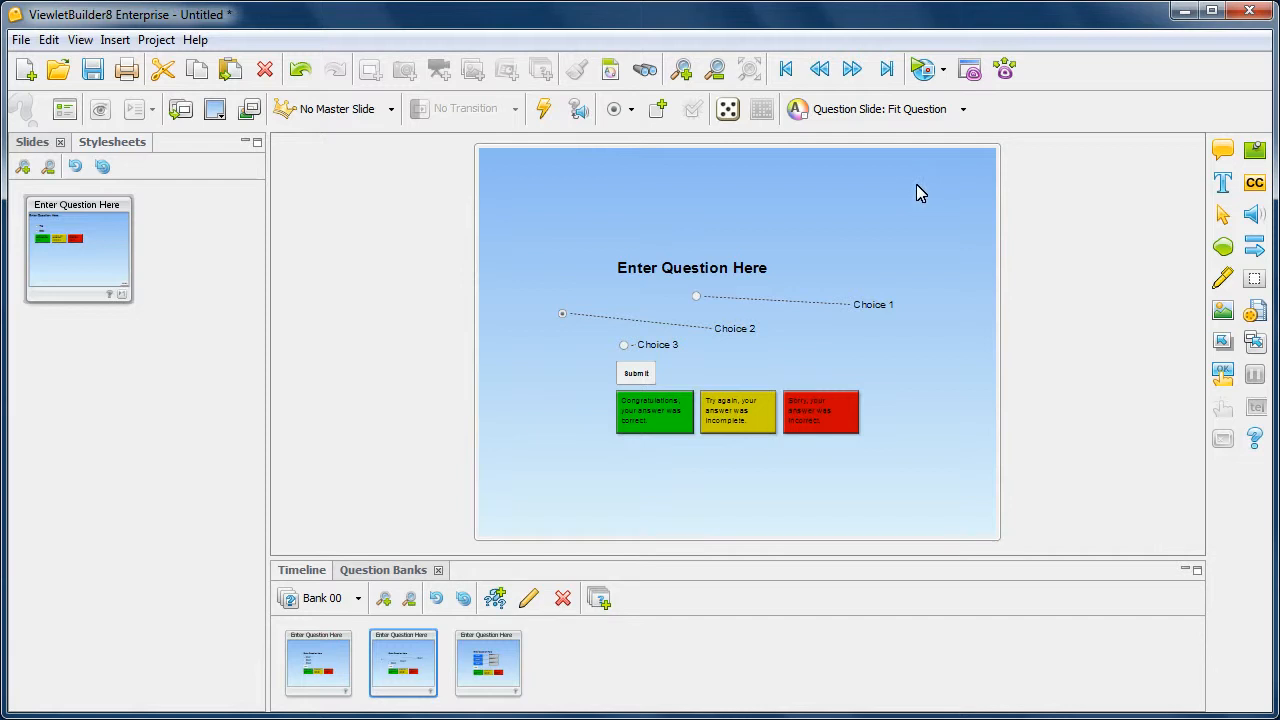
Give the second question slide the Align Choices Only style, with its choices lined up under the question.
left_click(964, 109)
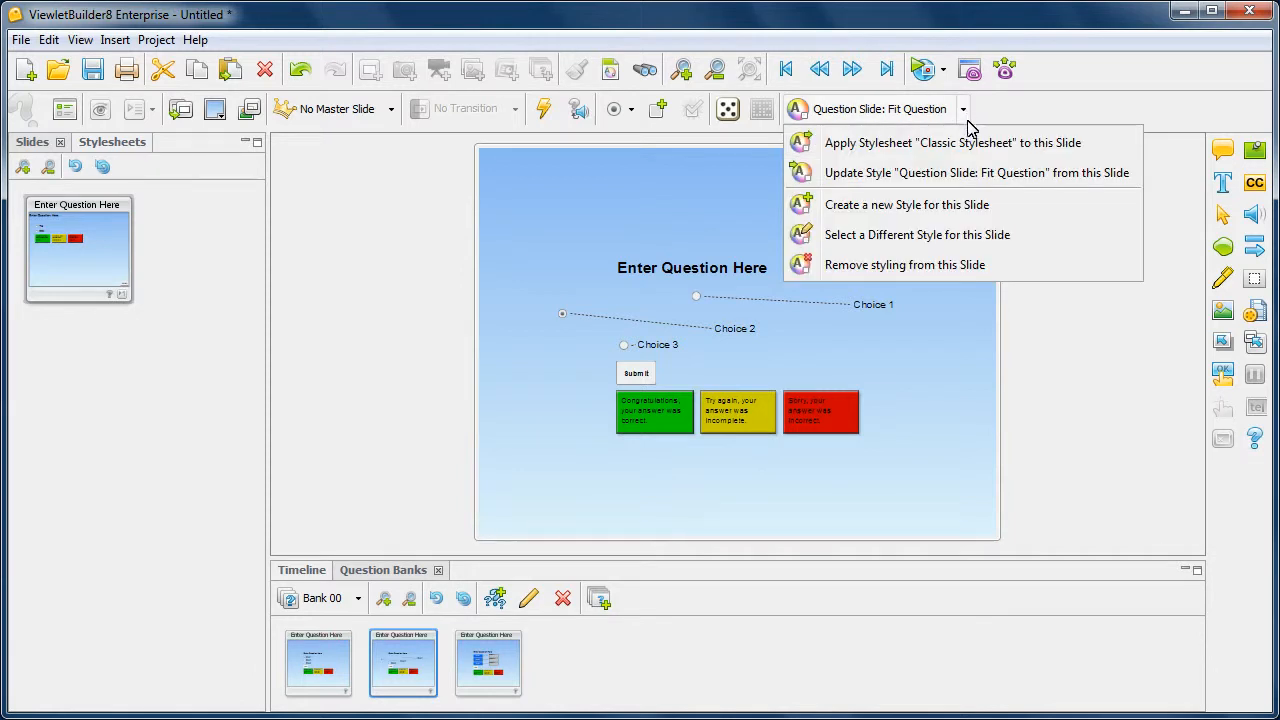
left_click(917, 234)
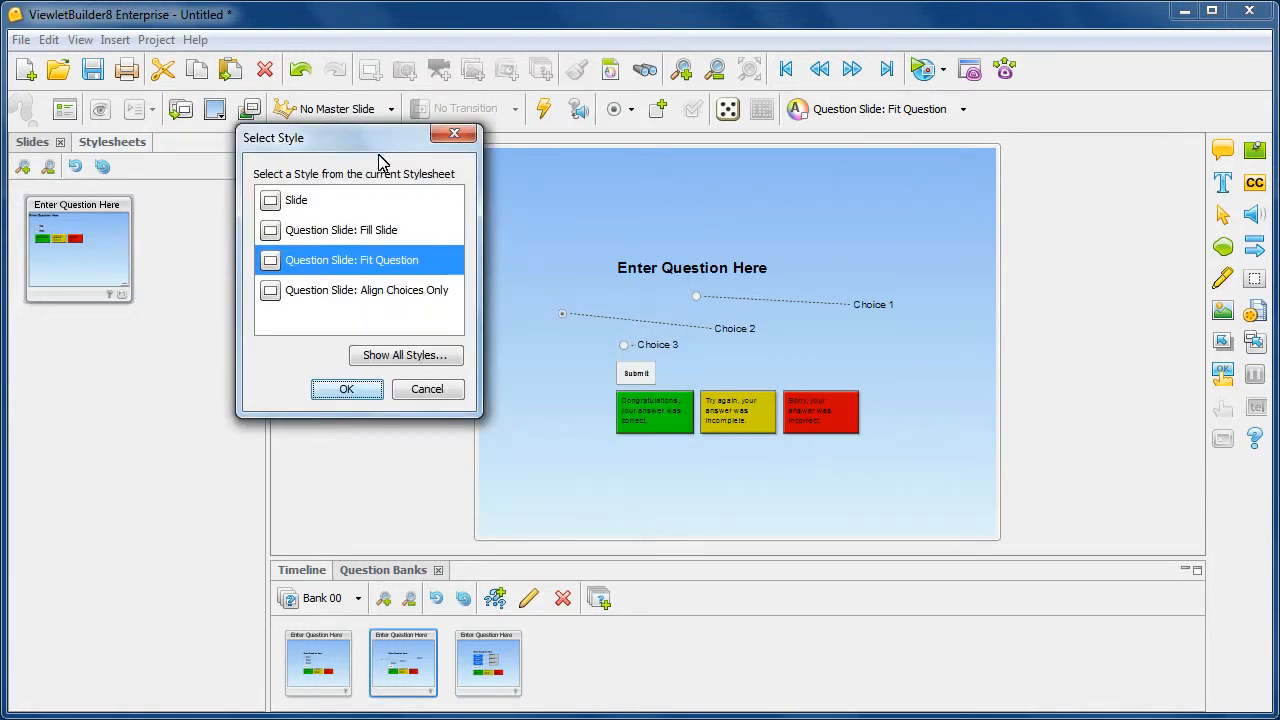
left_click(362, 290)
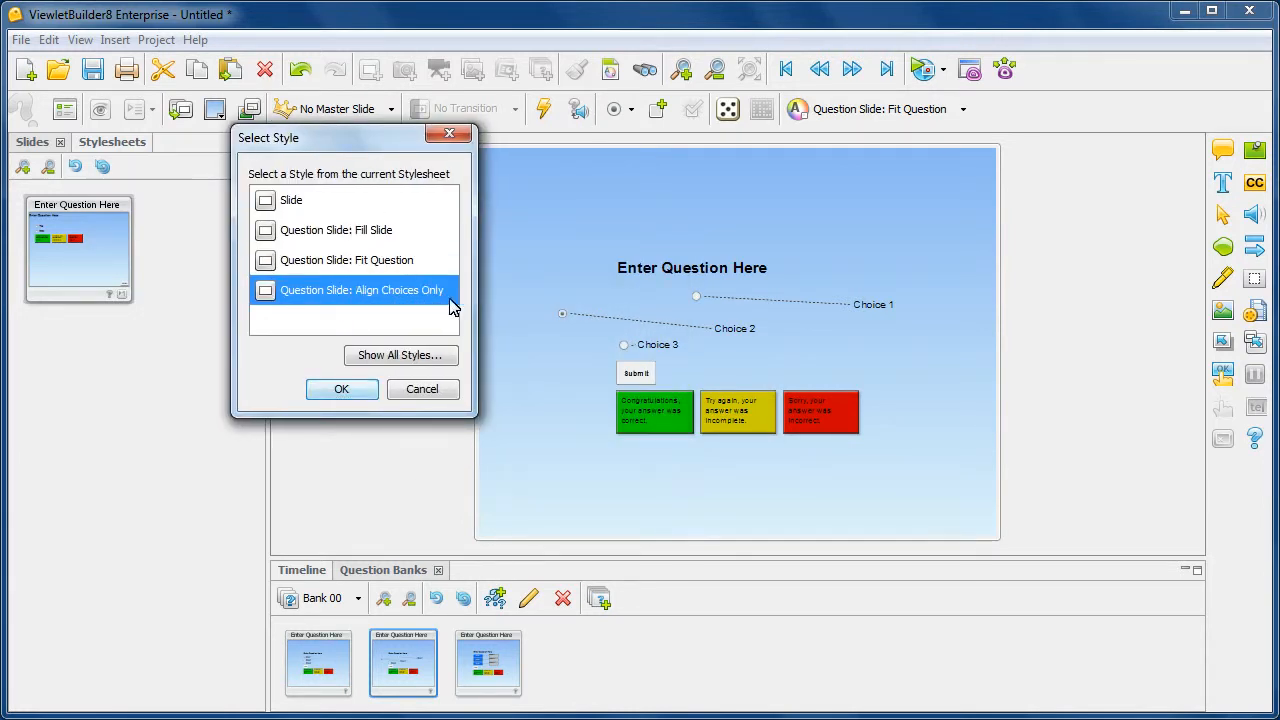
left_click(341, 389)
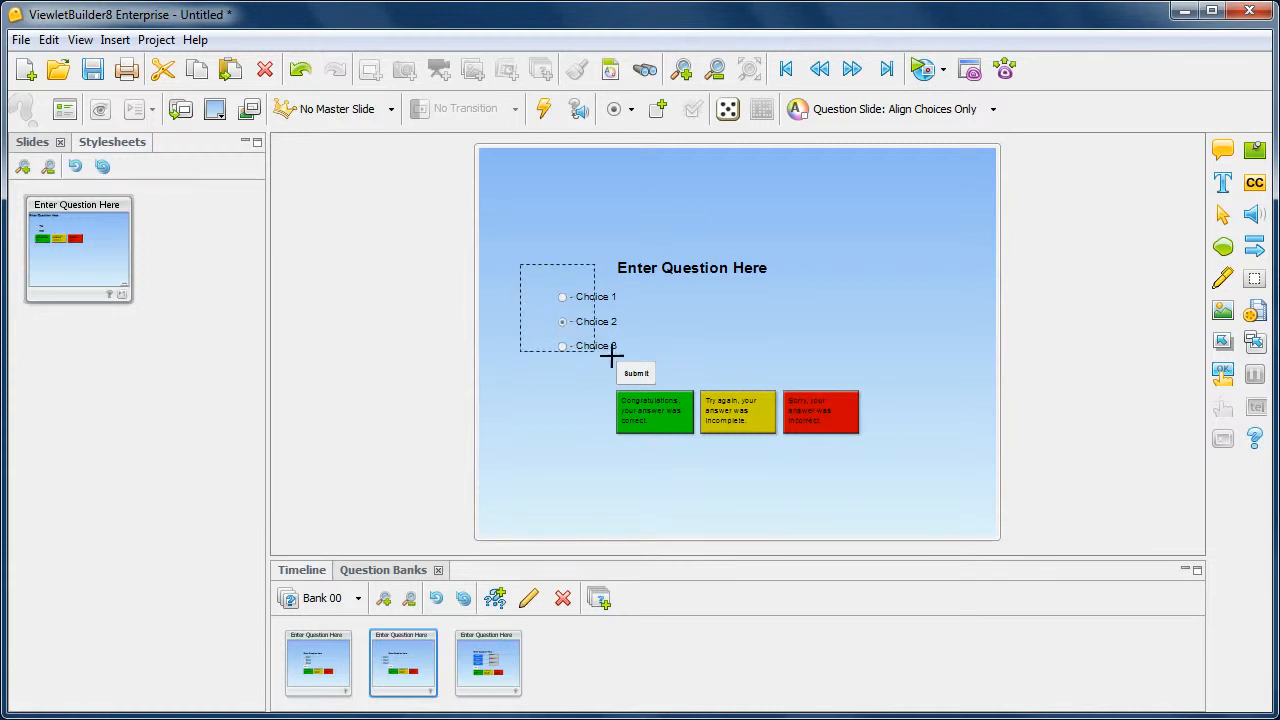
left_click(625, 318)
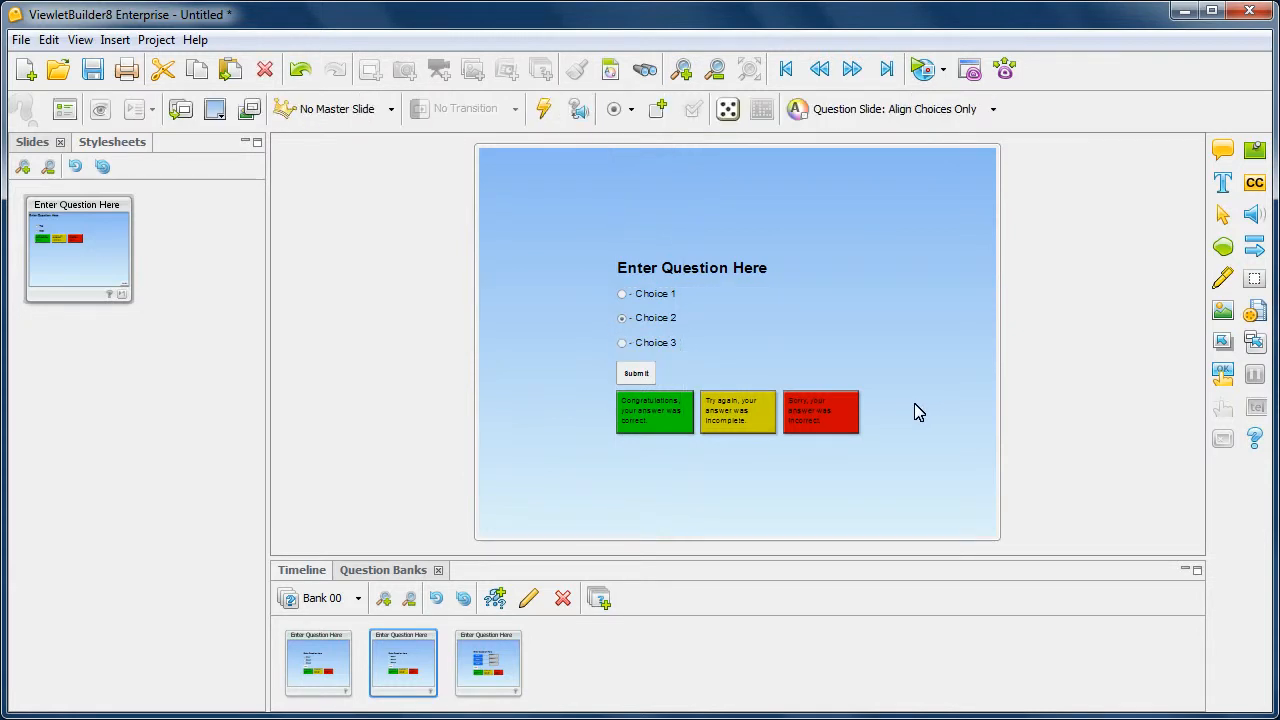
mouse_move(984, 198)
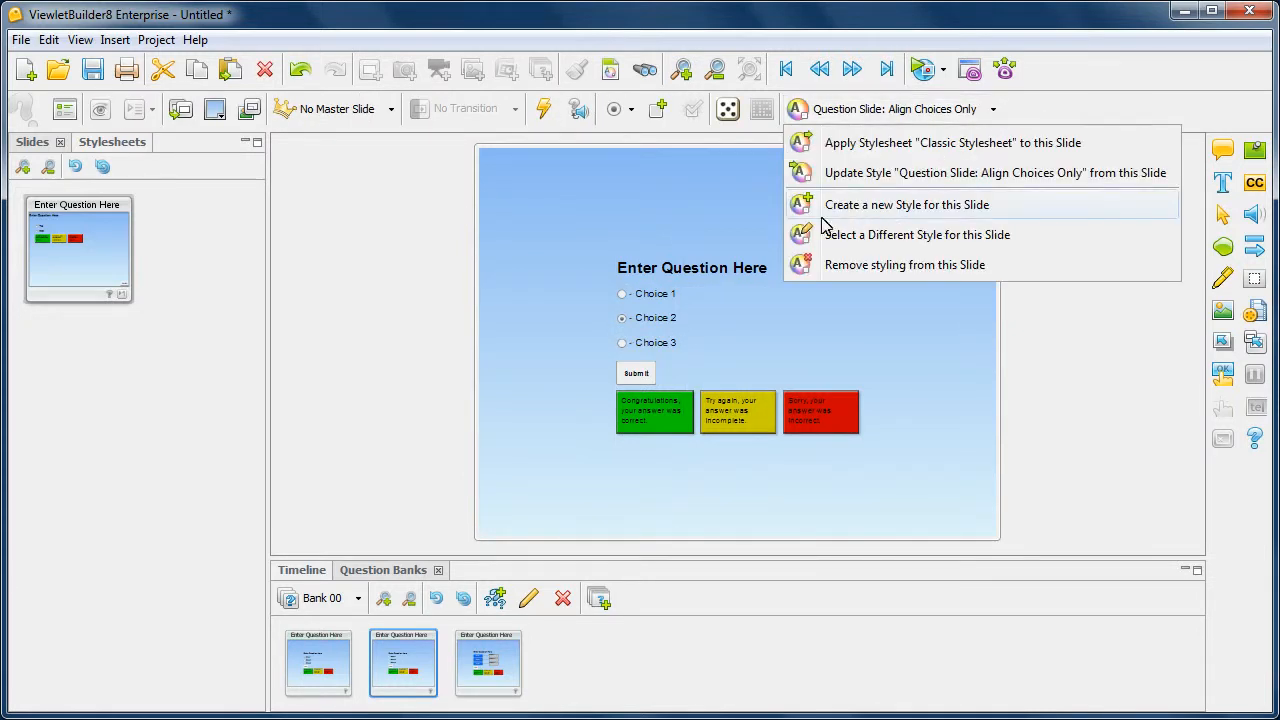
Restyle Bank 00's second question slide with Question Slide: Fit Question.
left_click(917, 234)
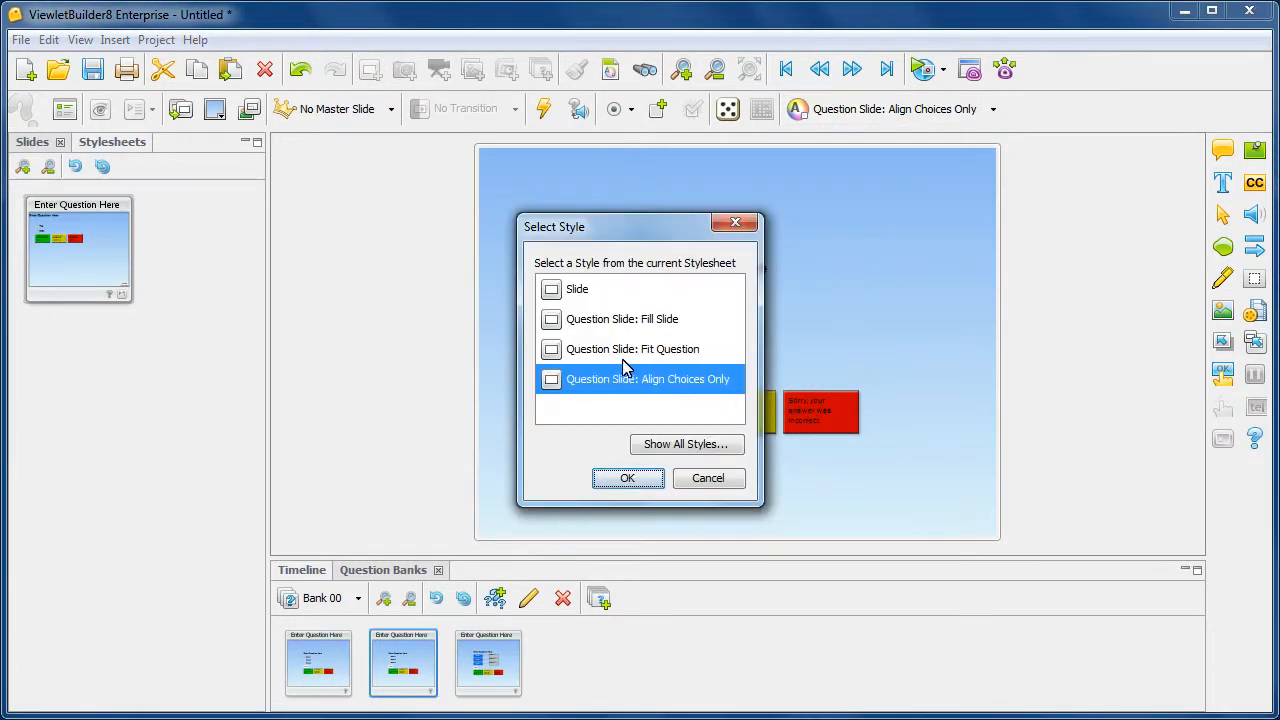
left_click(632, 349)
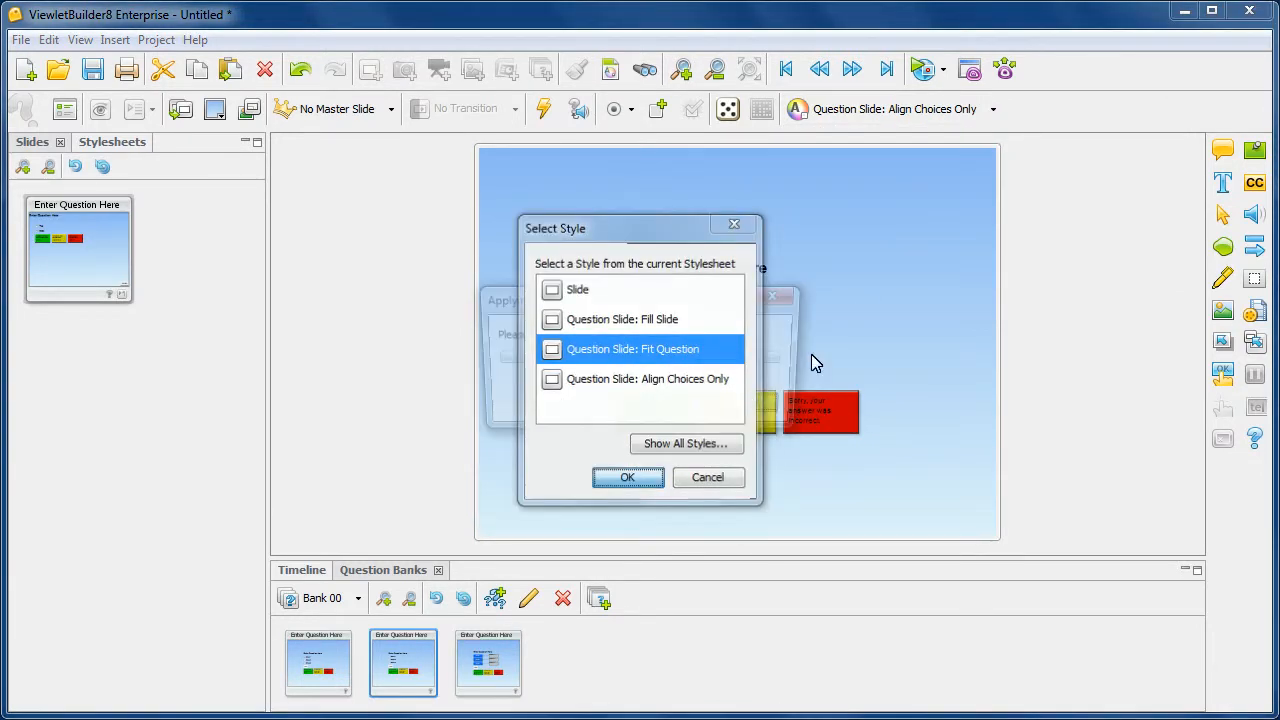
left_click(627, 477)
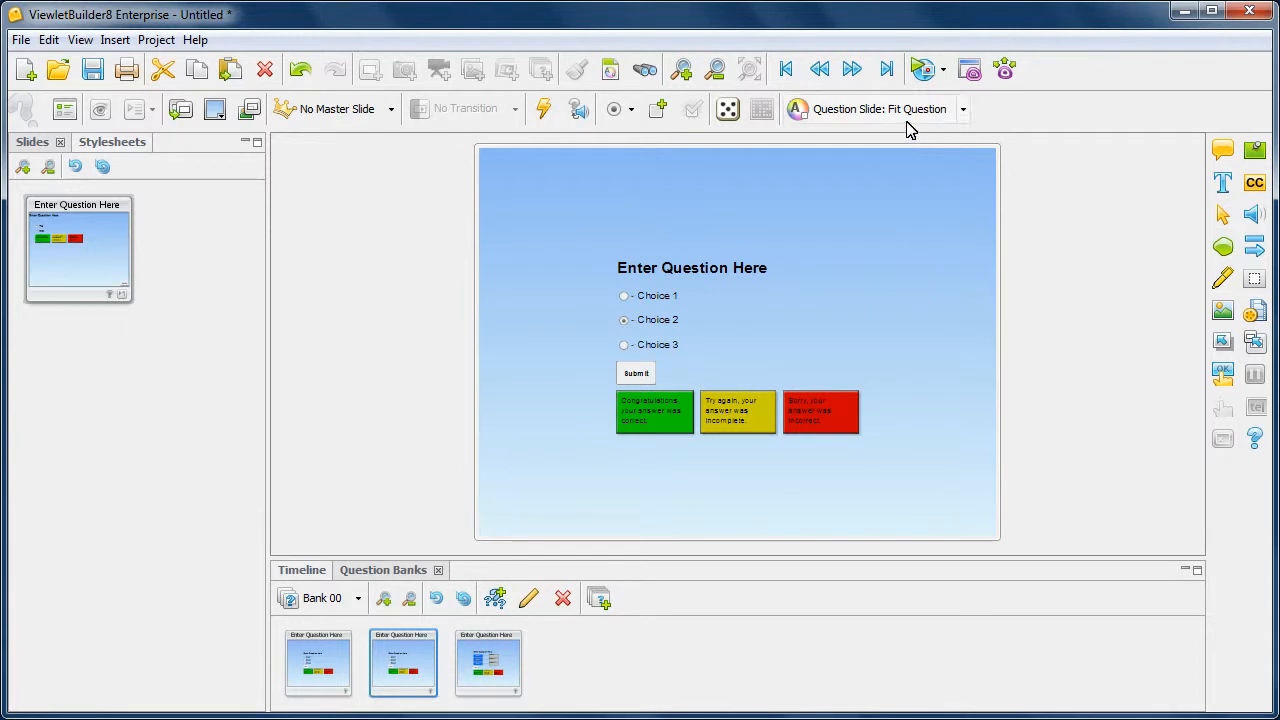
mouse_move(915, 127)
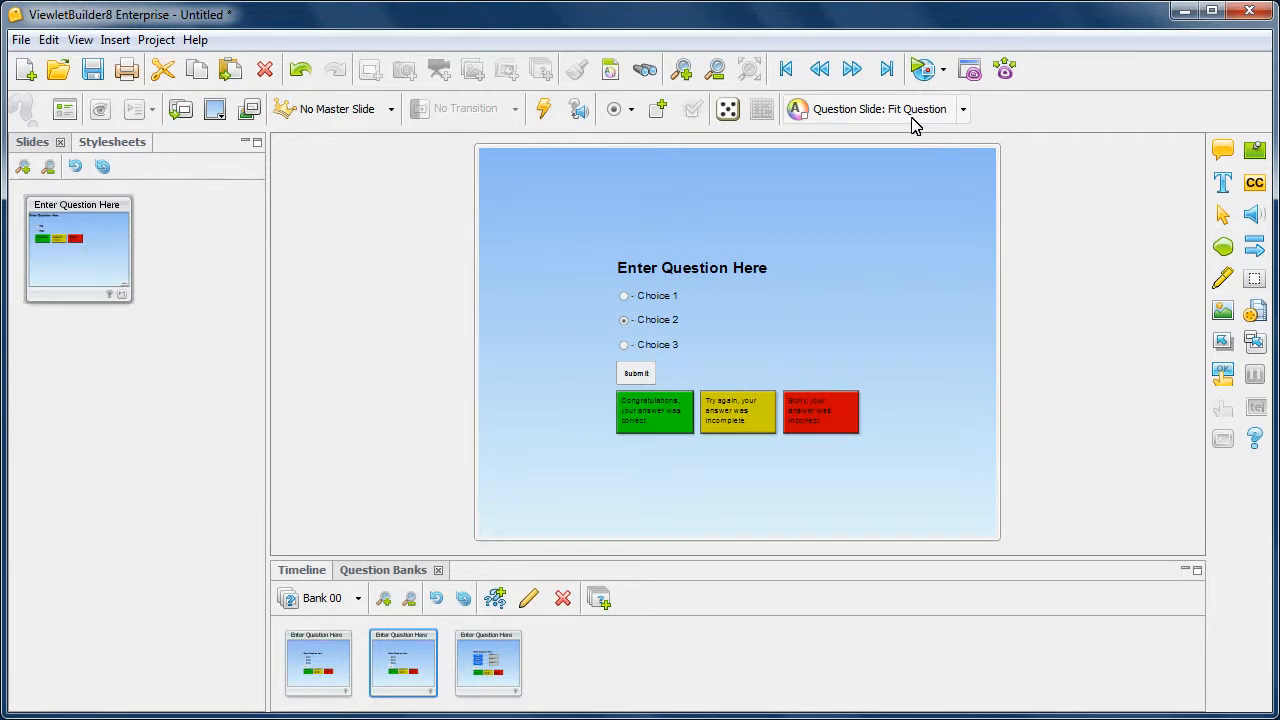
mouse_move(892, 253)
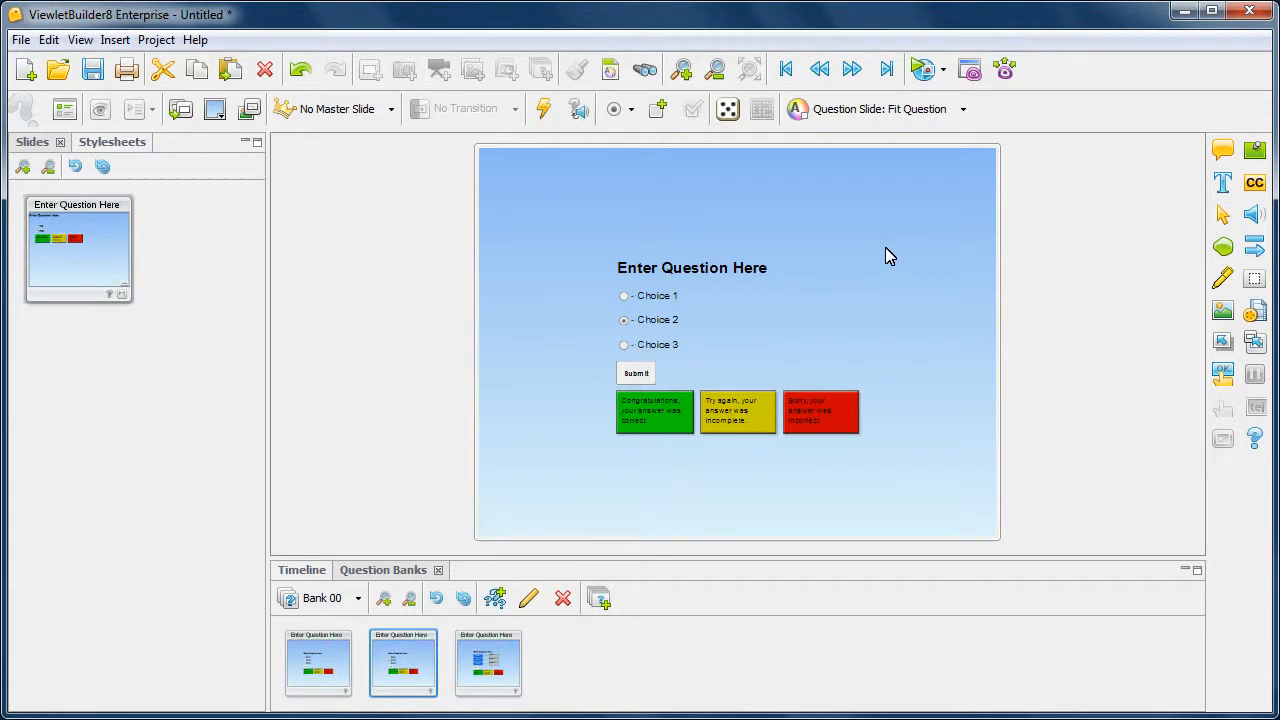
mouse_move(220, 288)
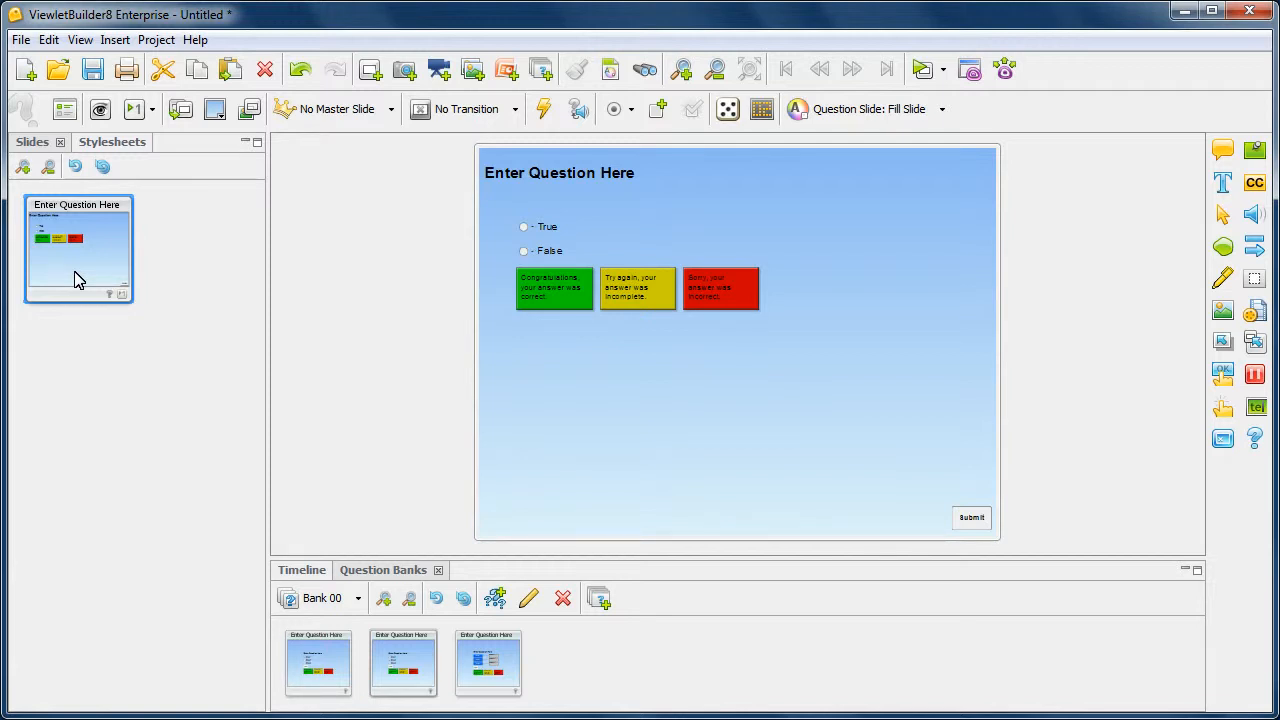
mouse_move(912, 130)
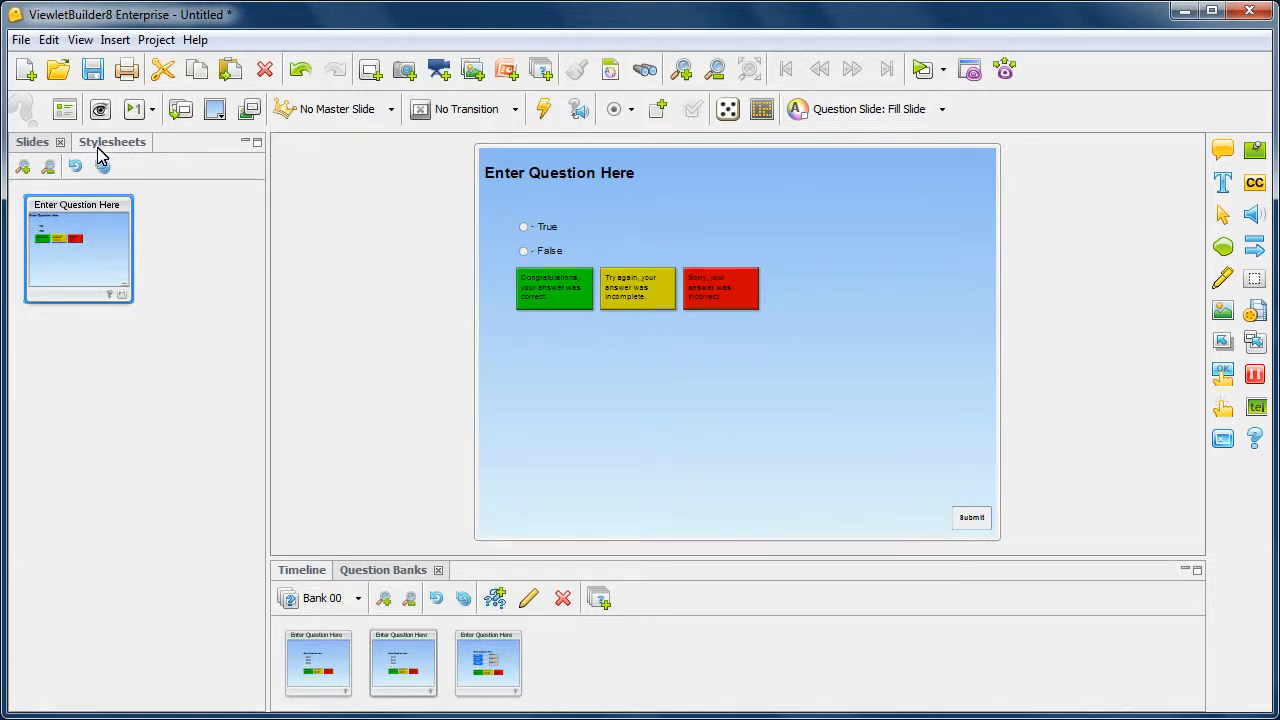
Show the stylesheet's style list alongside the True/False Fill Slide question.
left_click(111, 141)
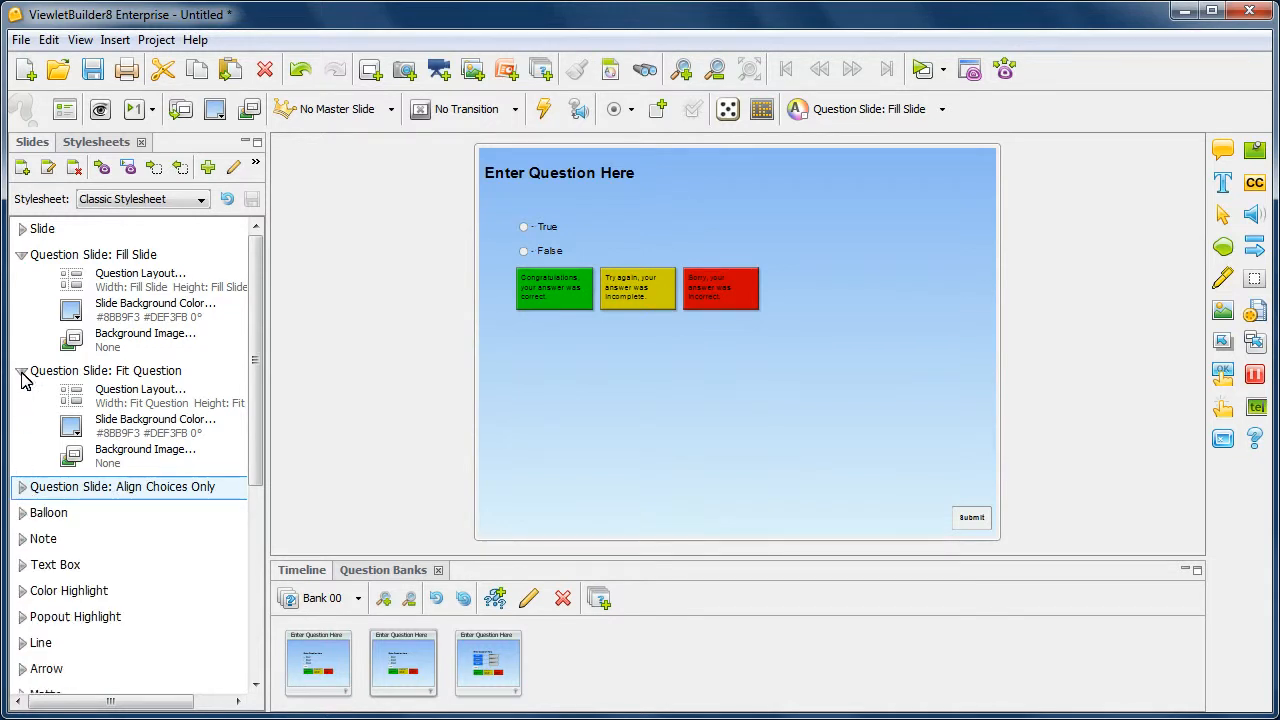
Set the Fill Slide Question Layout width to 80 percent.
left_click(22, 371)
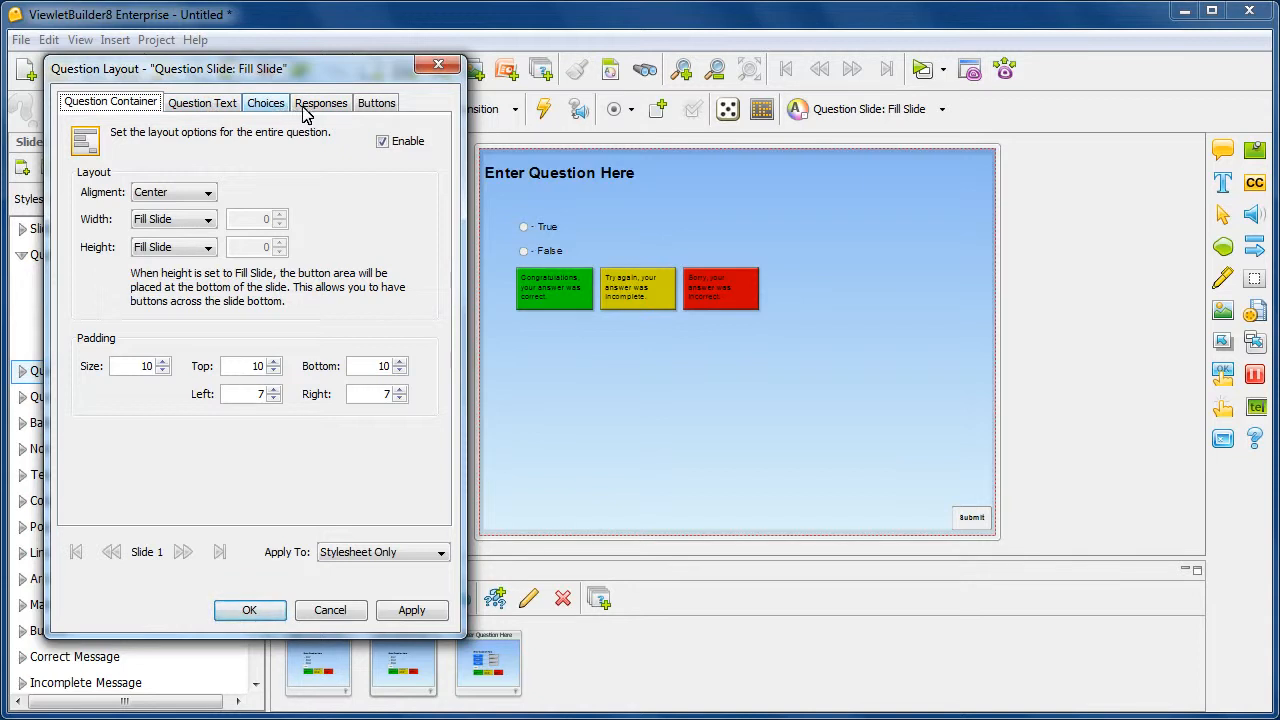
mouse_move(295, 152)
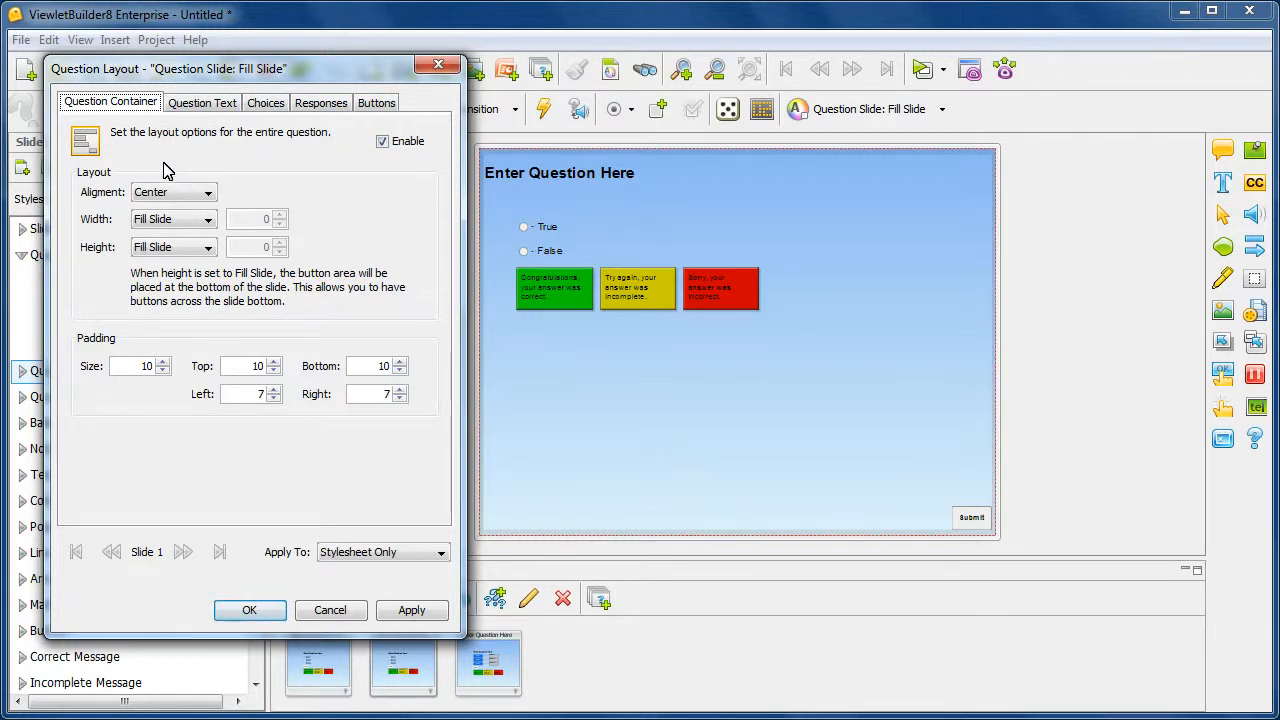
mouse_move(206, 219)
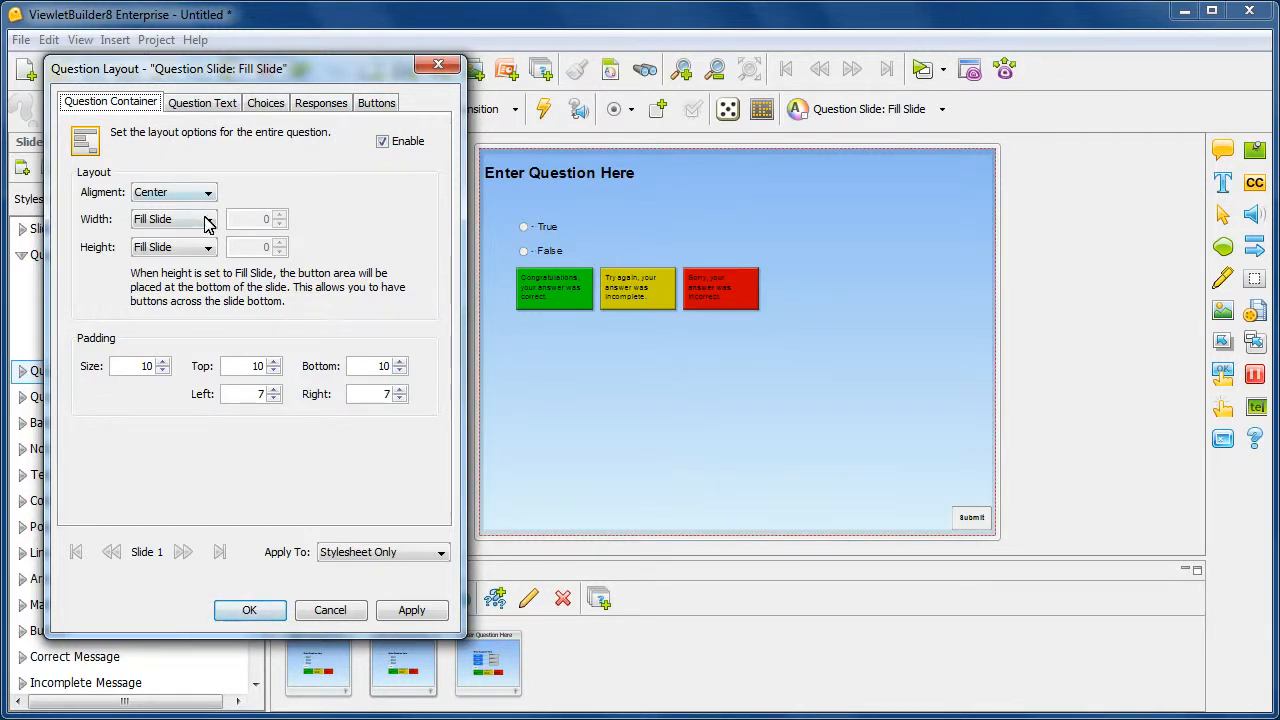
mouse_move(350, 257)
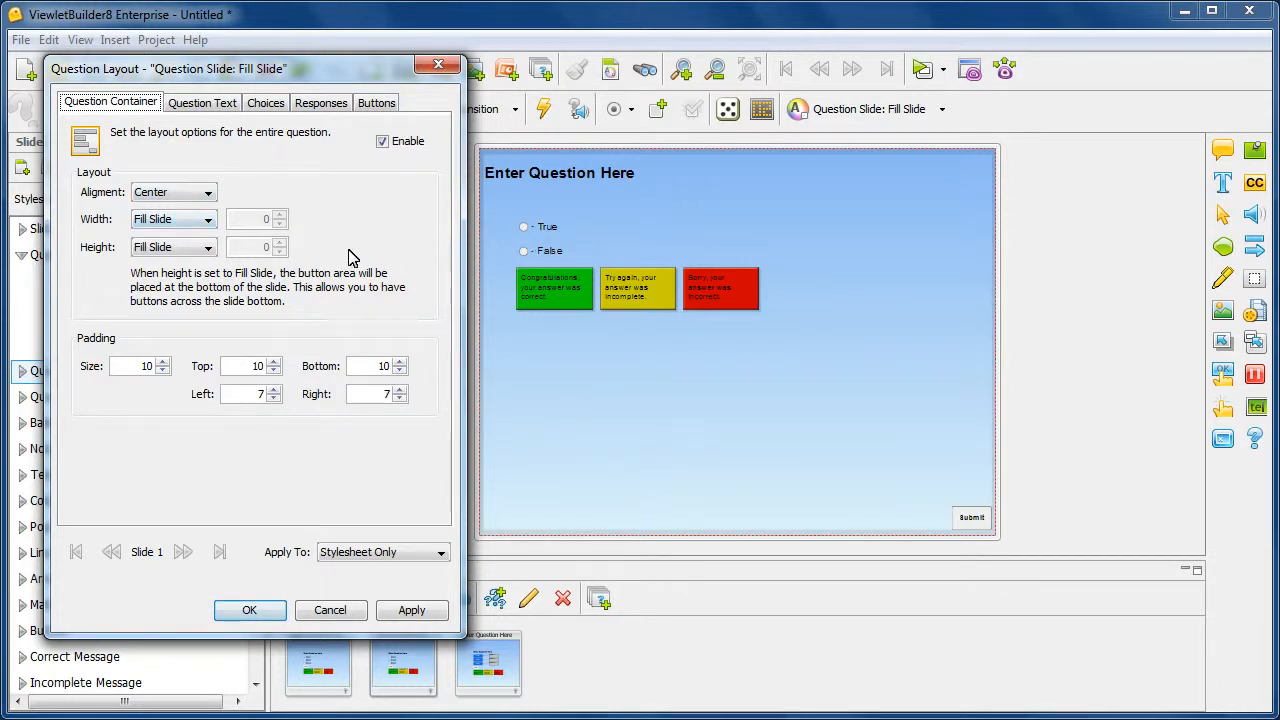
left_click(207, 219)
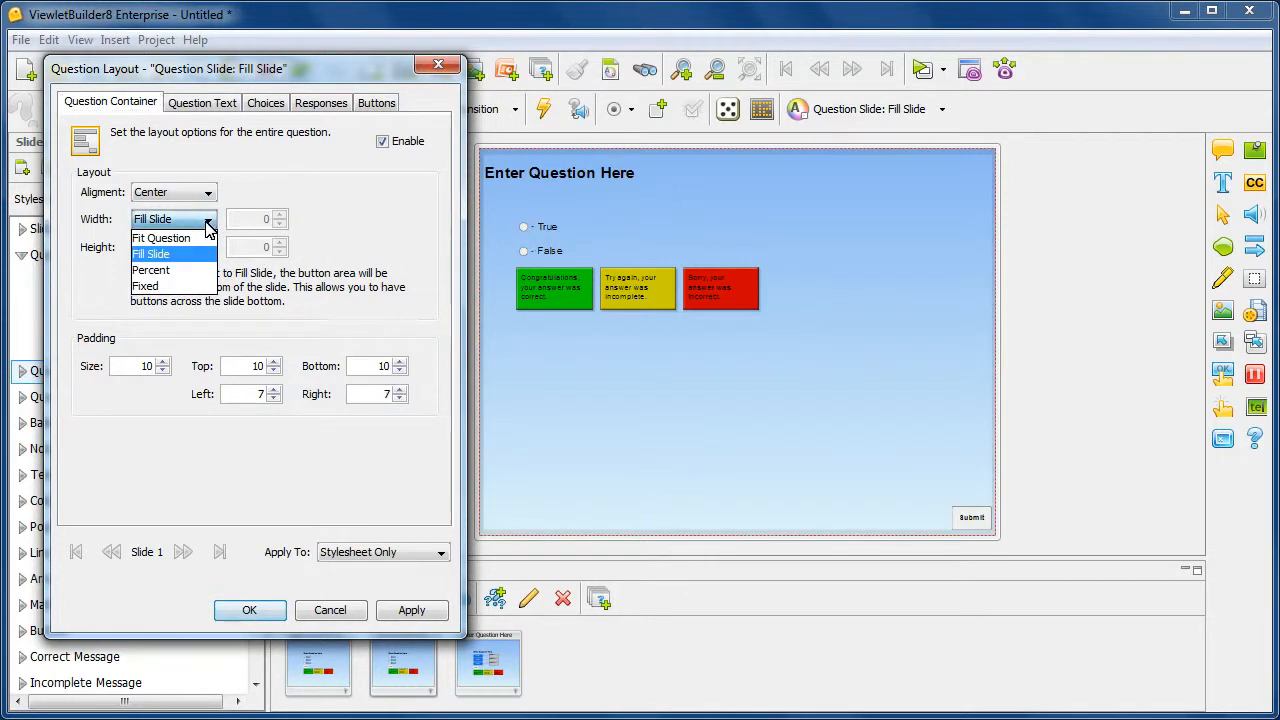
mouse_move(184, 270)
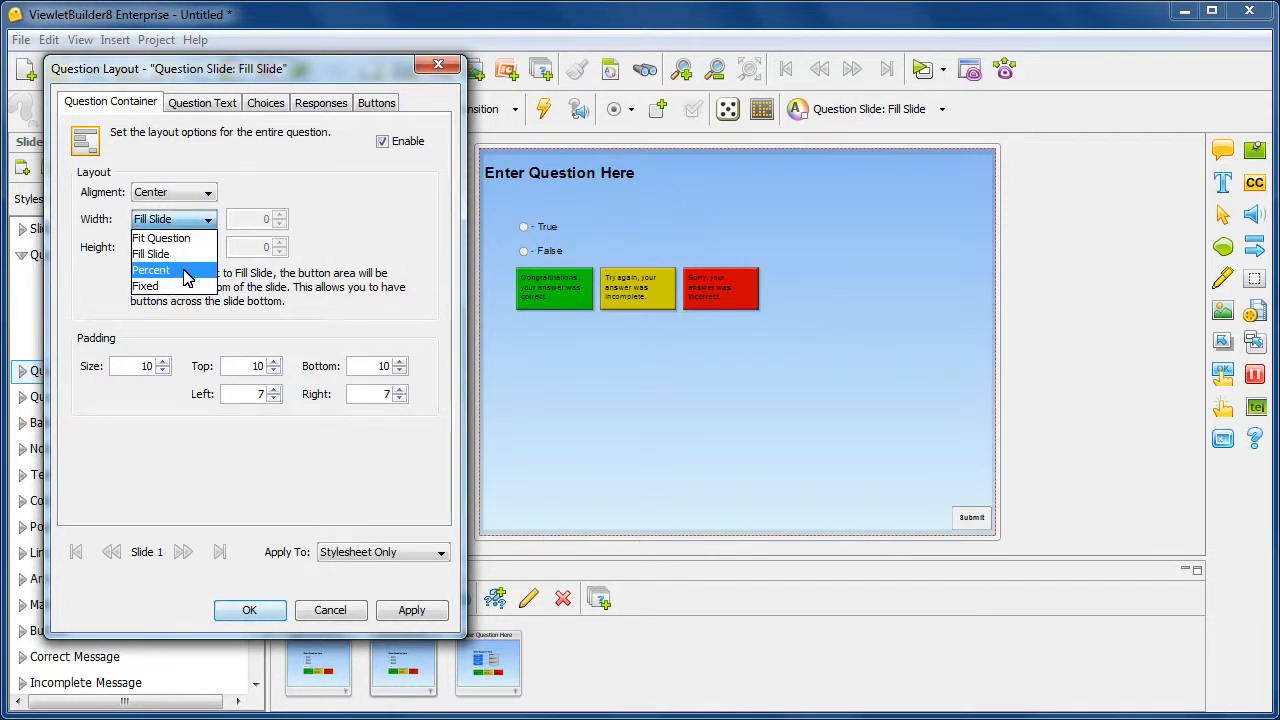
left_click(151, 270)
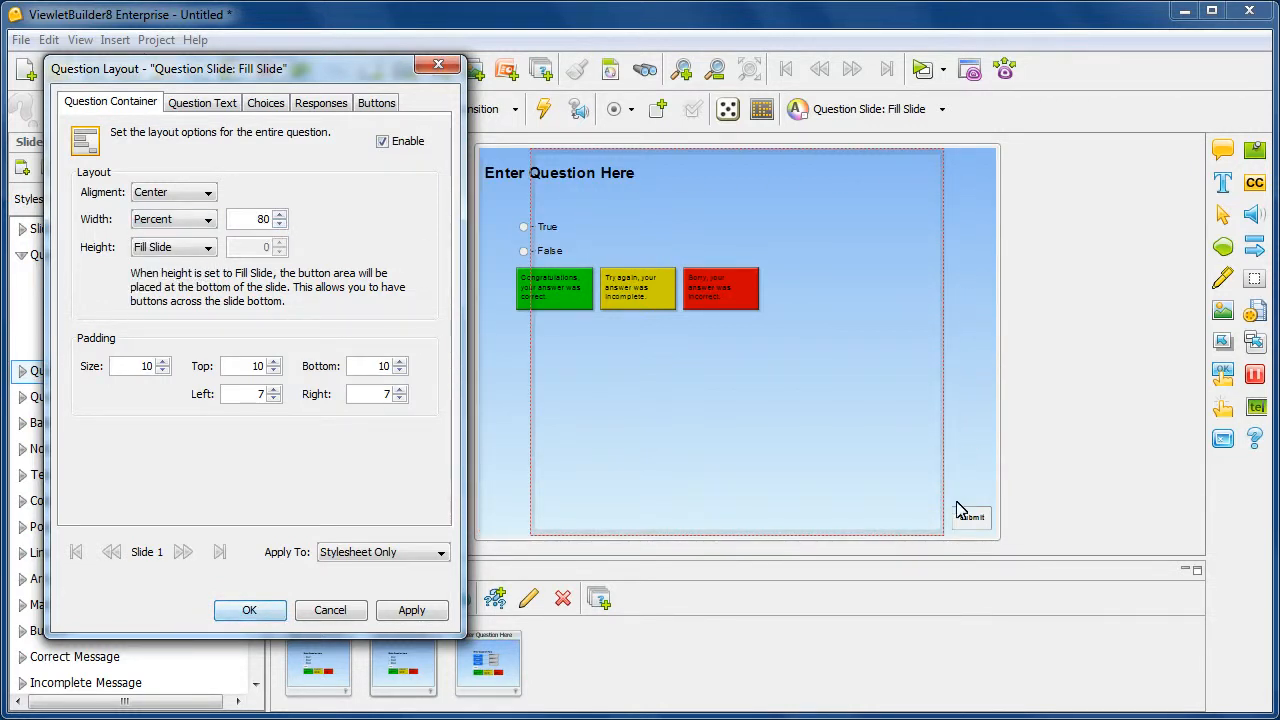
mouse_move(730, 158)
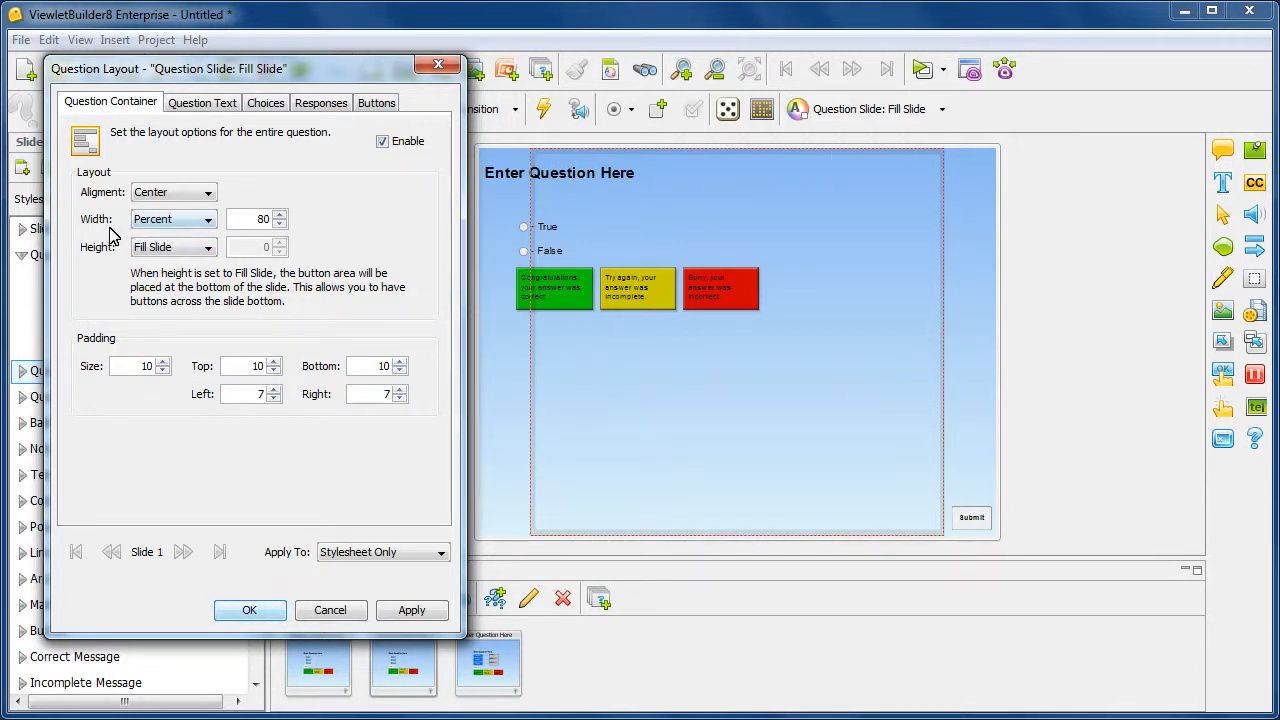
mouse_move(567, 358)
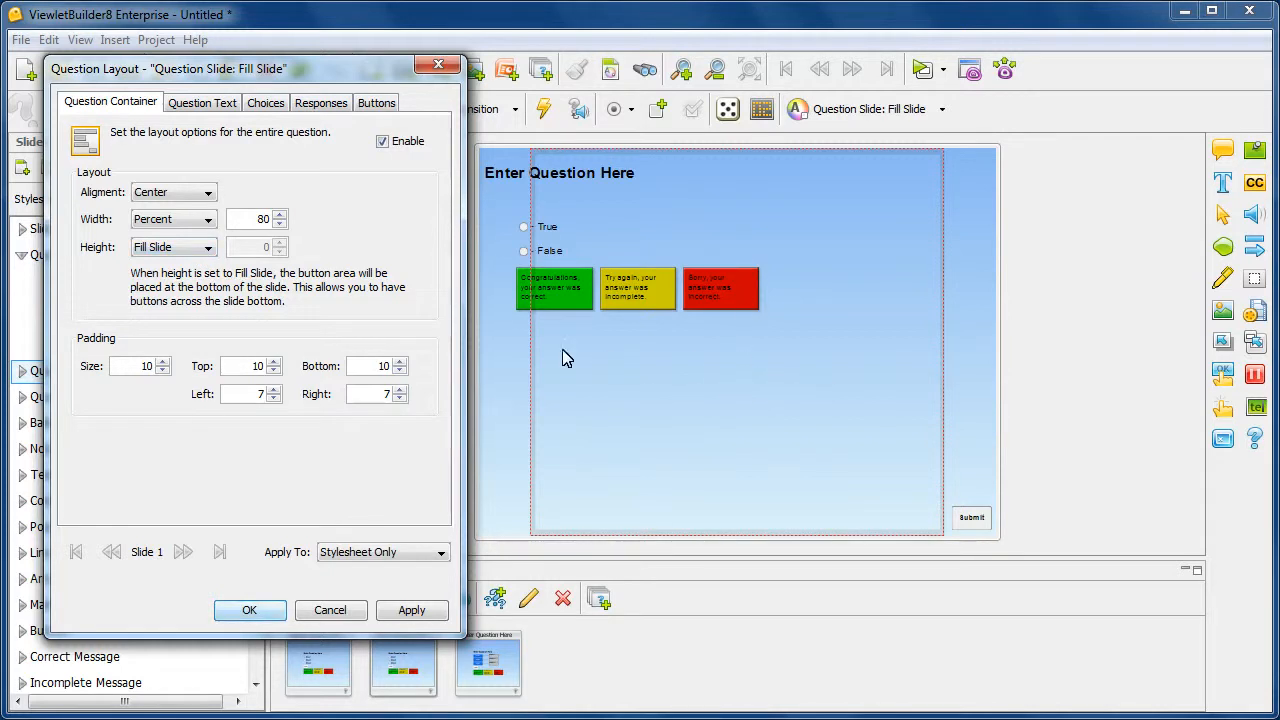
mouse_move(165, 349)
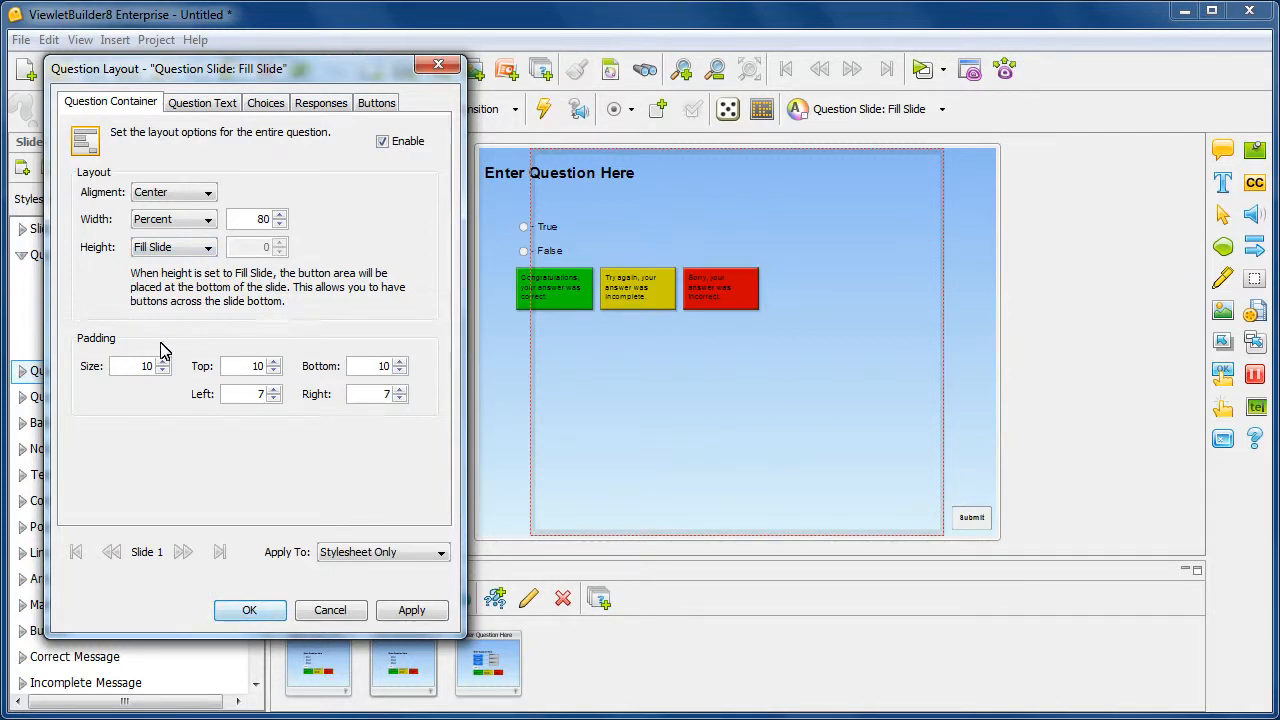
mouse_move(366, 444)
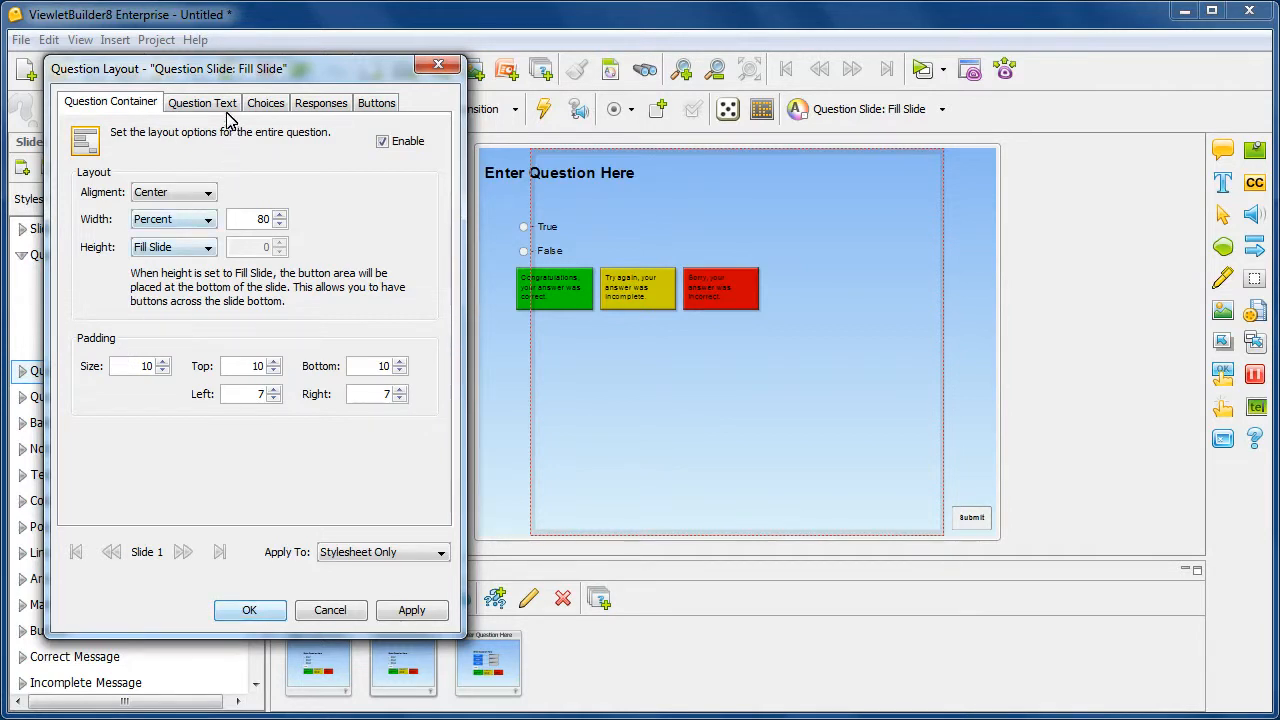
Center the Fill Slide question text and wrap it to Fill Width.
left_click(202, 102)
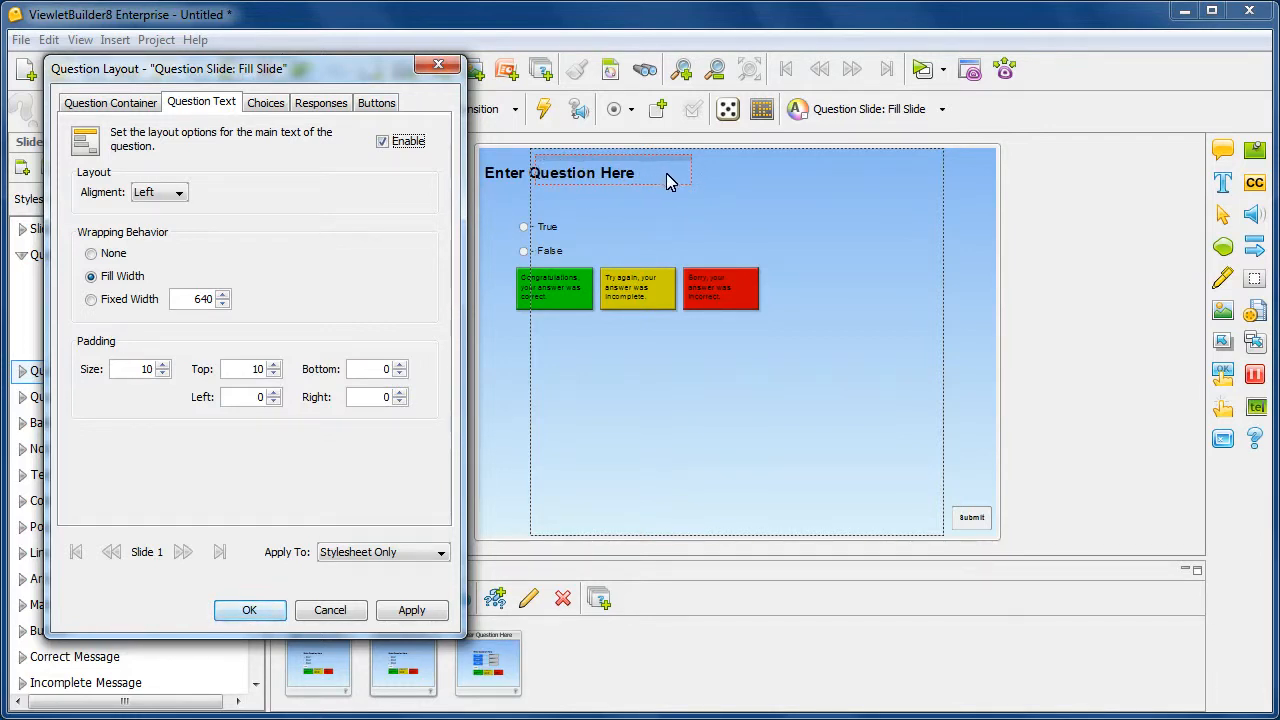
mouse_move(952, 480)
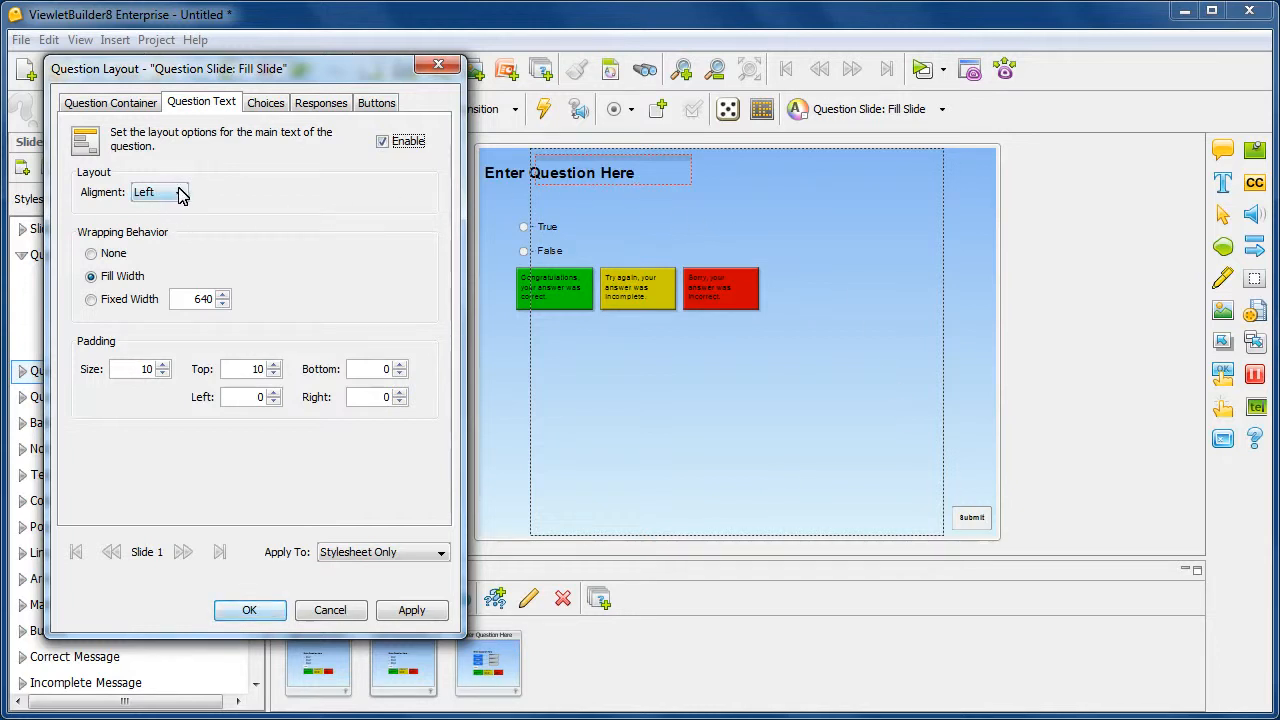
left_click(178, 192)
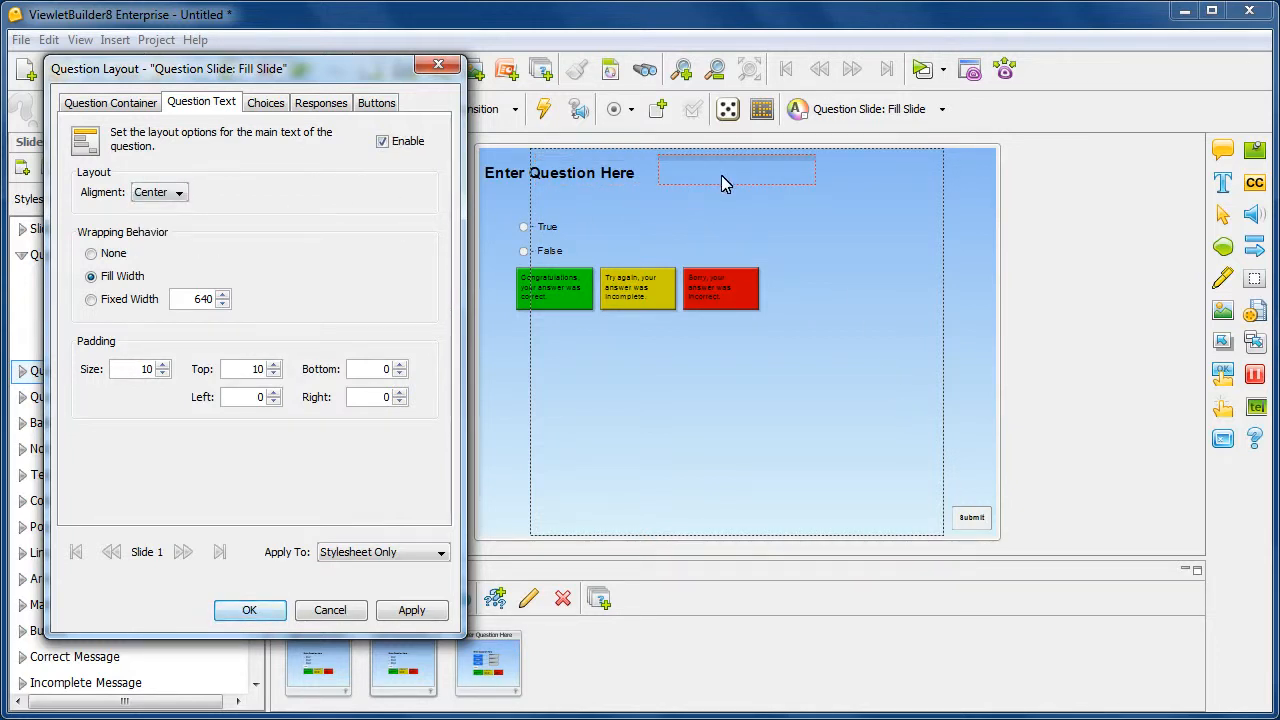
mouse_move(755, 185)
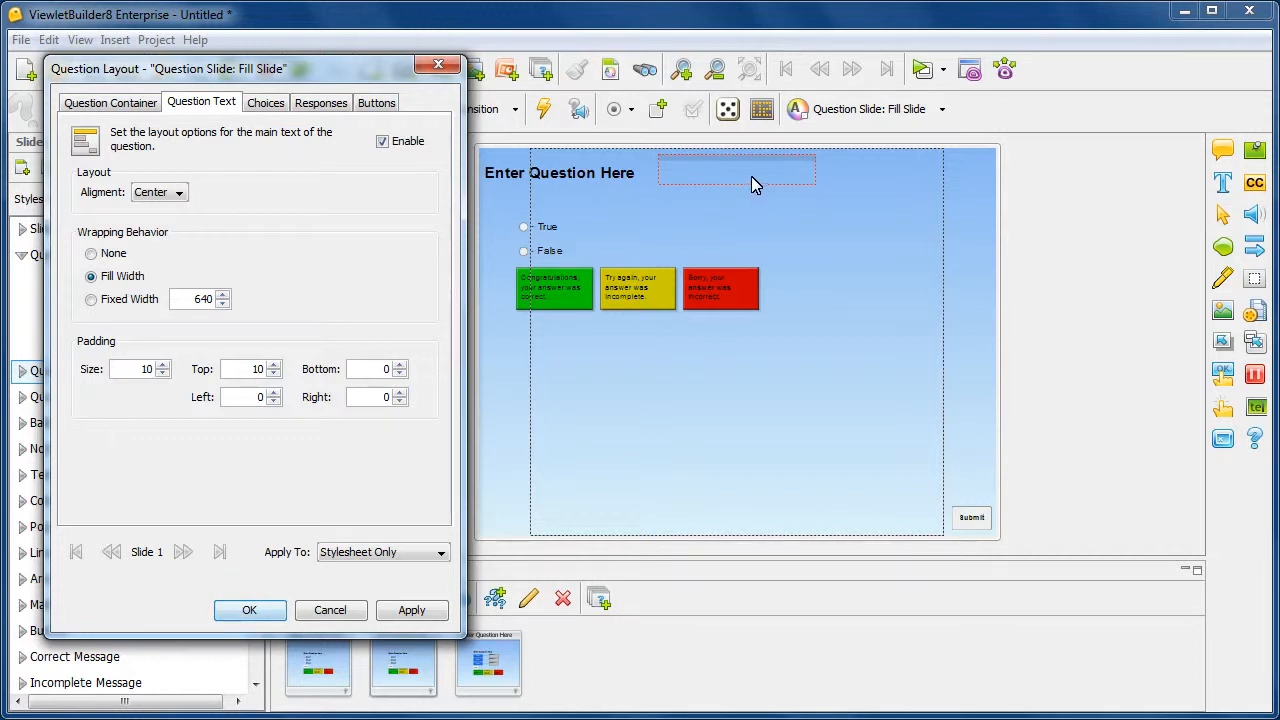
mouse_move(278, 310)
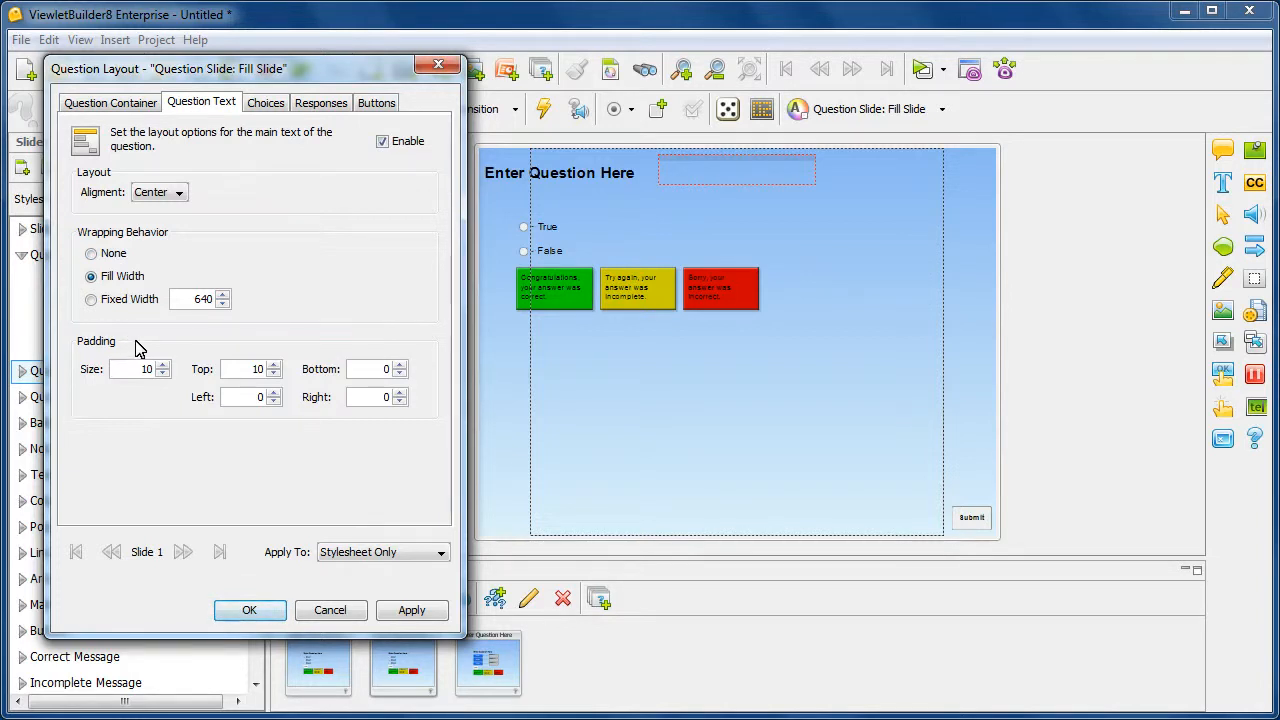
mouse_move(278, 161)
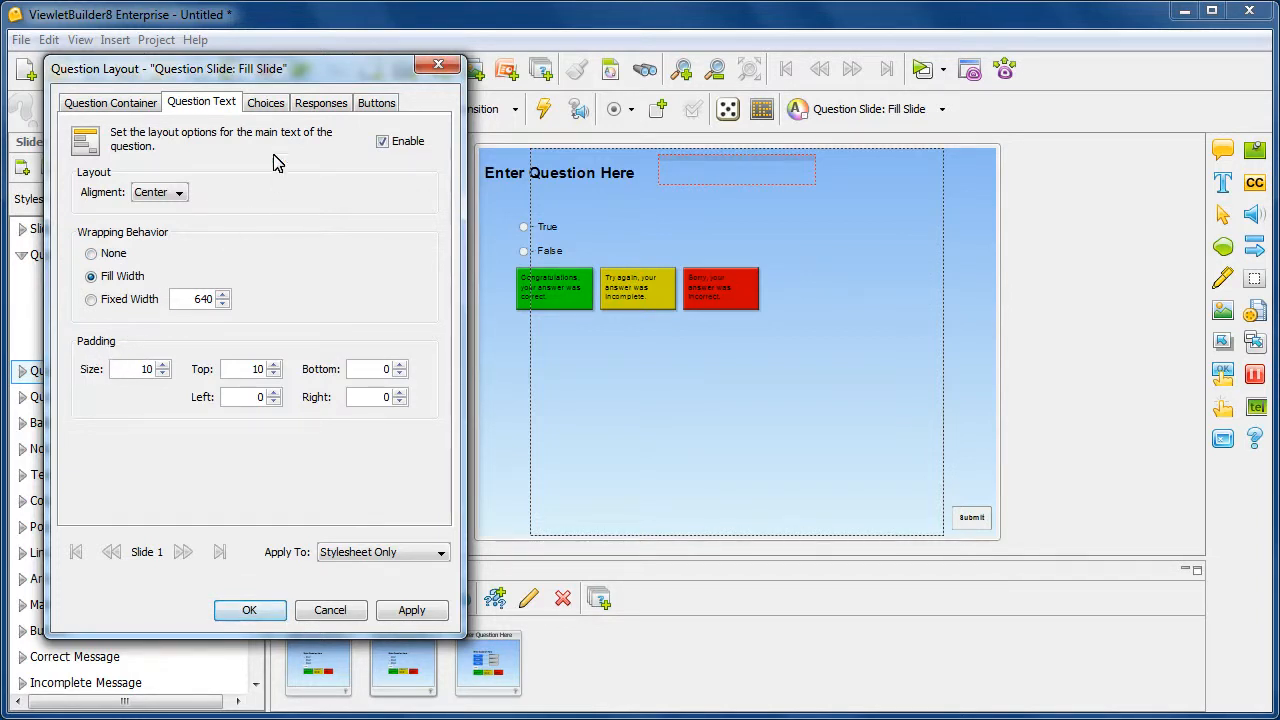
Review the Choices layout, then set the Fill Slide Responses alignment to Center.
left_click(265, 102)
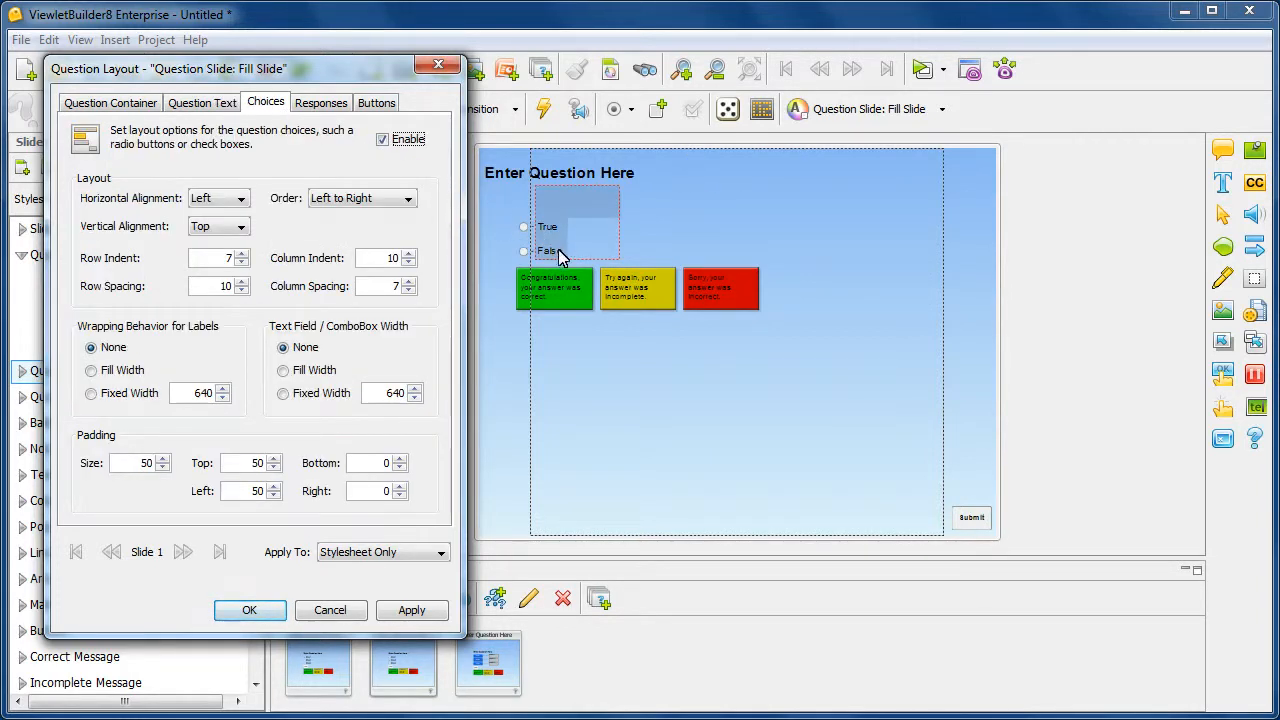
mouse_move(577, 245)
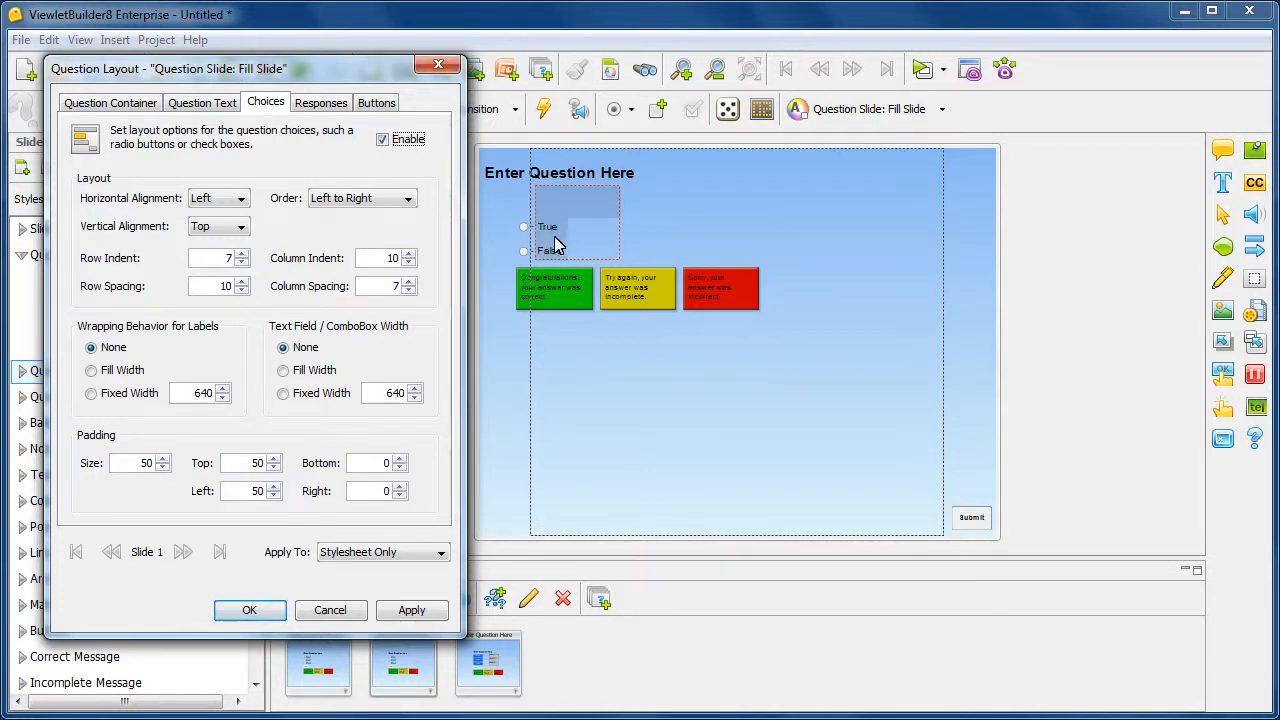
mouse_move(116, 204)
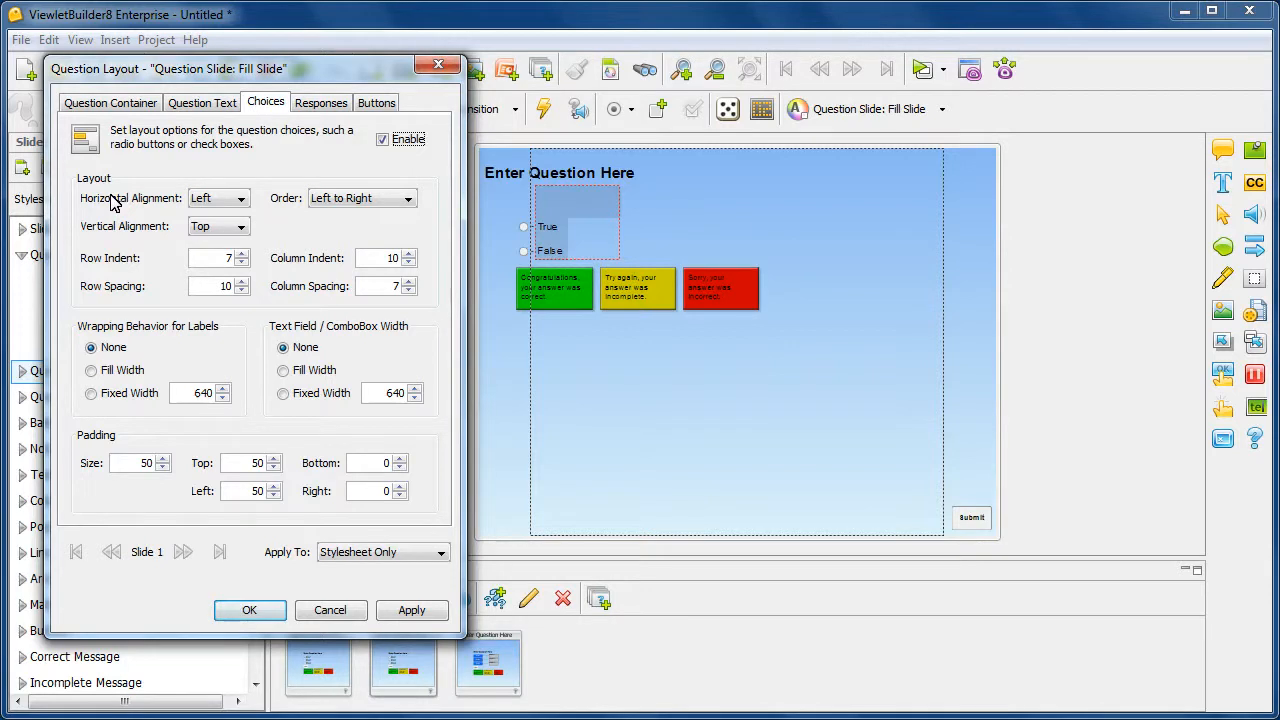
mouse_move(100, 196)
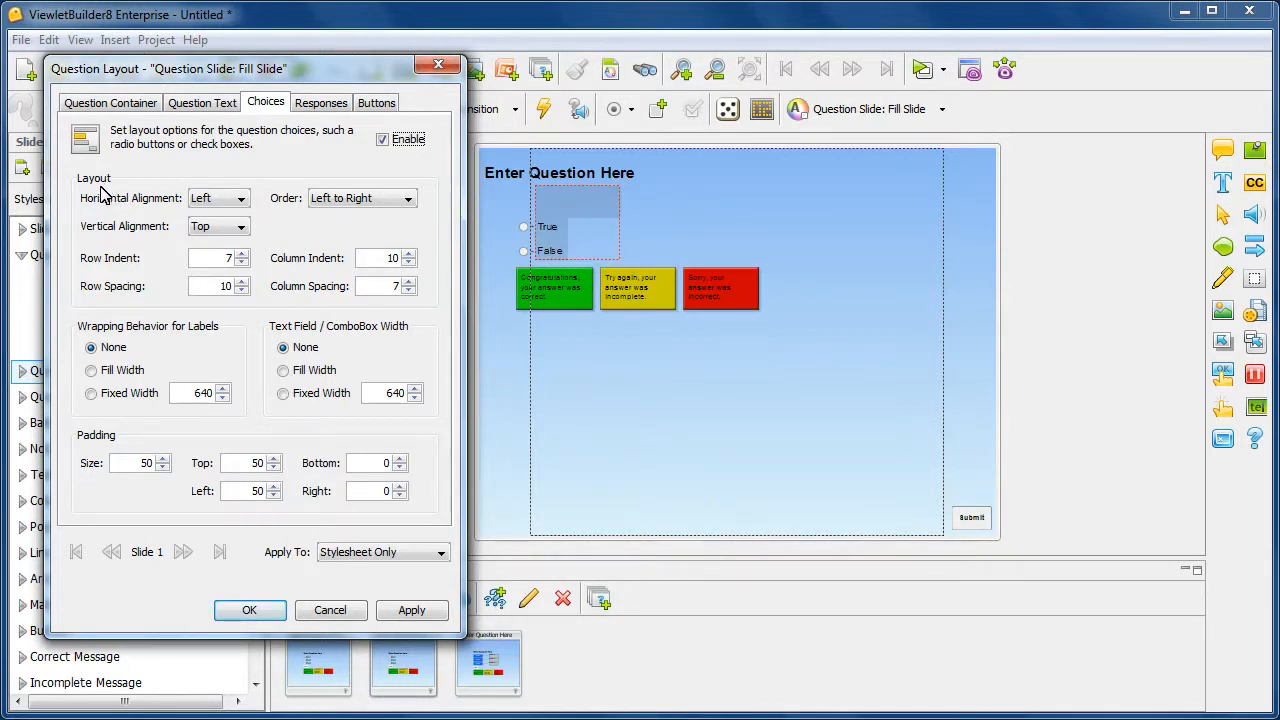
mouse_move(210, 345)
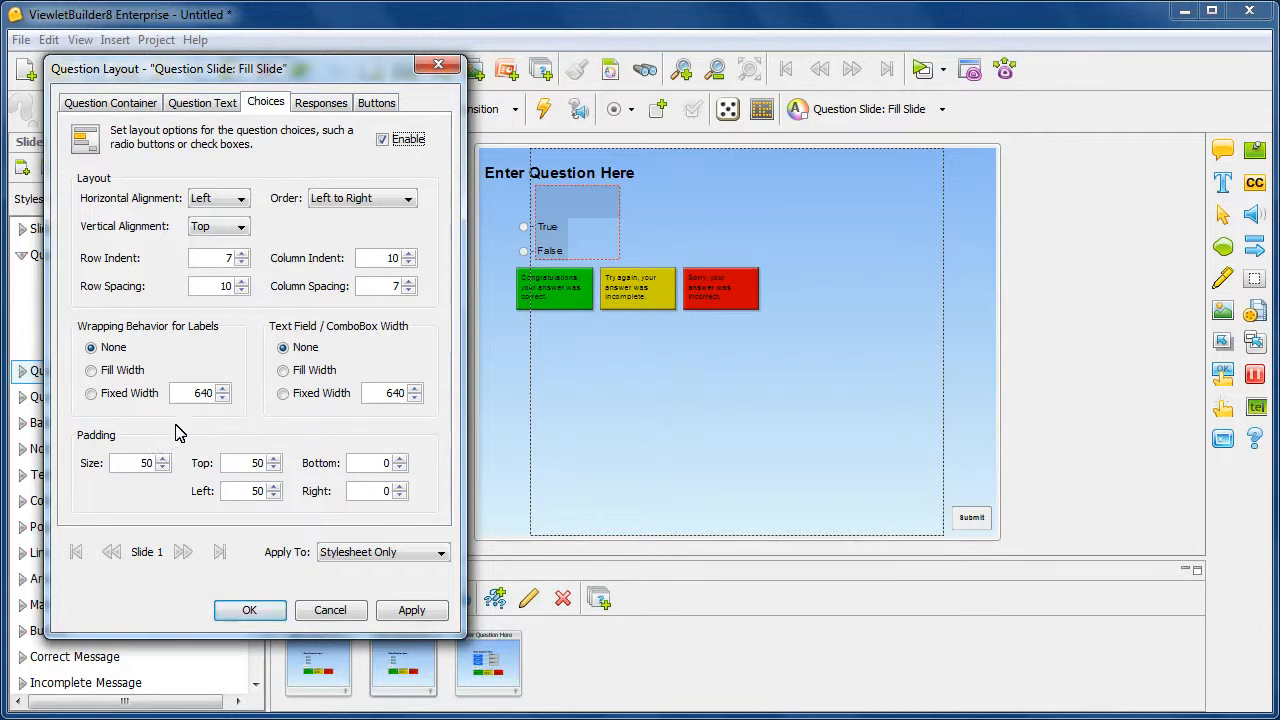
left_click(320, 102)
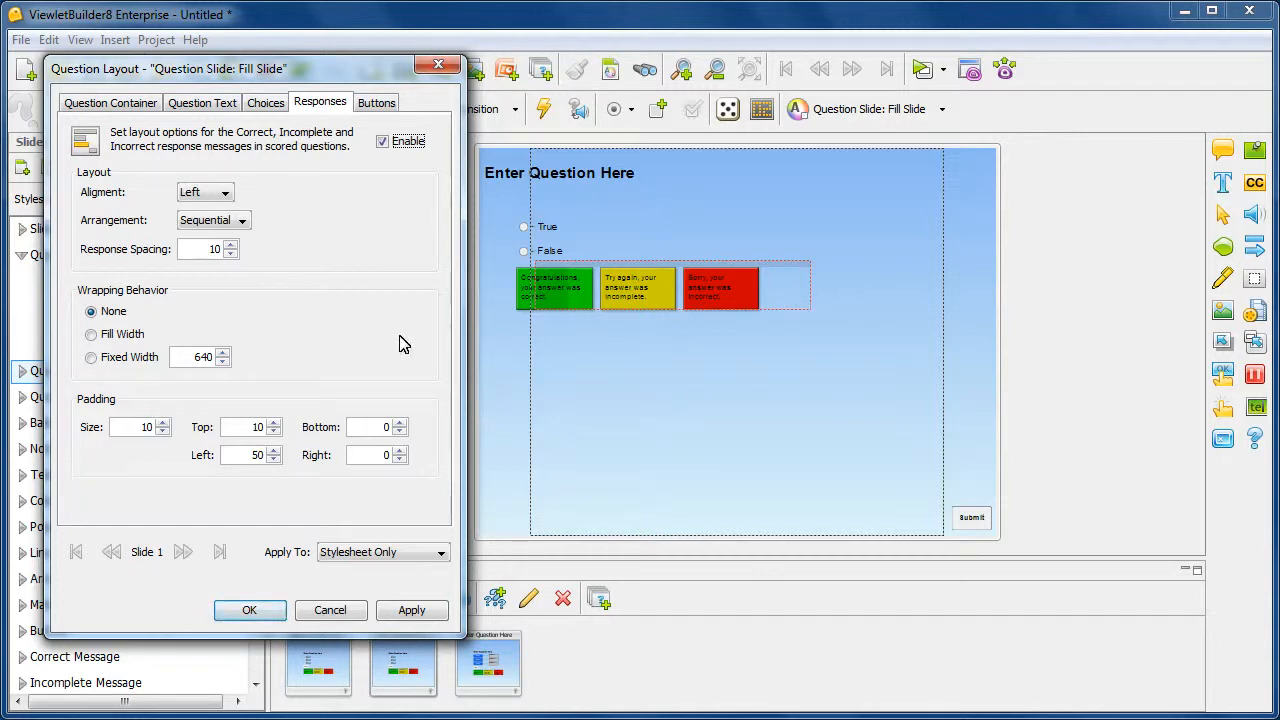
left_click(224, 192)
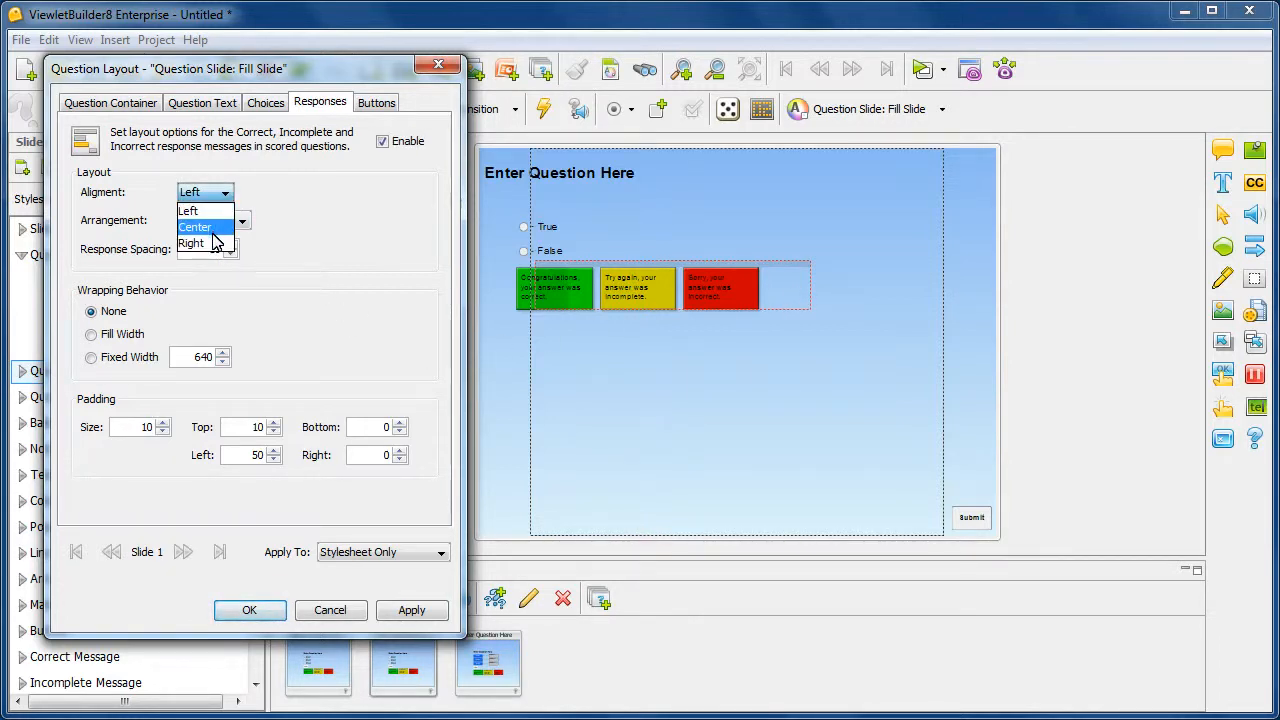
left_click(196, 227)
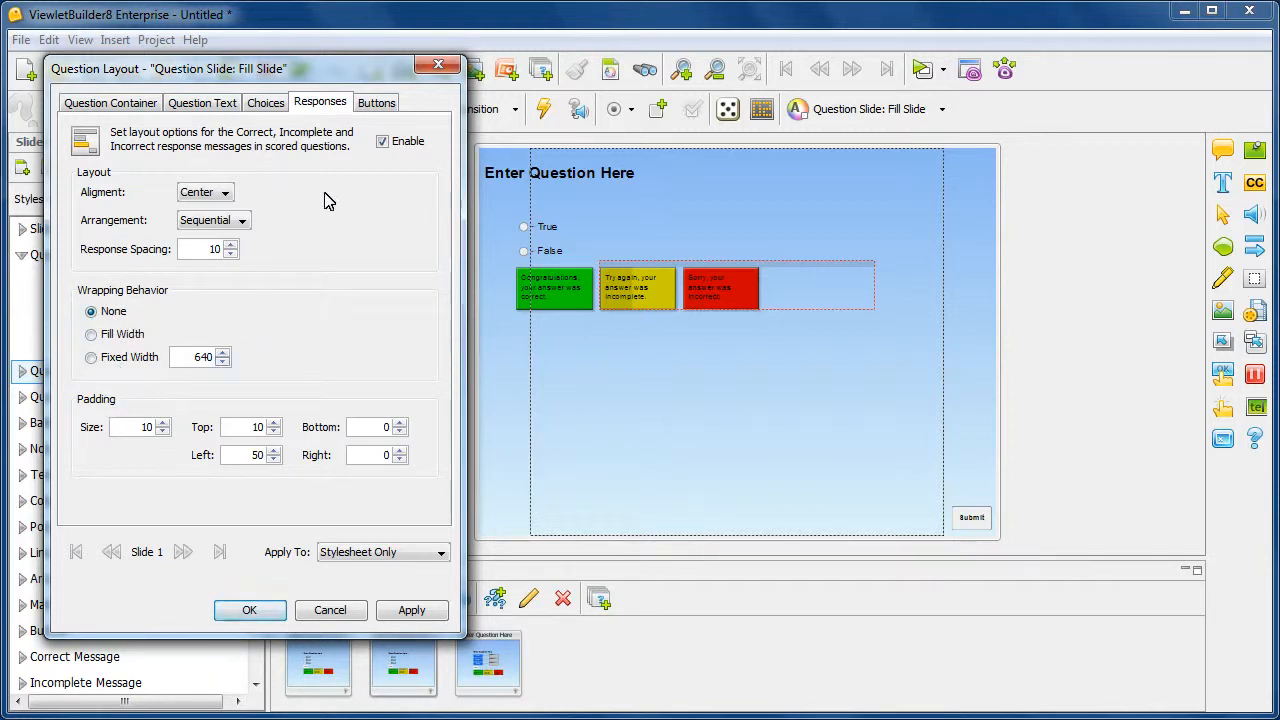
Change the Submit button alignment from Right to Center on the Buttons tab.
left_click(376, 102)
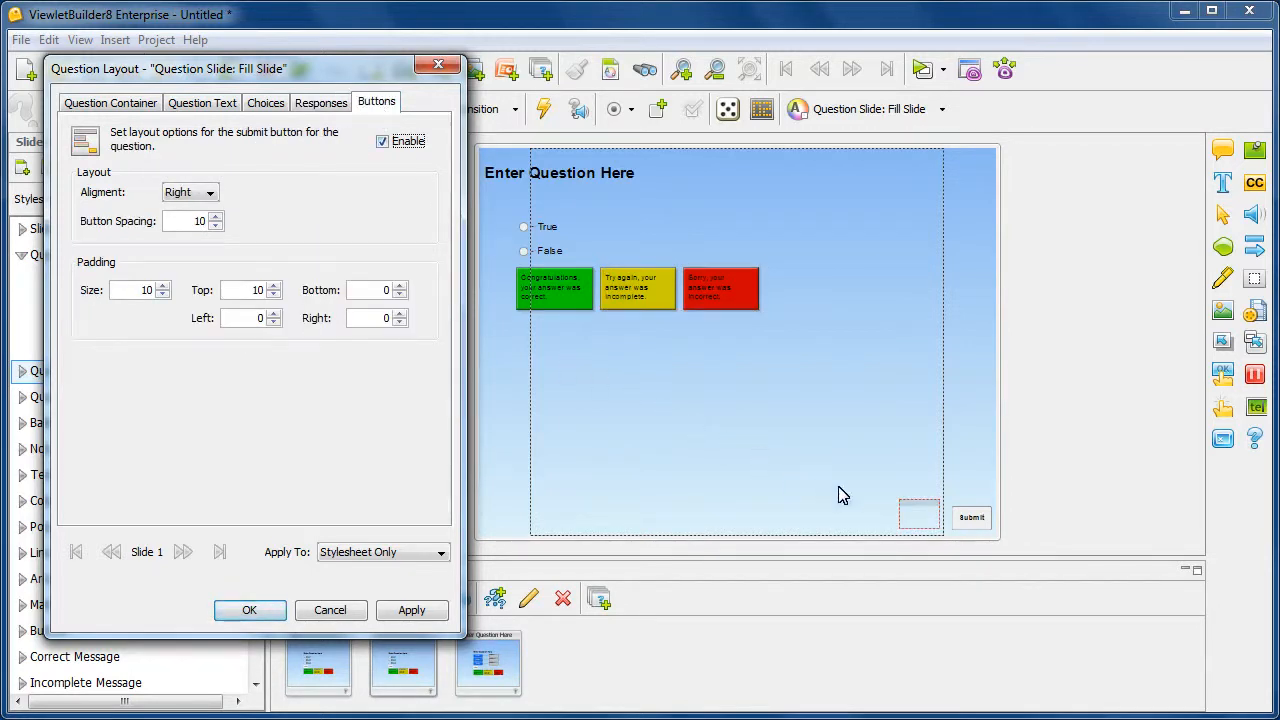
mouse_move(310, 377)
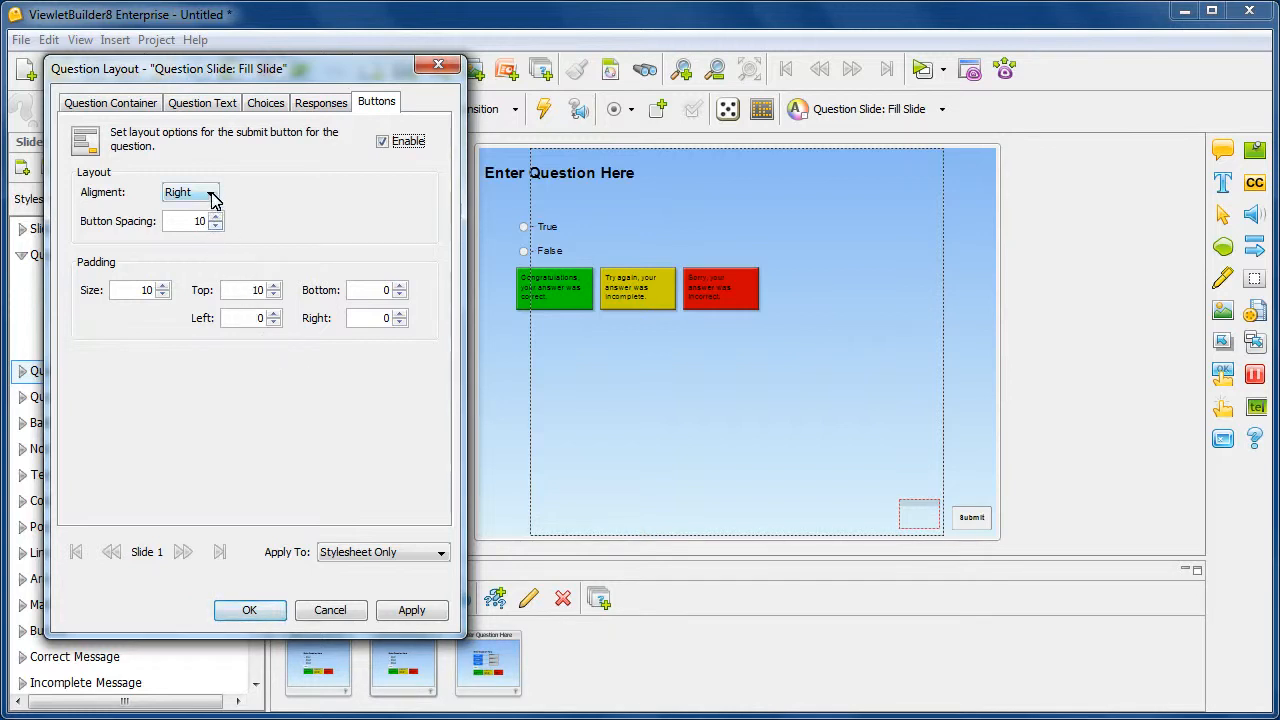
left_click(190, 192)
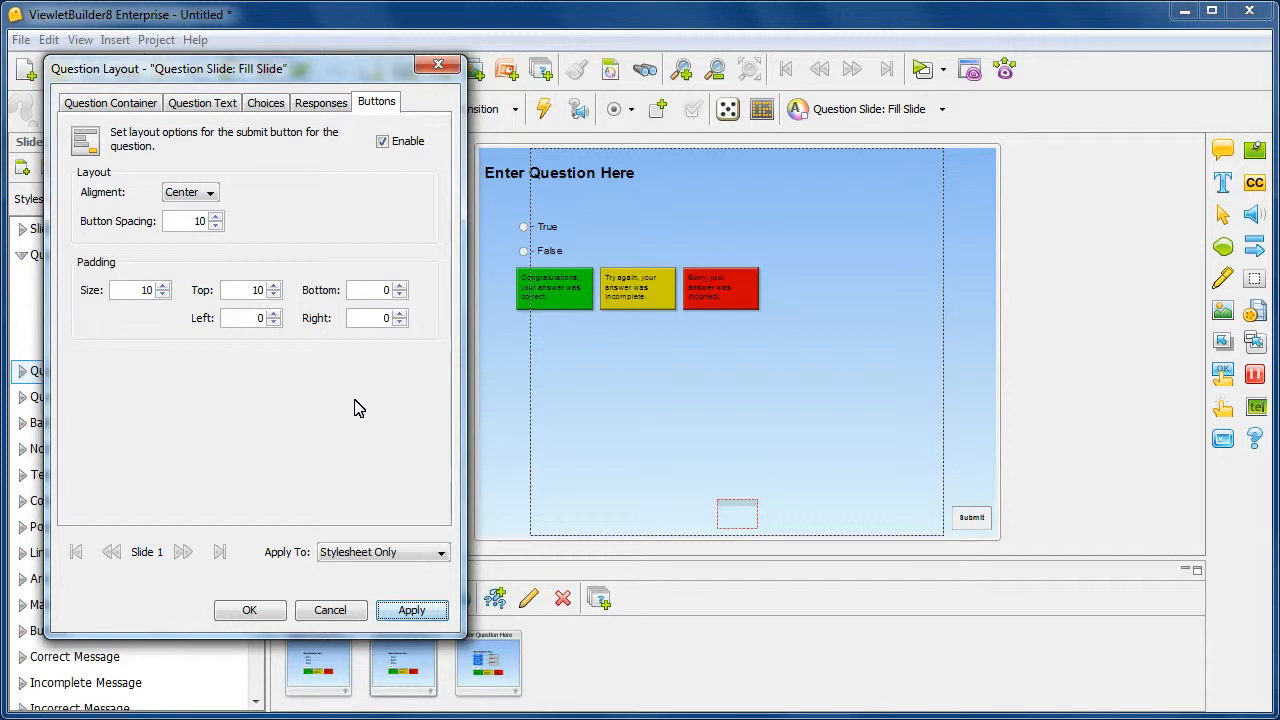
mouse_move(394, 491)
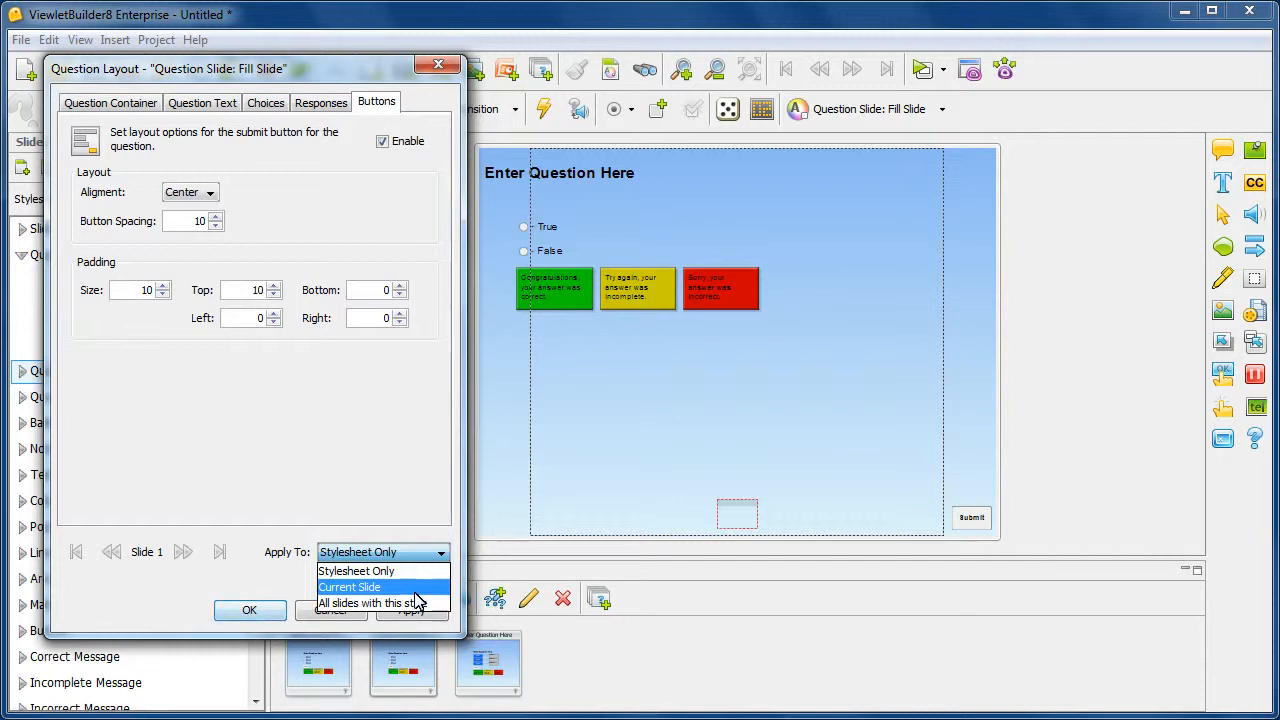
Apply the Fill Slide layout to the current True/False slide only.
left_click(349, 587)
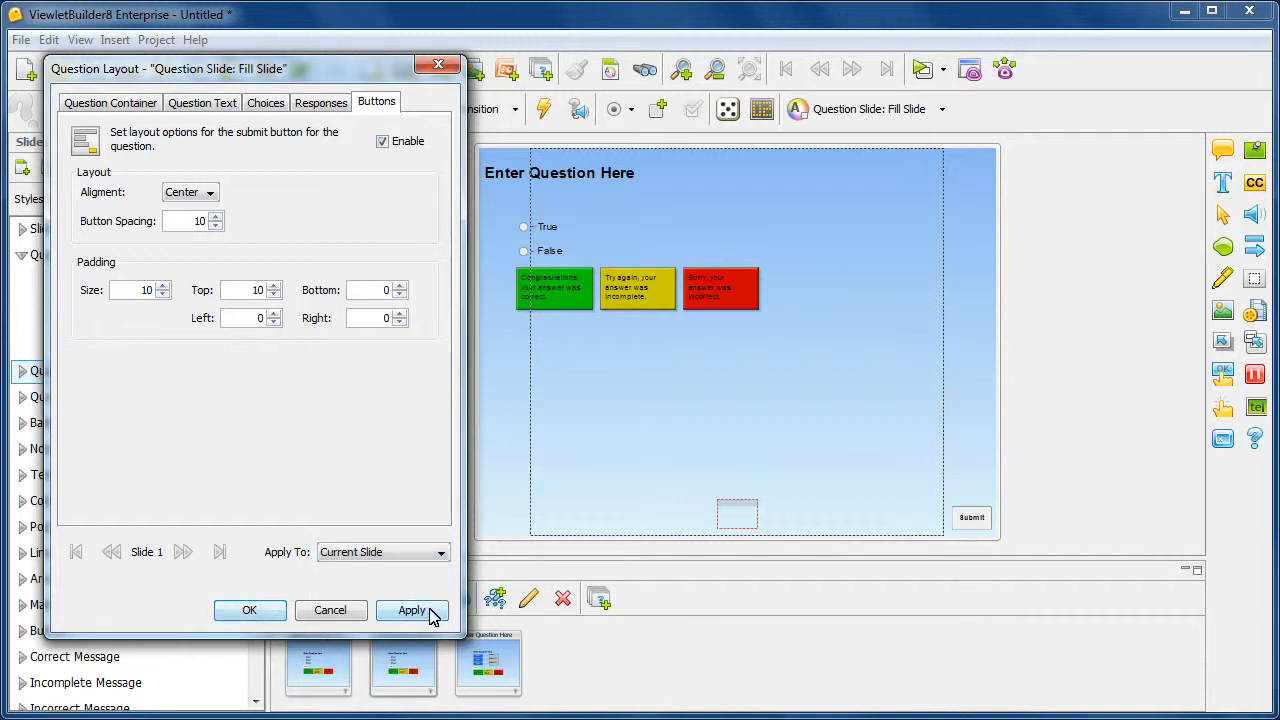
left_click(412, 610)
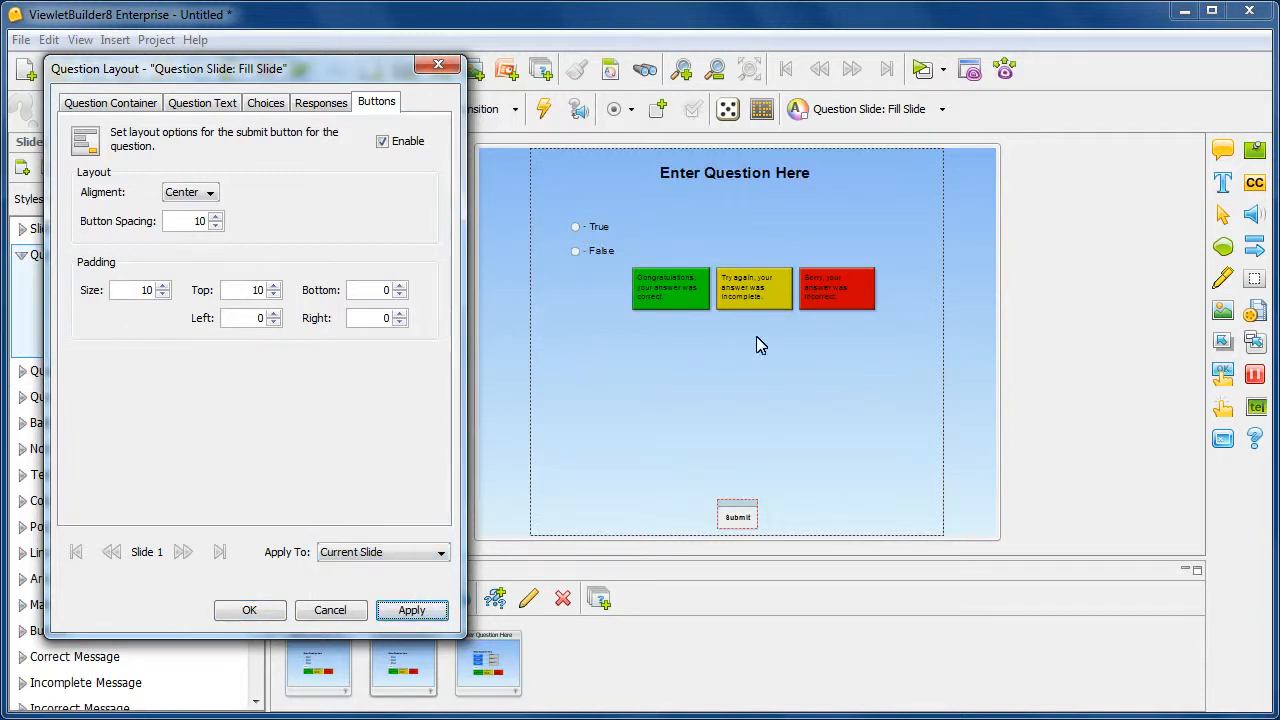
mouse_move(750, 377)
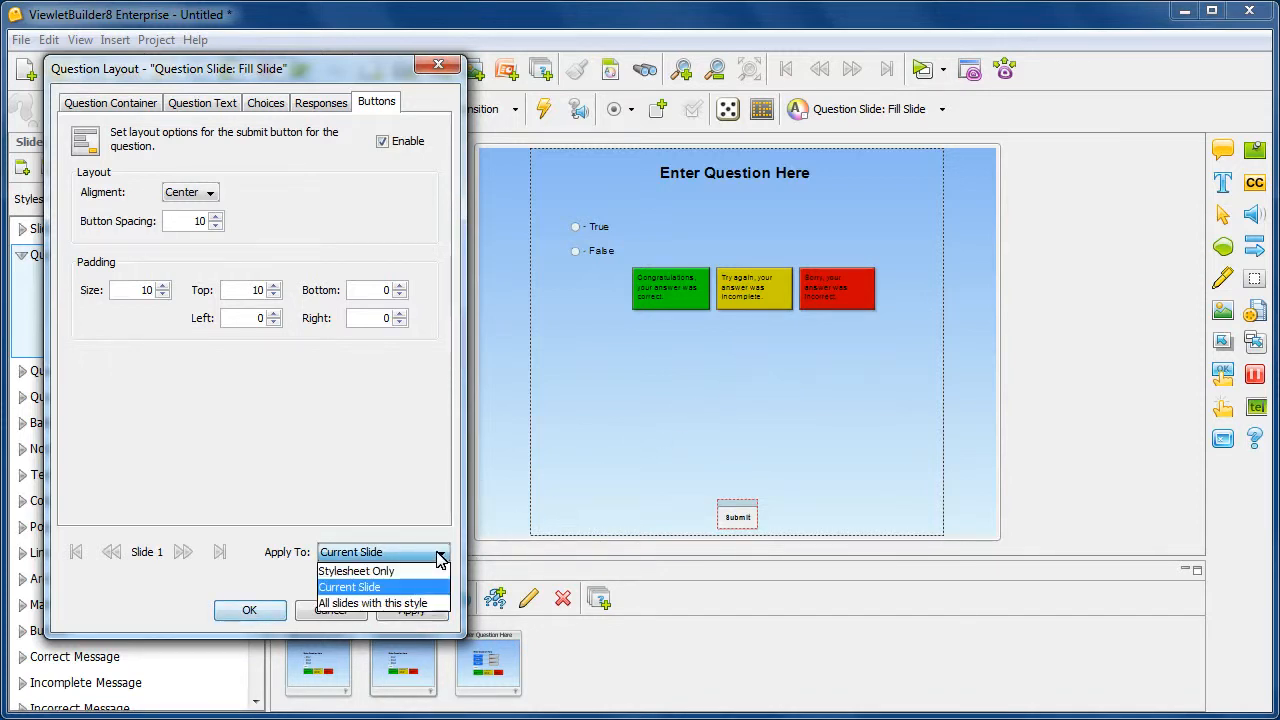
mouse_move(378, 602)
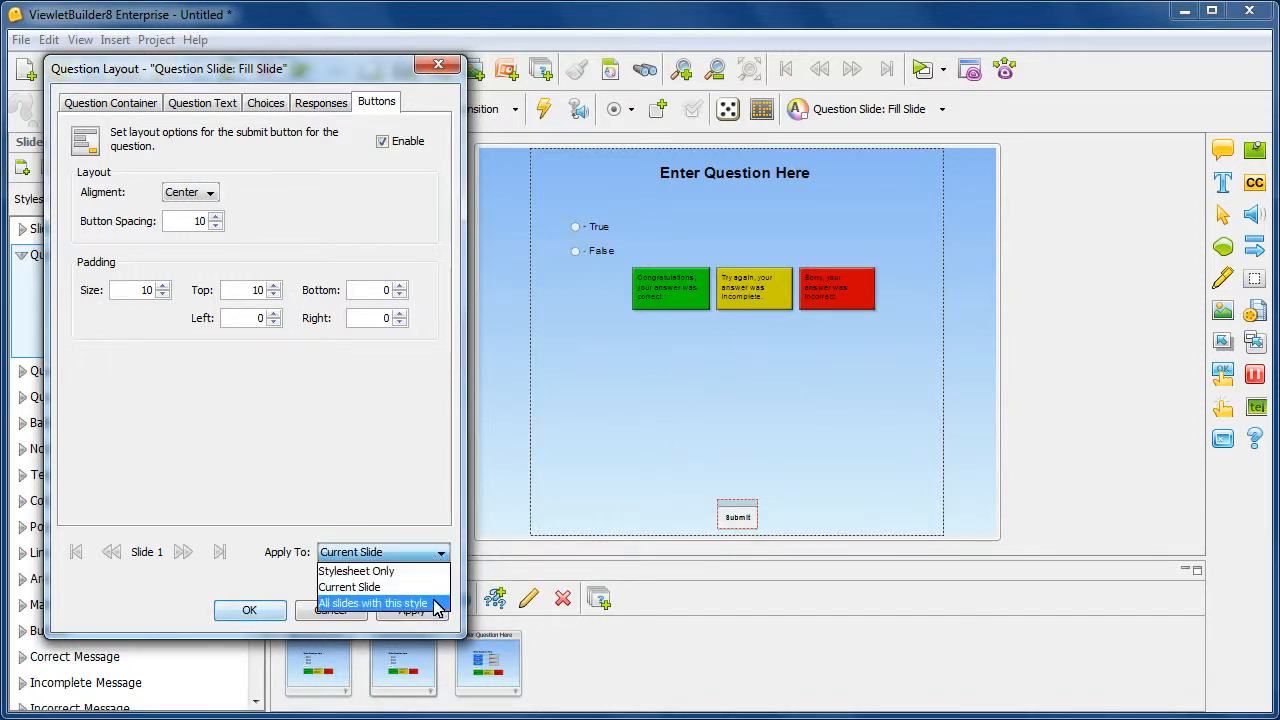
mouse_move(434, 606)
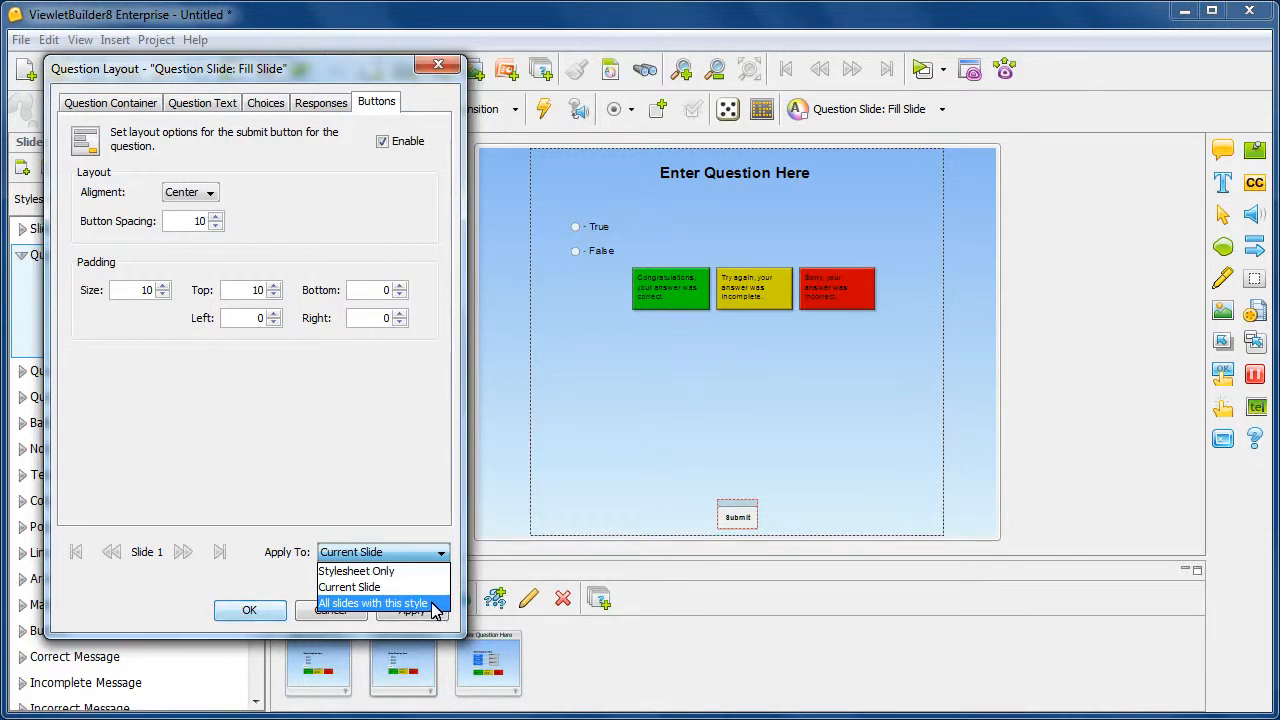
mouse_move(432, 614)
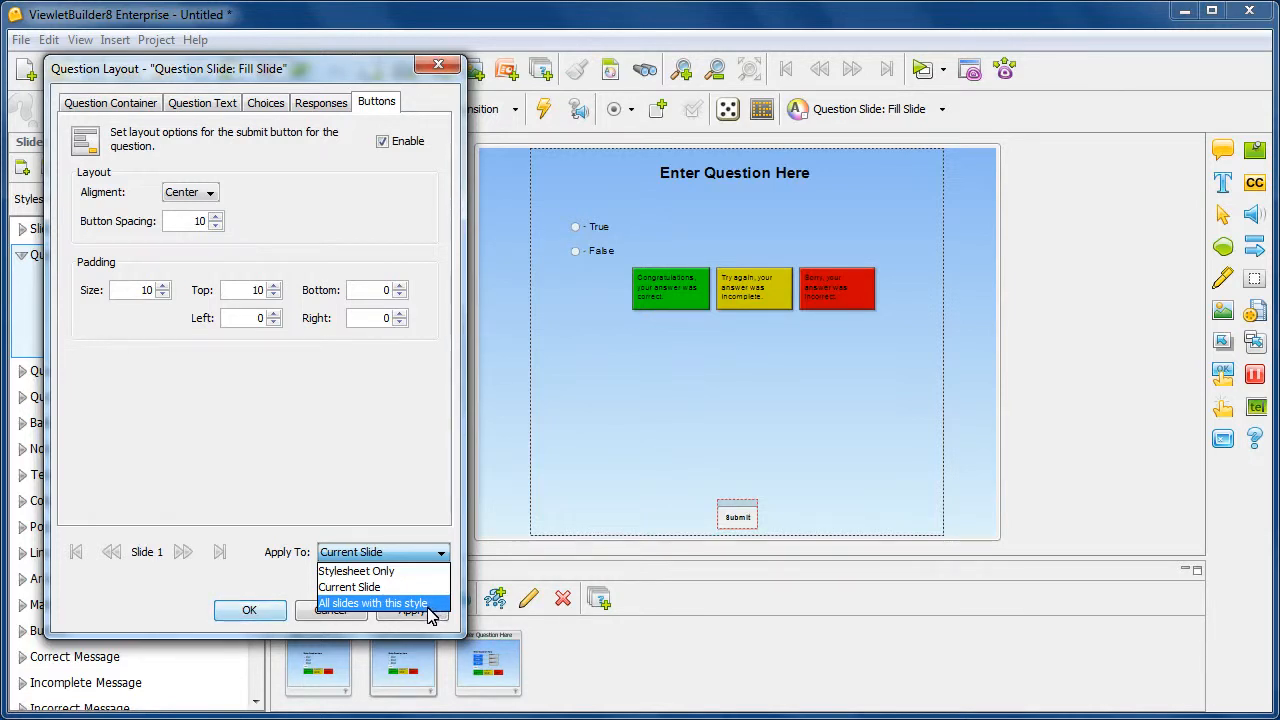
left_click(349, 587)
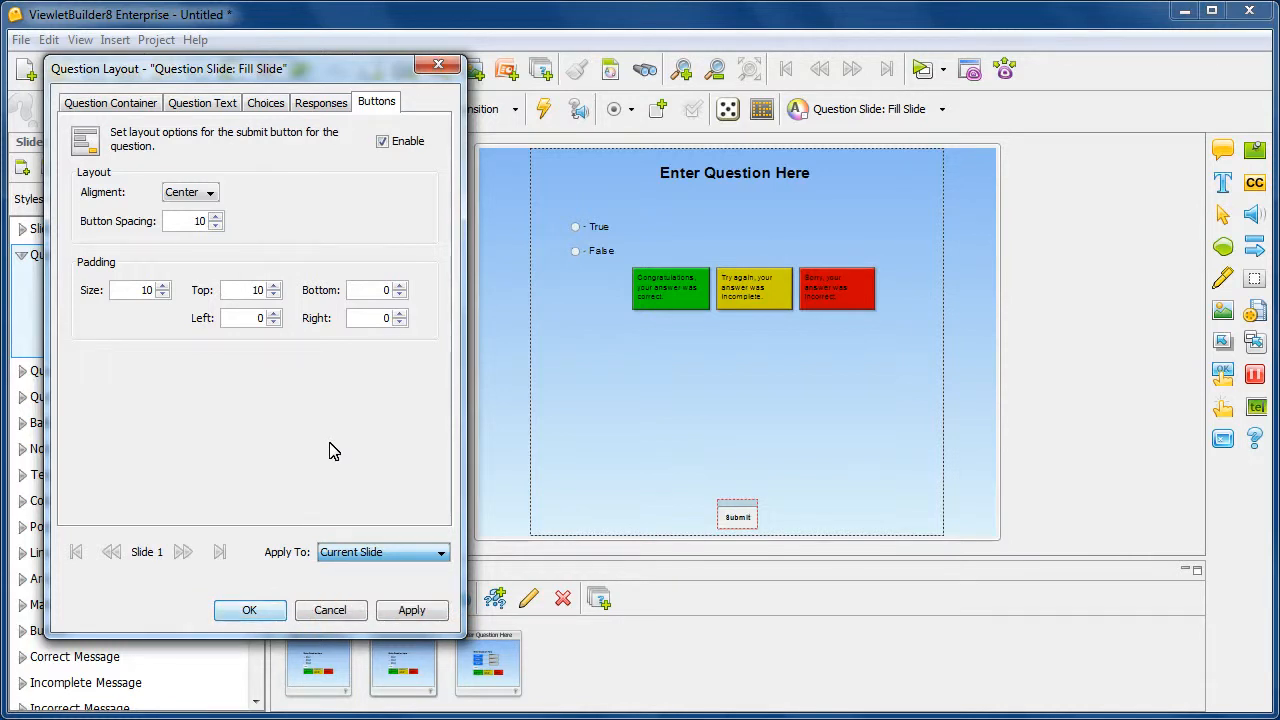